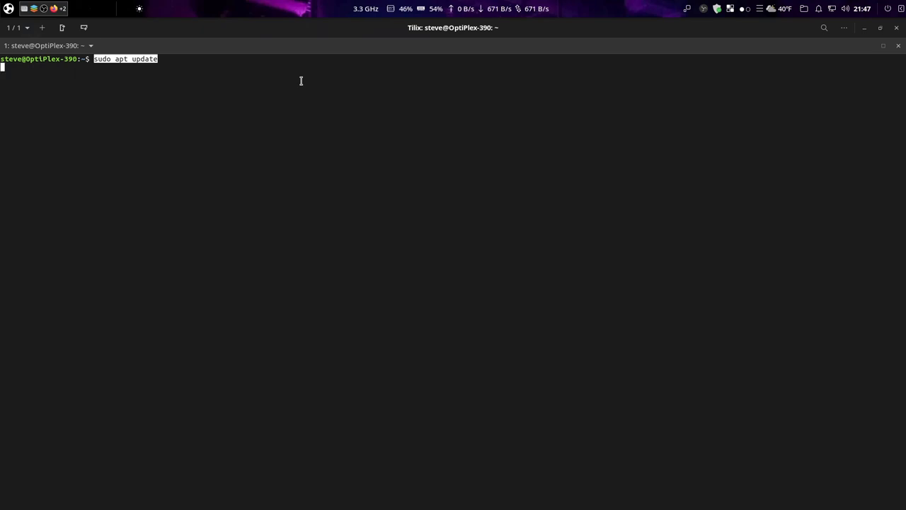
- Run sudo apt update and authenticate, refreshing all fifteen sources with 2 upgradable packages
key(Return)
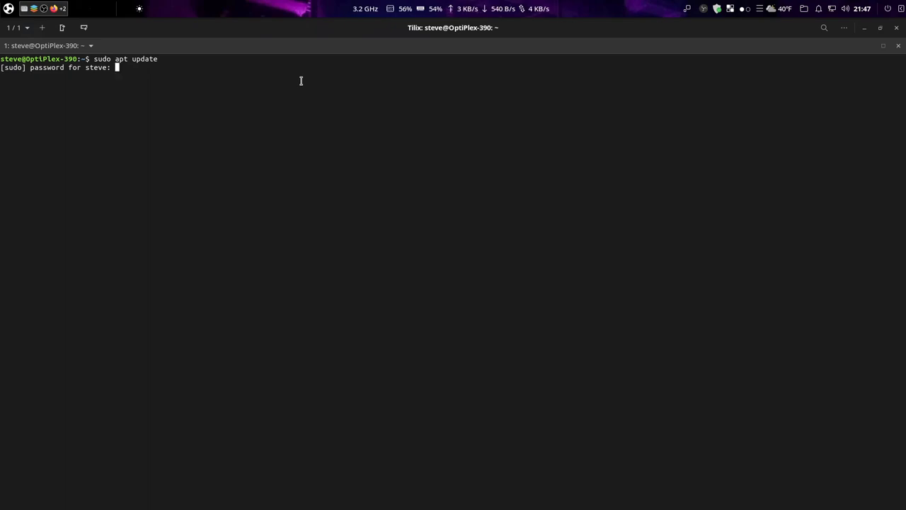
key(Return)
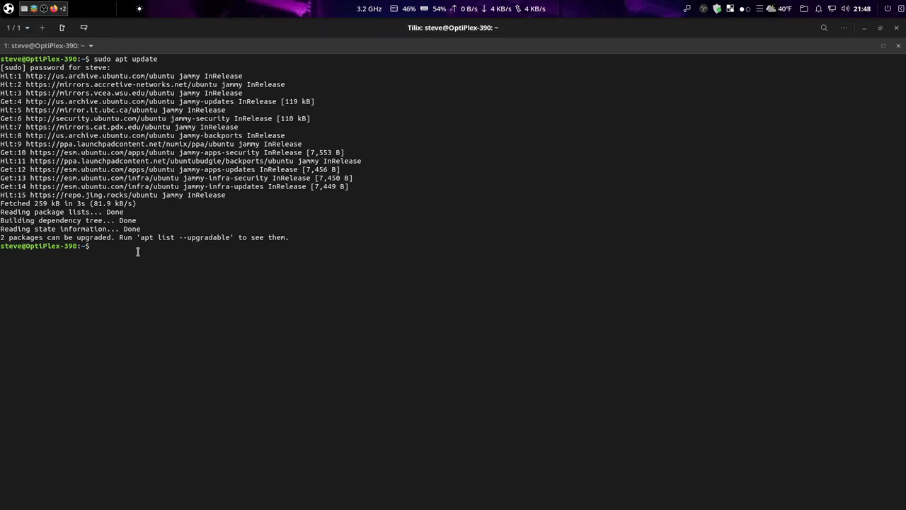
- Run sudo apt upgrade, which upgrades nothing and keeps coreutils and dns-root-data back
text(sudo)
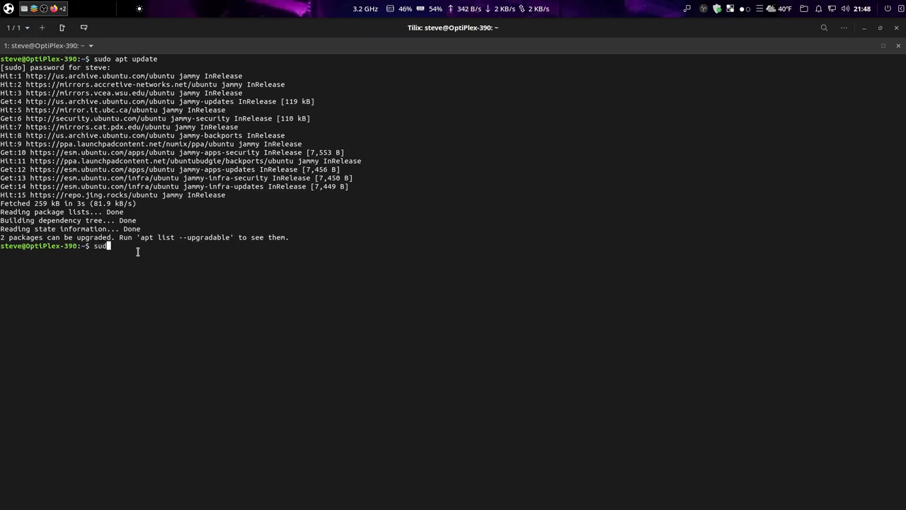
text(apt up)
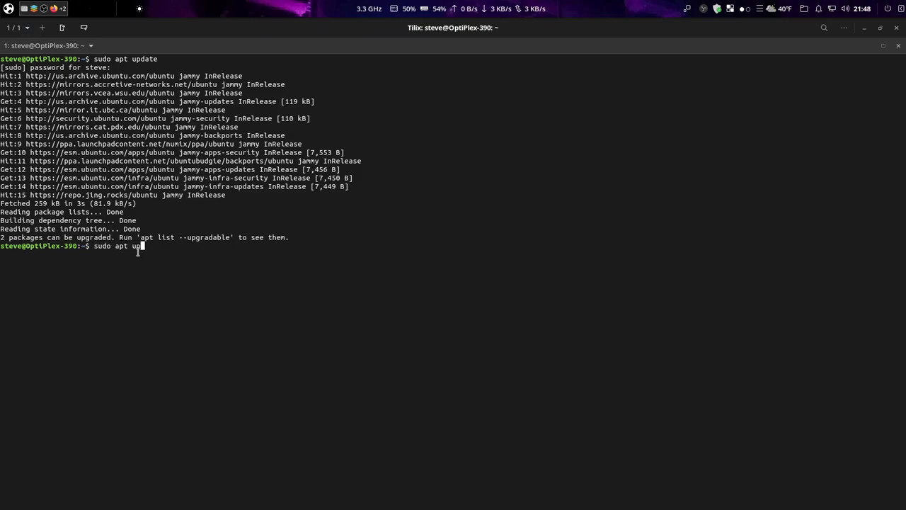
text(grade)
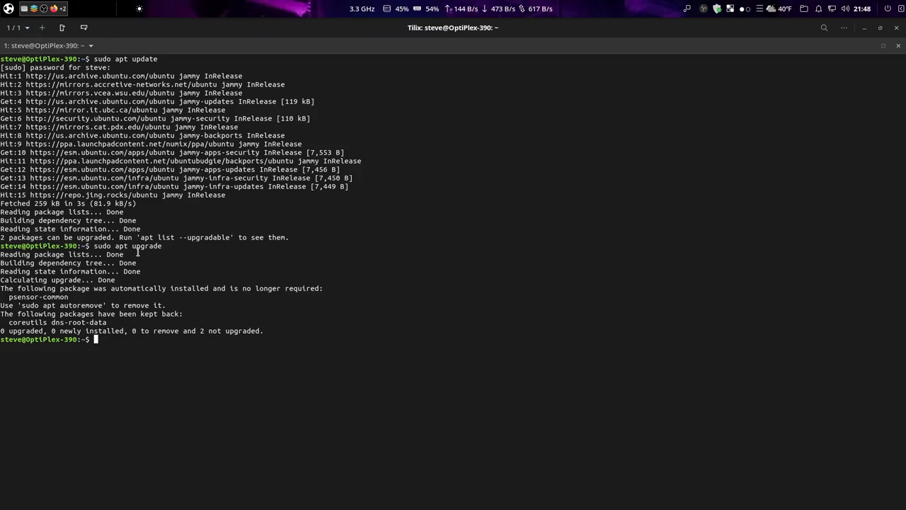
- Compose 'sudo apt update && sudo apt upgrade -y' at the prompt without running it
text(s)
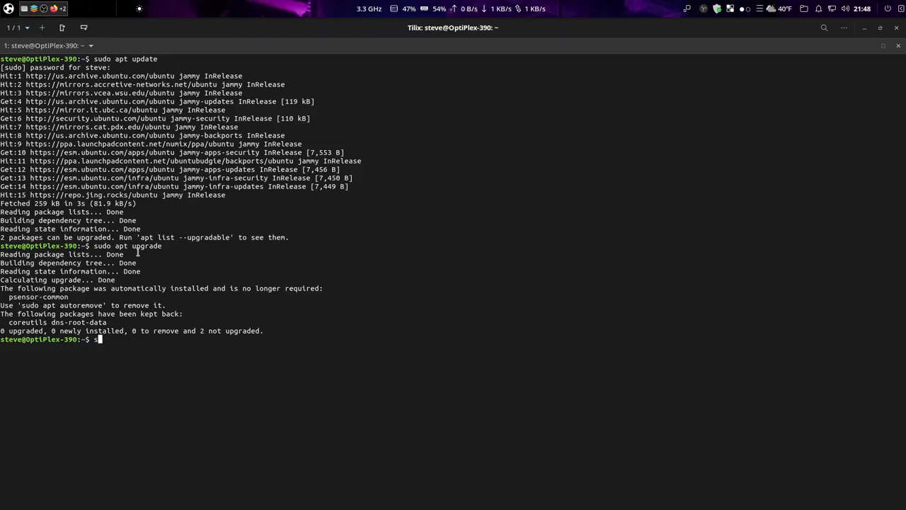
text(udoa pt)
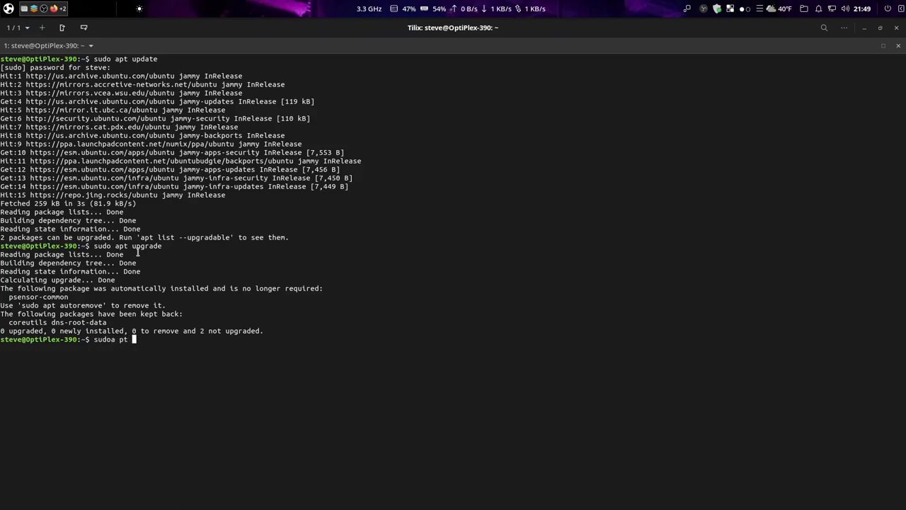
text(update)
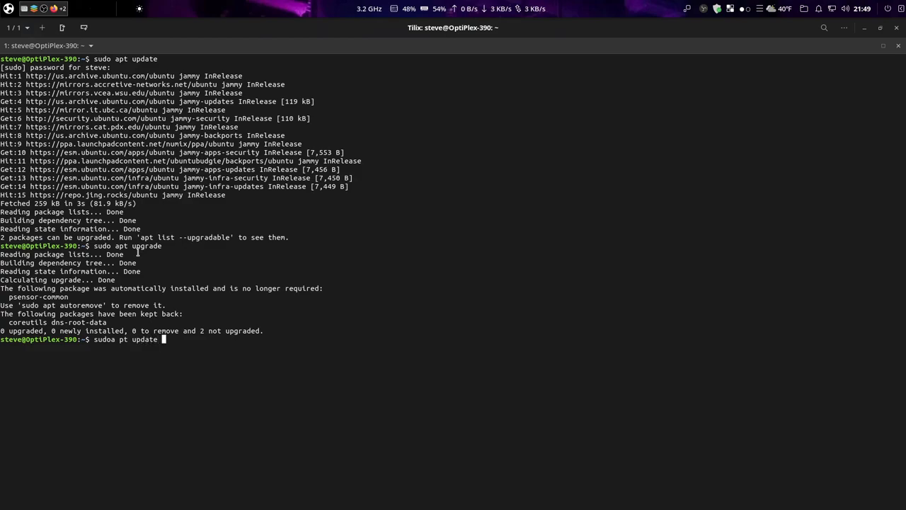
text(&& sudo apt upgrade _)
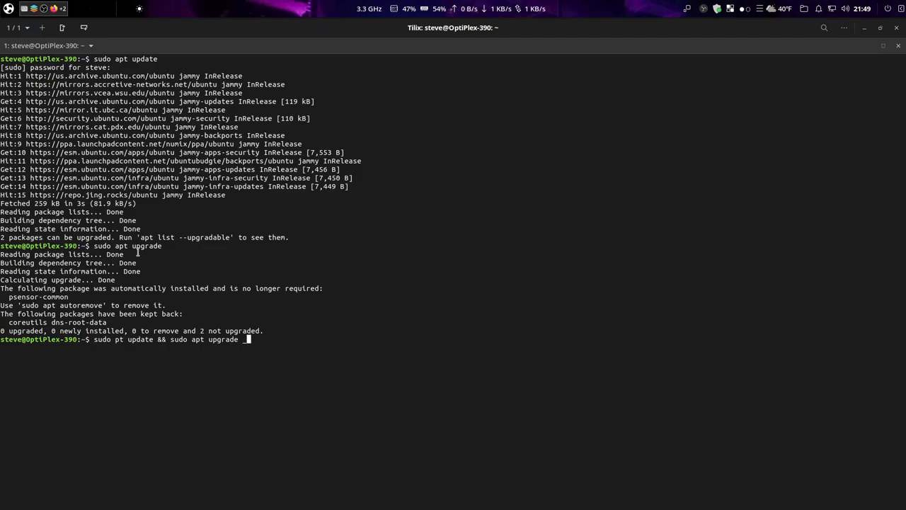
text(y)
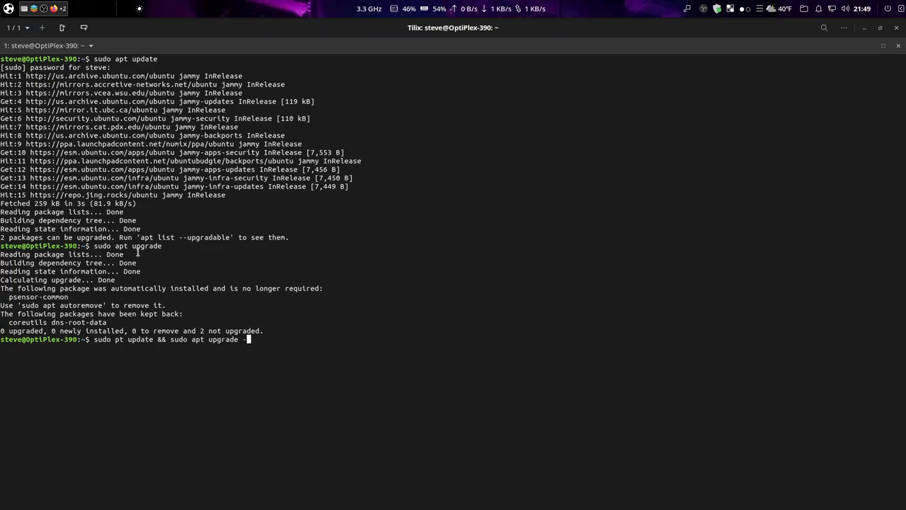
text(y)
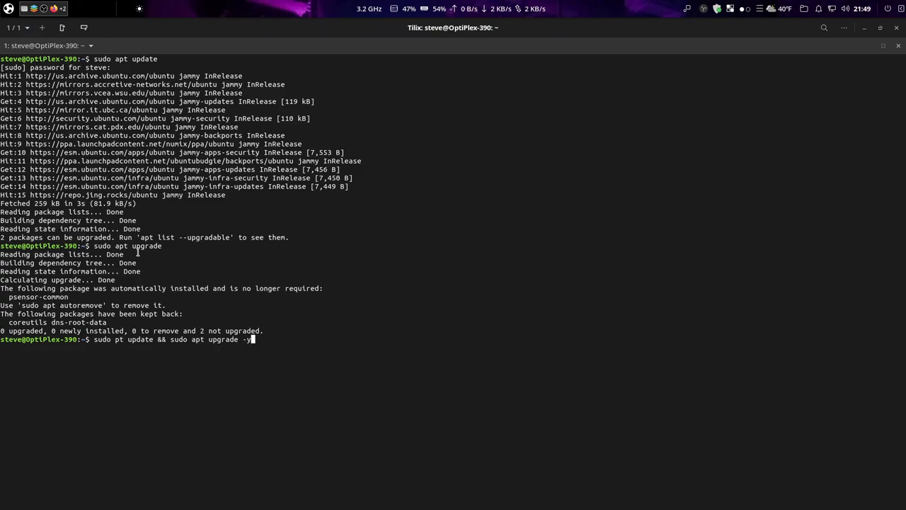
- Drop the -y and run the combined update and upgrade, which again upgrades nothing
key(BackSpace)
text(a)
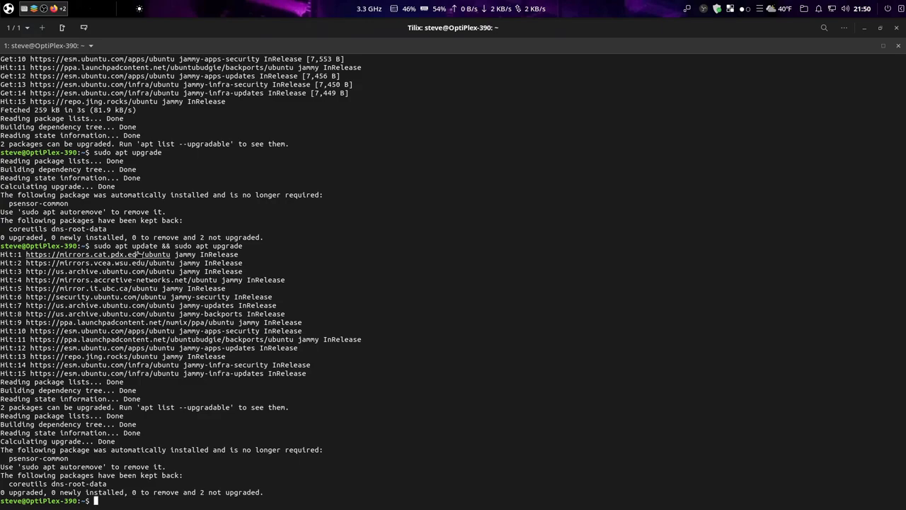
- Run sudo apt autoremove and confirm, removing psensor-common to free 221 kB
text(sudo apt)
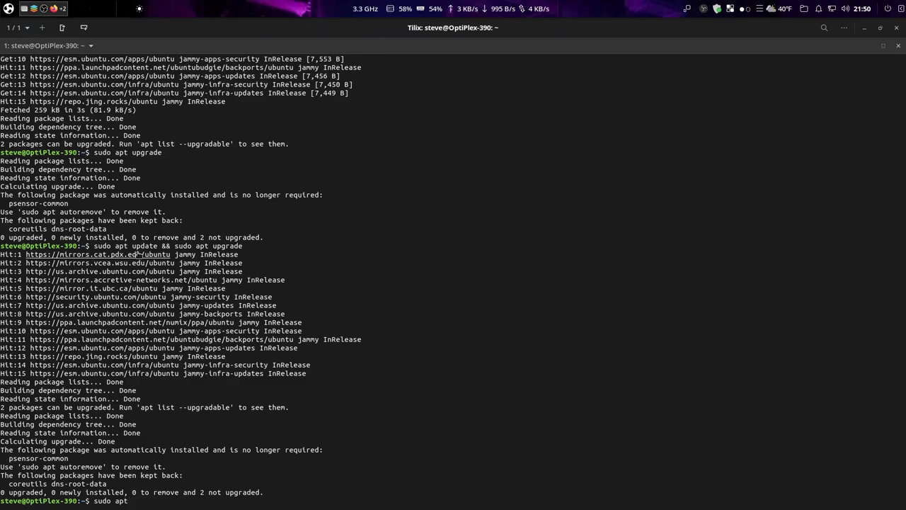
text(autoremove)
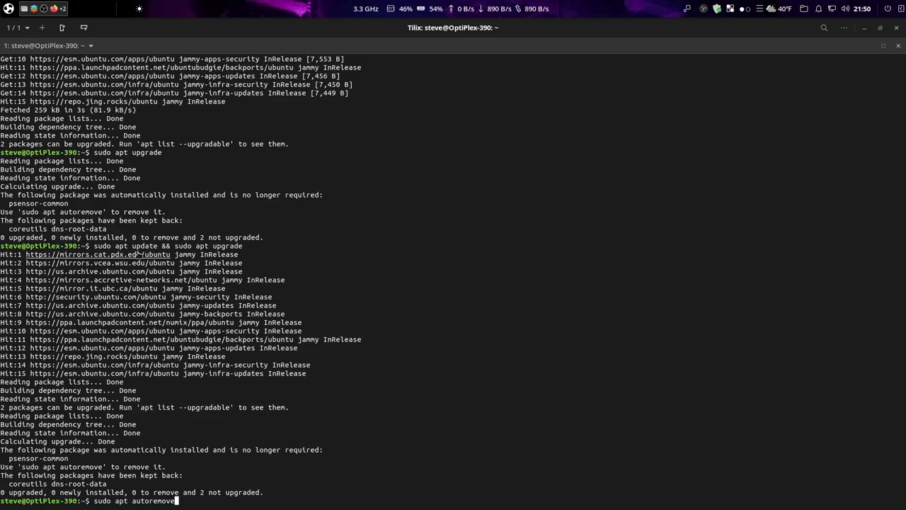
key(Return)
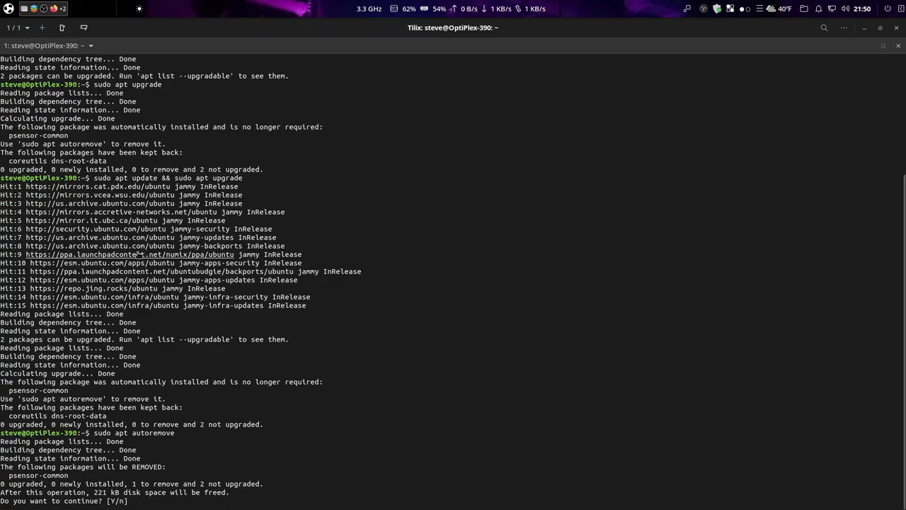
text(y)
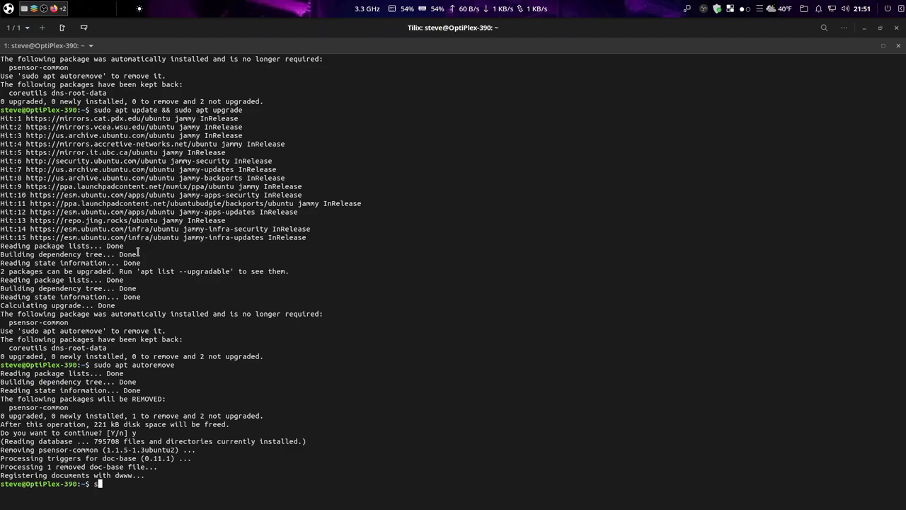
- Run sudo apt purge, which reports nothing to remove
text(sudo apt)
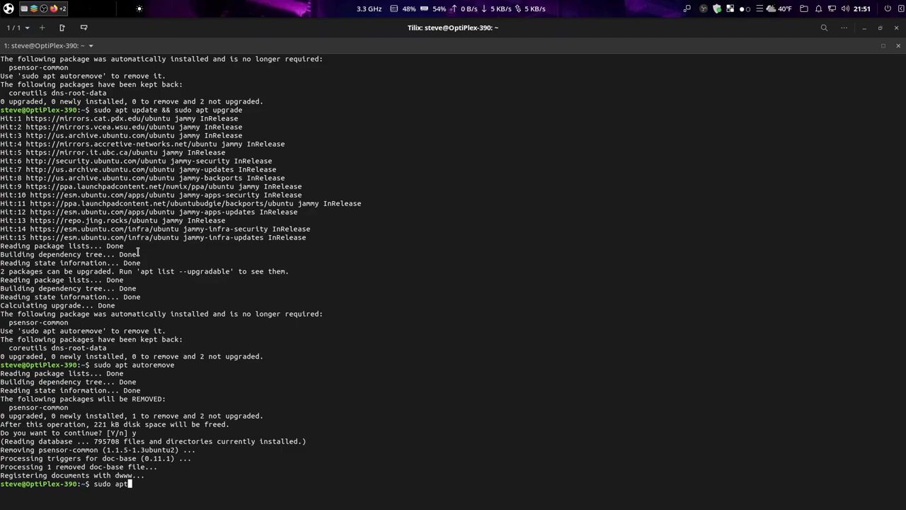
text(purge)
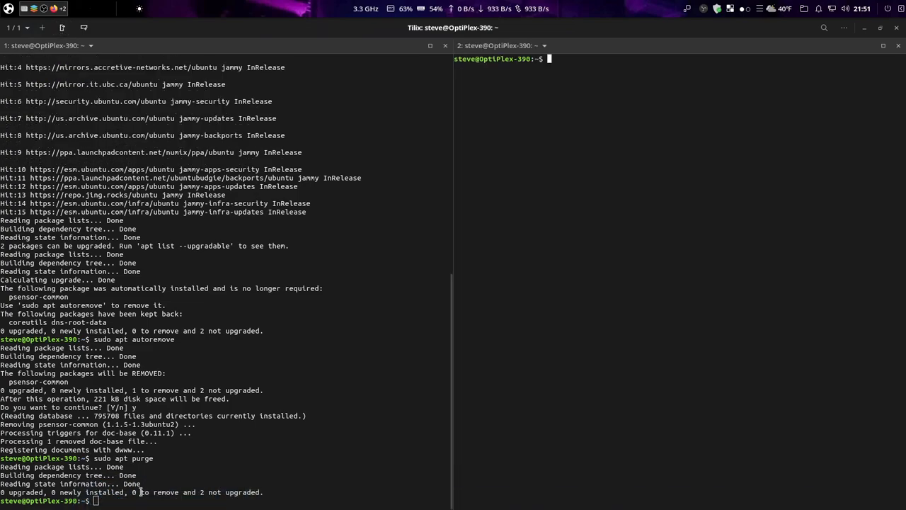
- Clear the left pane and enter sudo apt upgrade there, correcting a mistyped 'update'
text(cl)
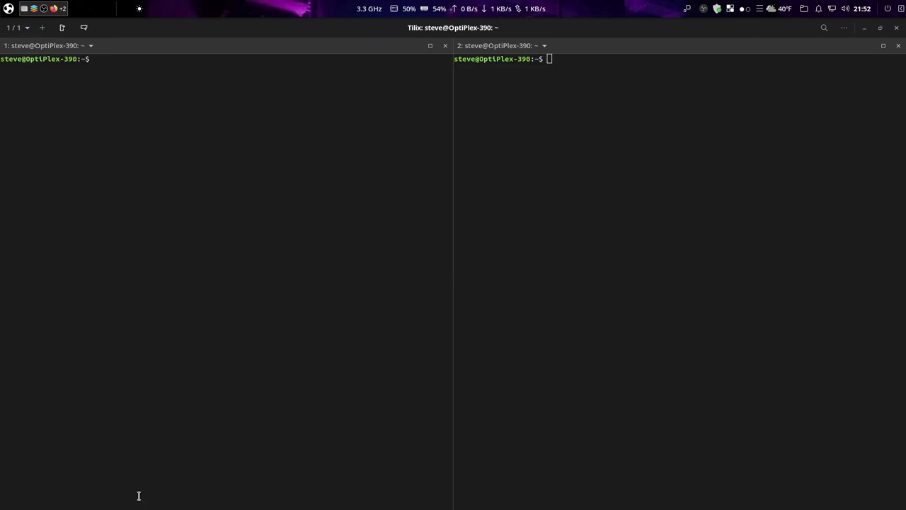
text(sudo apt)
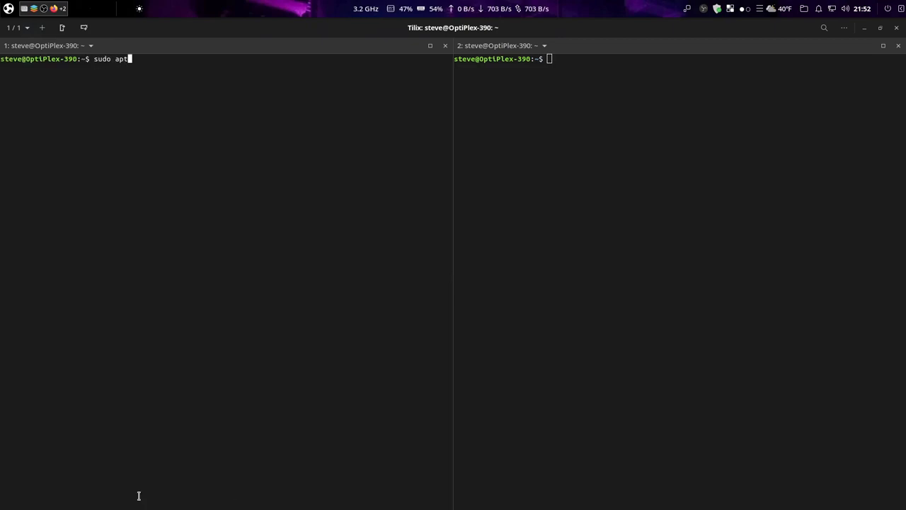
text(updat)
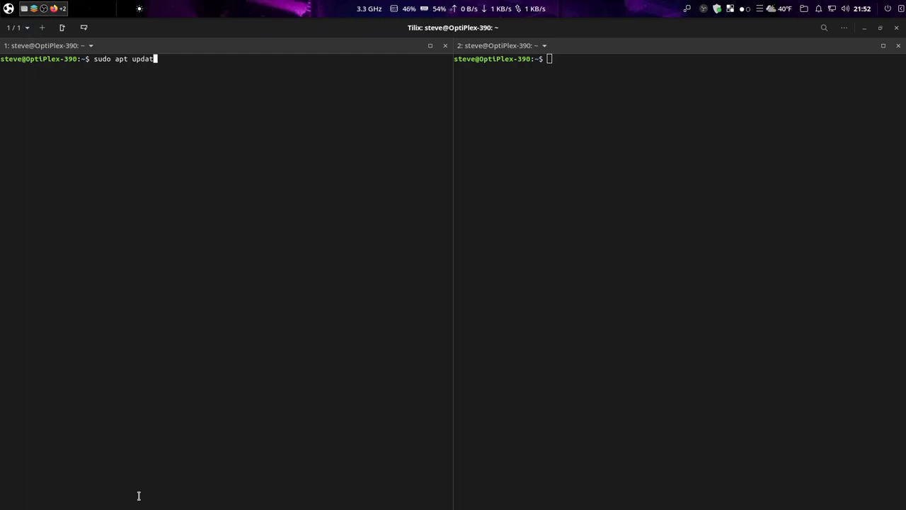
text(e)
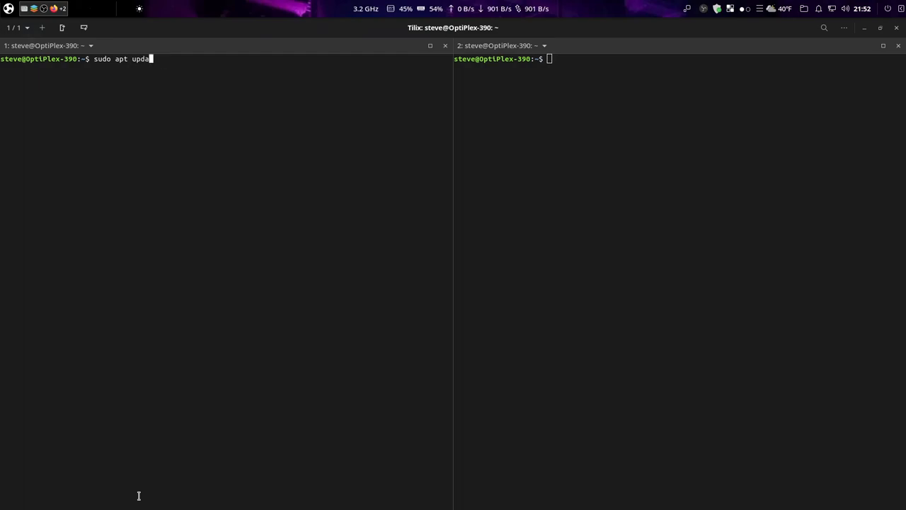
key(BackSpace)
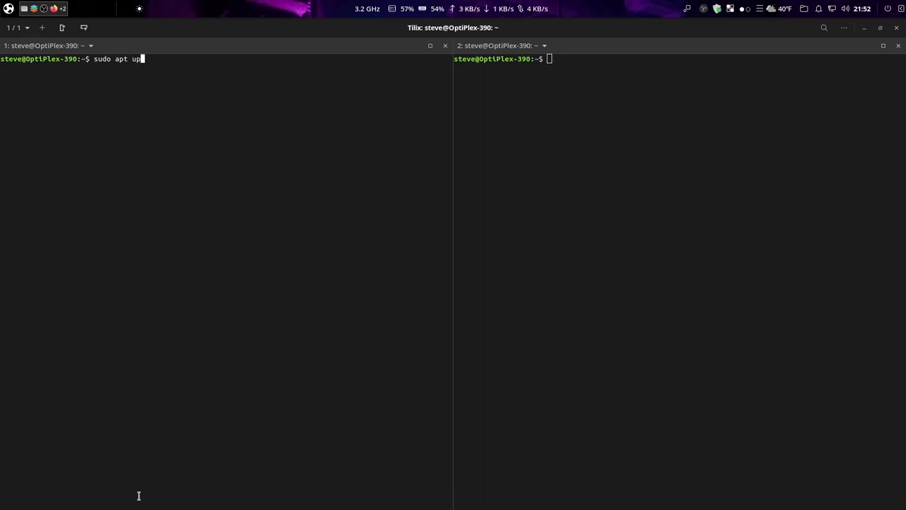
text(grade)
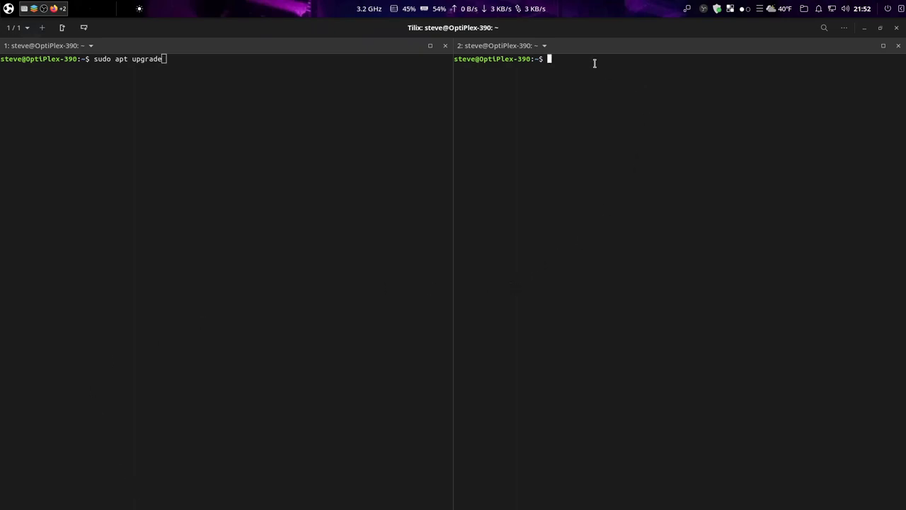
- Run sudo apt-get upgrade in the right pane; both panes upgrade nothing
text(sudo apt)
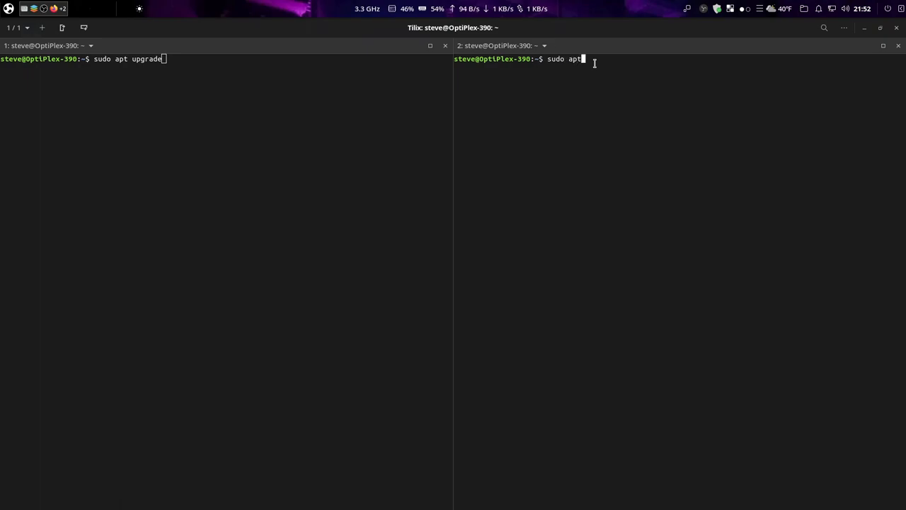
text(-get up)
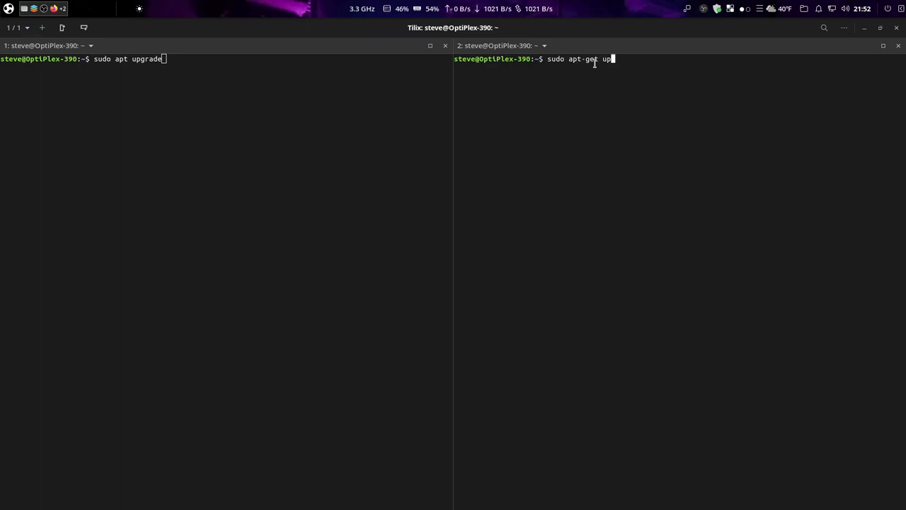
text(grade)
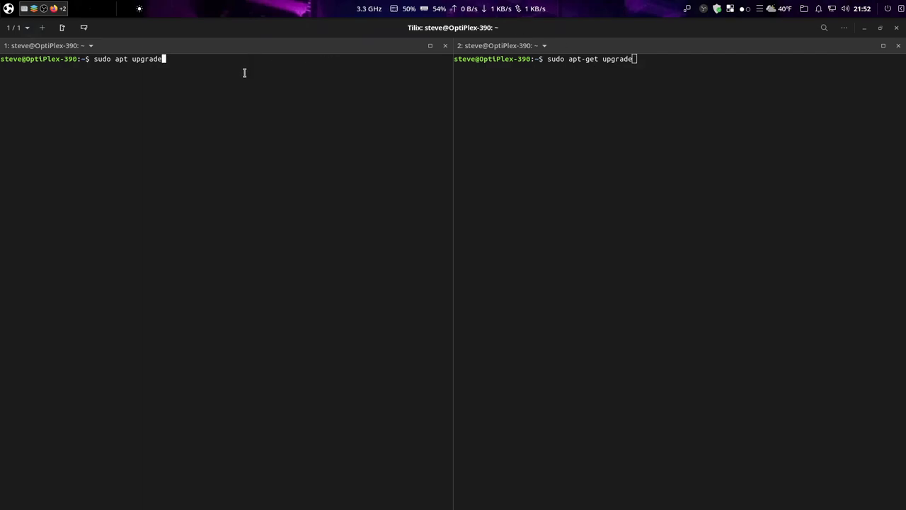
key(Return)
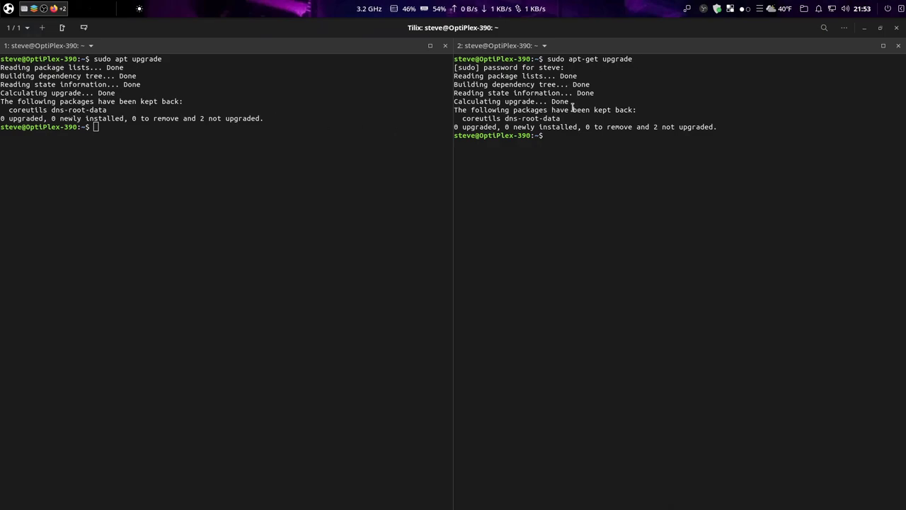
- Run sudo apt-get update in the right pane to refresh its package lists
text(sudo)
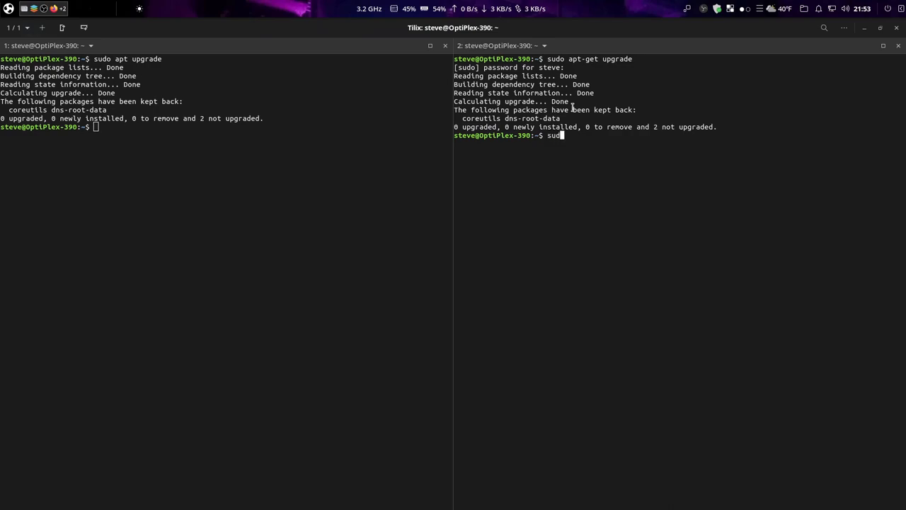
text(apt)
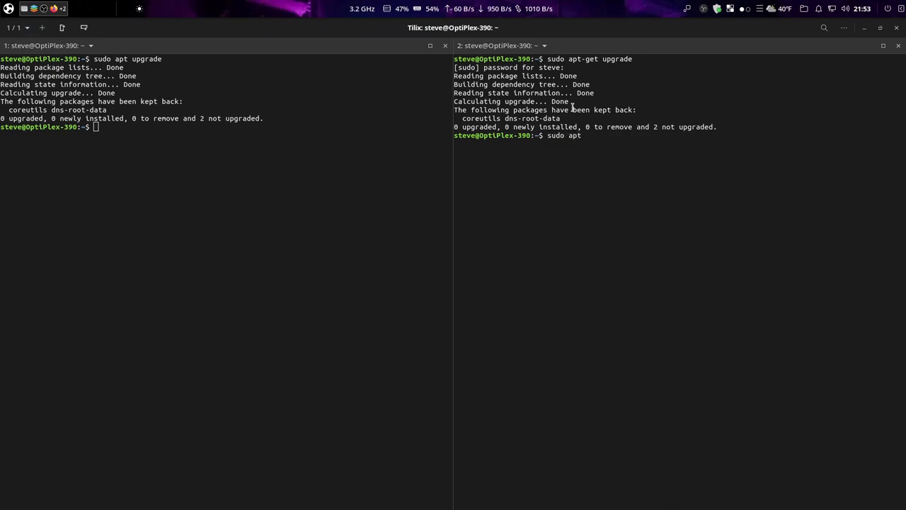
text(up)
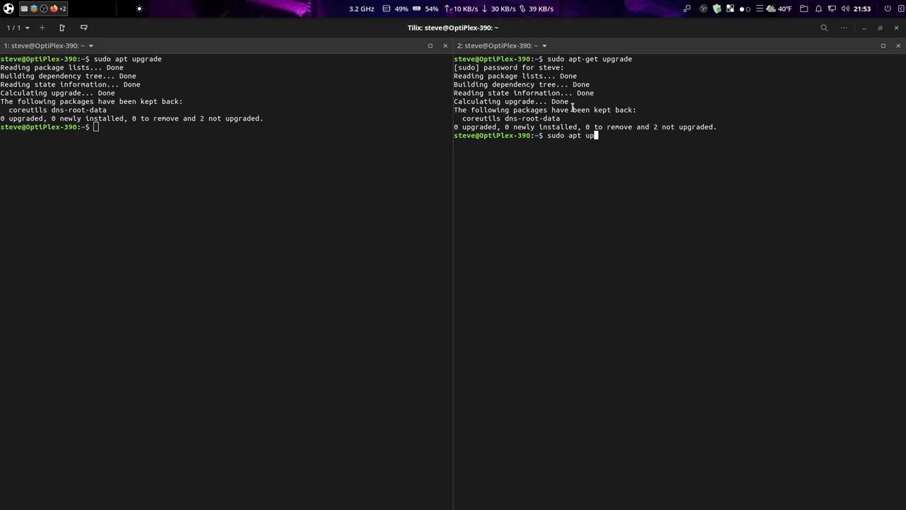
text(date)
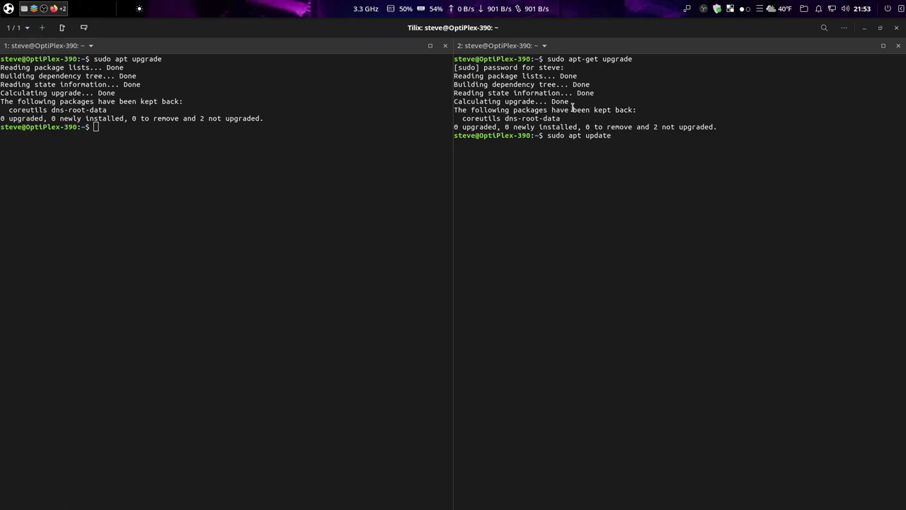
text(-get)
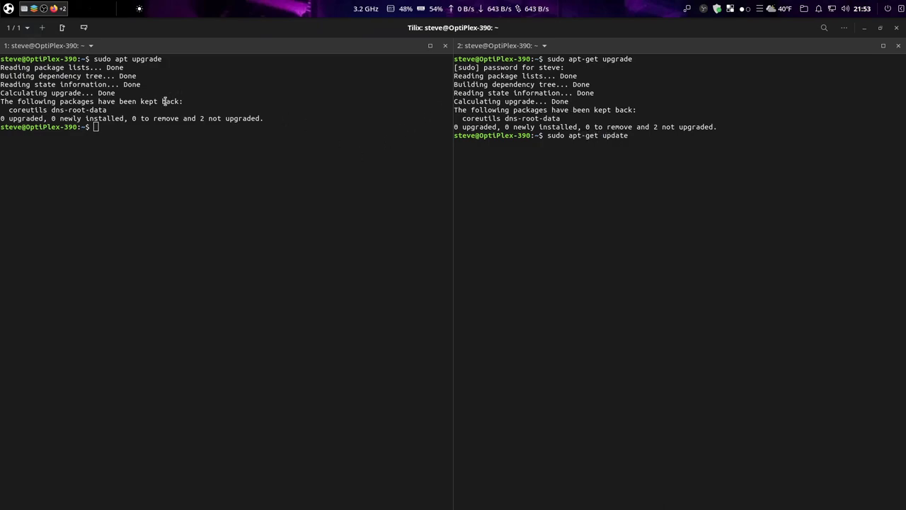
- Run sudo apt update in the left pane, then stage 'sudo apt-cache show ufoai' unrun
text(sudo)
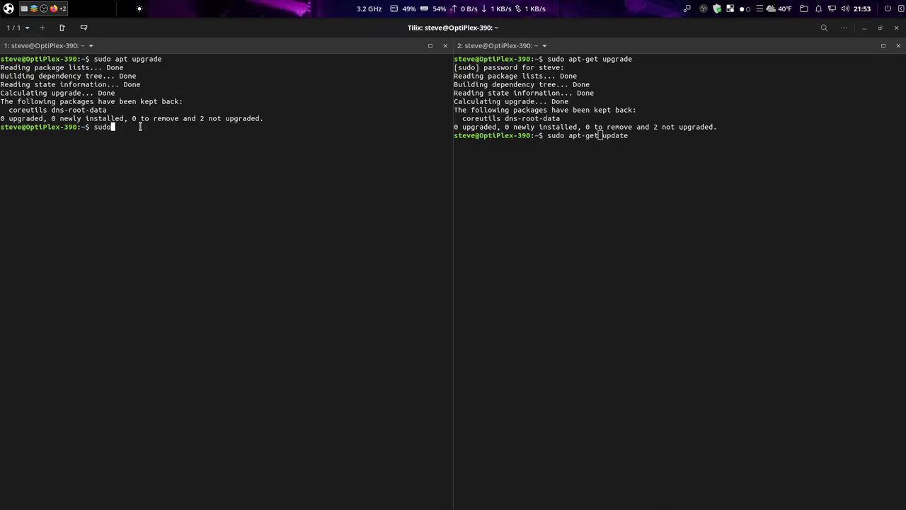
text(apt)
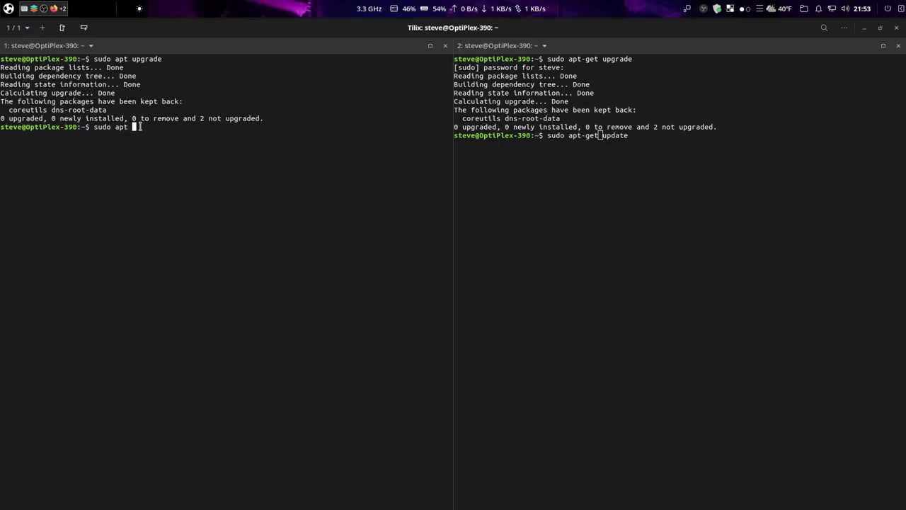
text(update)
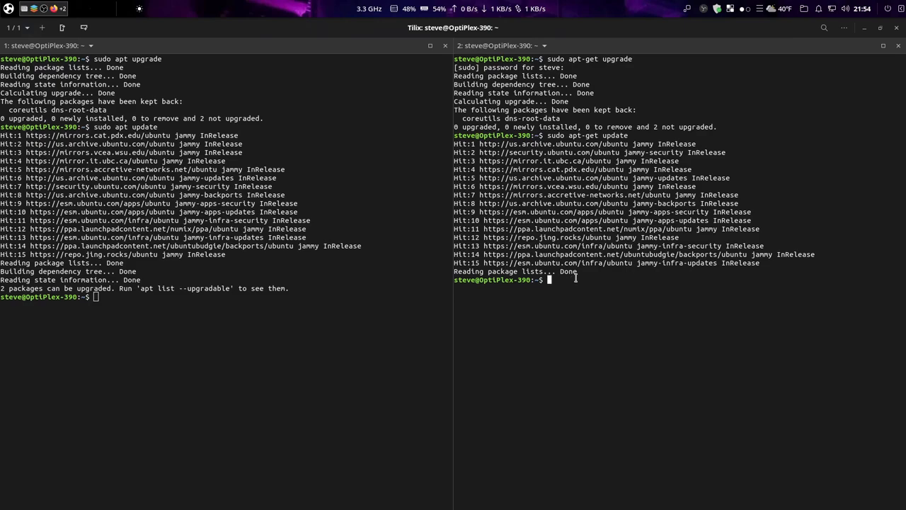
mouse_move(392, 267)
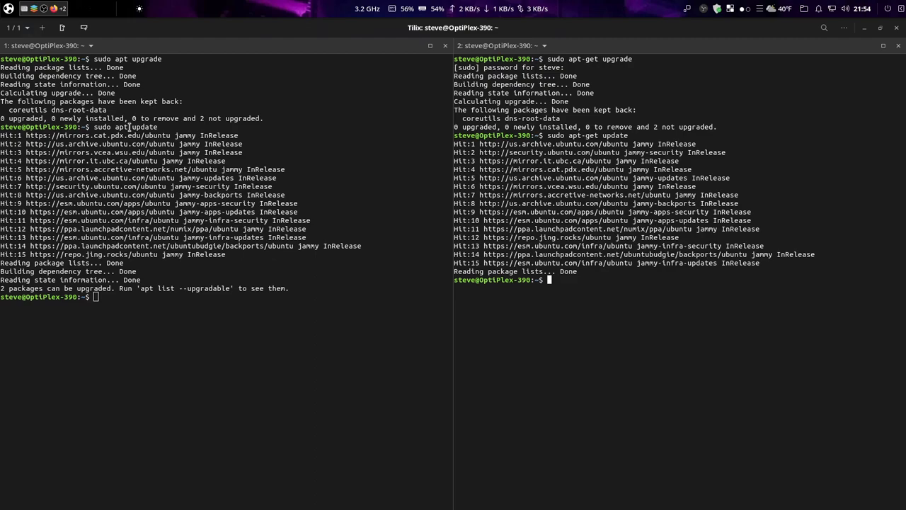
mouse_move(197, 313)
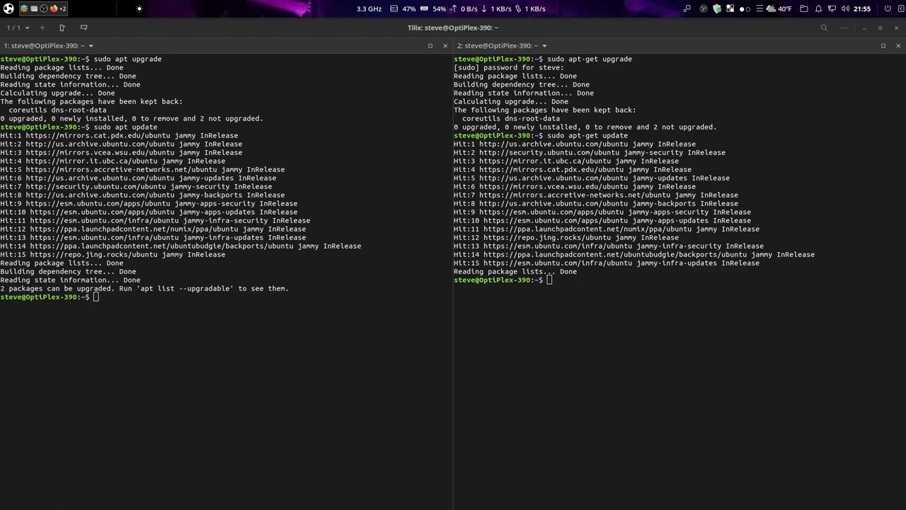
text(sudo apt-cache show ufoai)
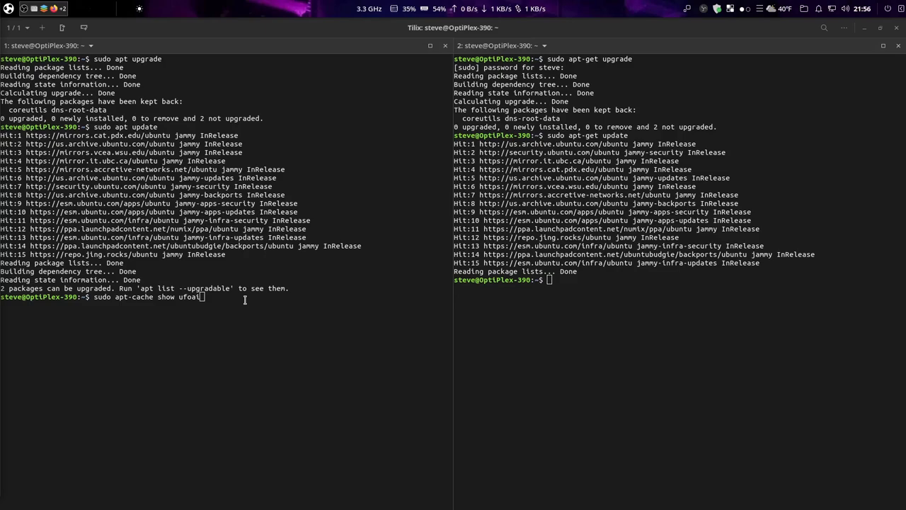
- Run the apt-cache query, showing ufoai version 2.5-6 and its game description
key(Return)
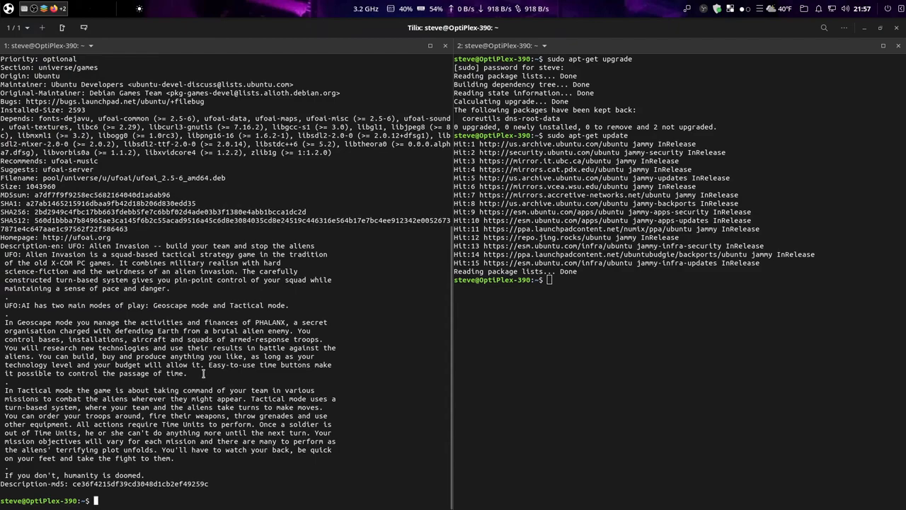
text(sudo apt-cache show ufoai)
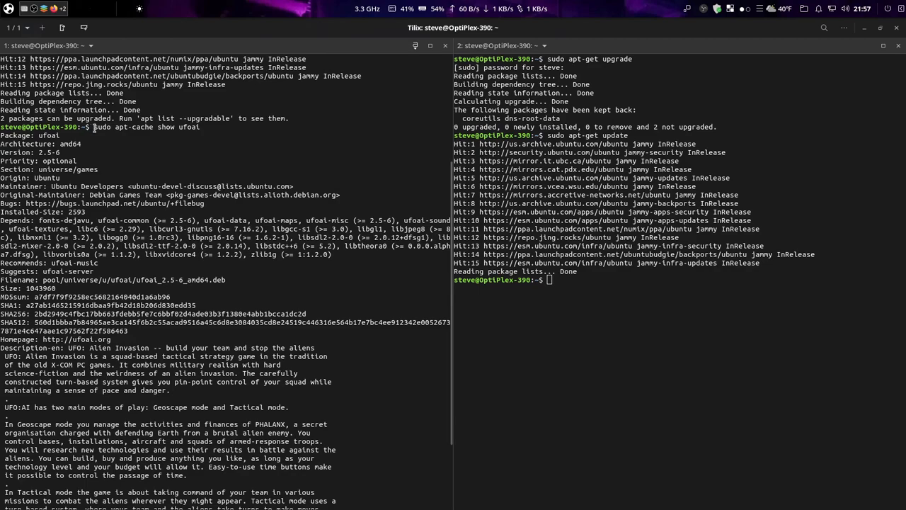
mouse_move(175, 134)
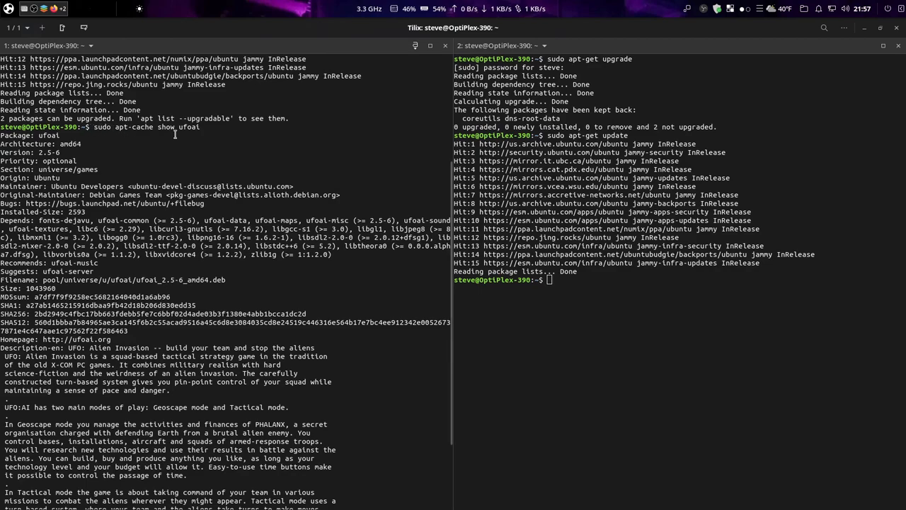
mouse_move(219, 137)
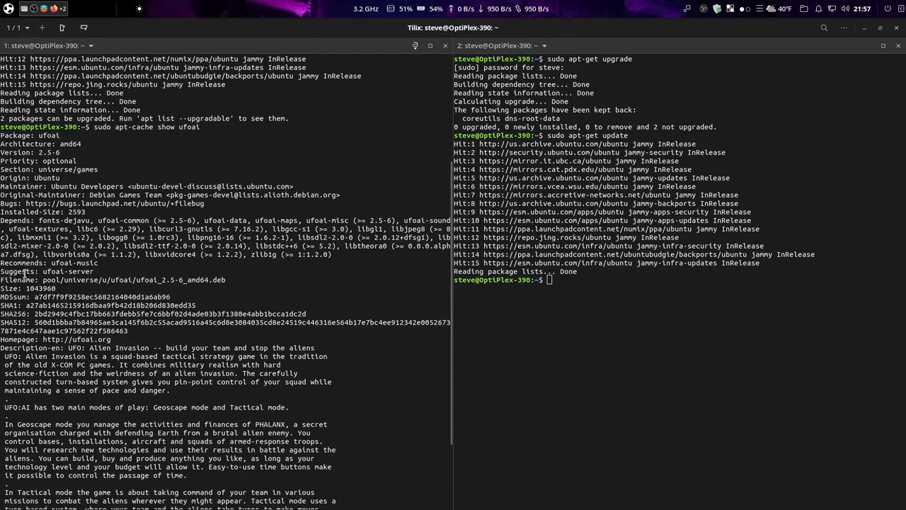
mouse_move(73, 278)
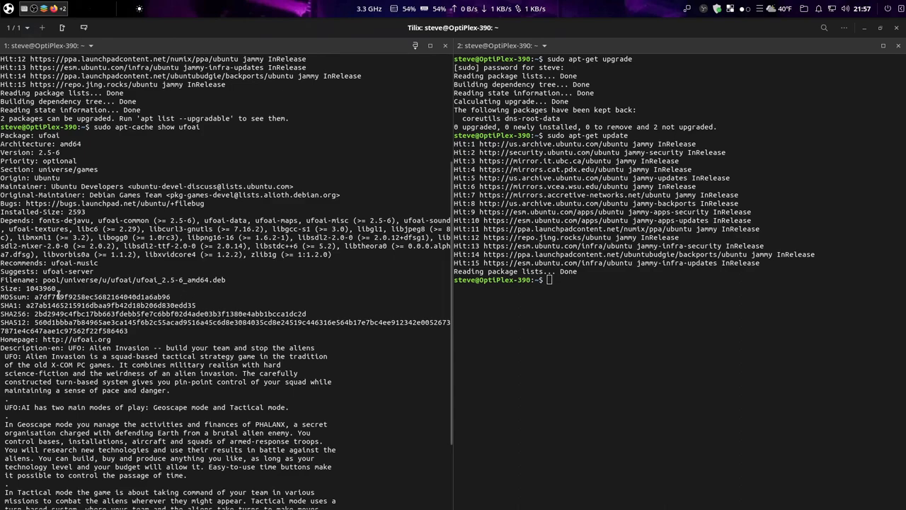
scroll(down, 3)
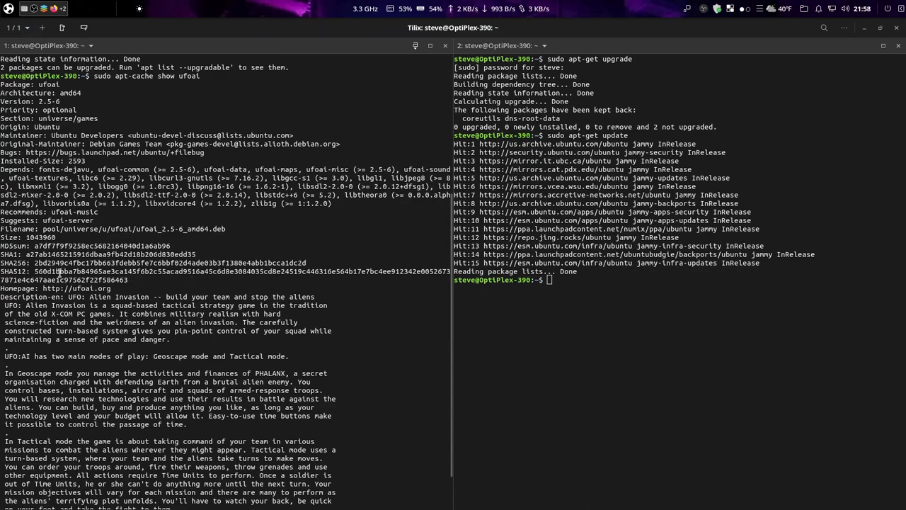
mouse_move(391, 278)
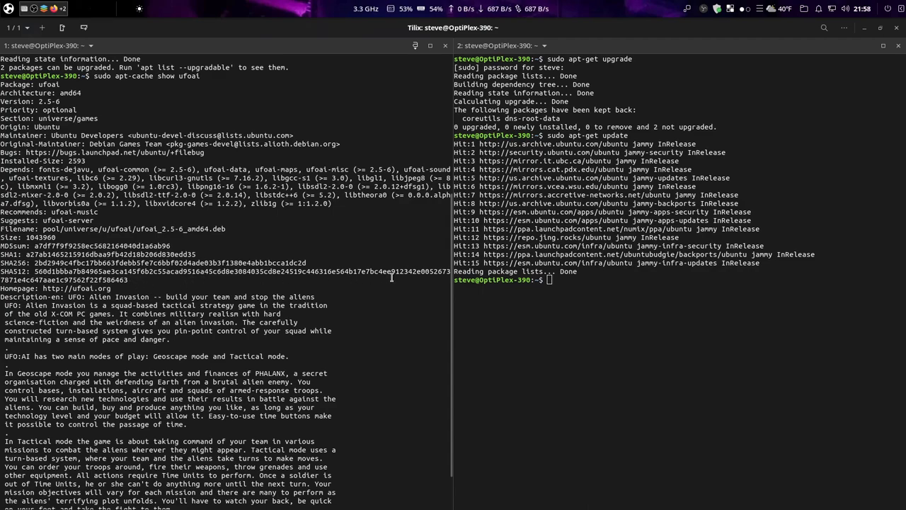
mouse_move(389, 273)
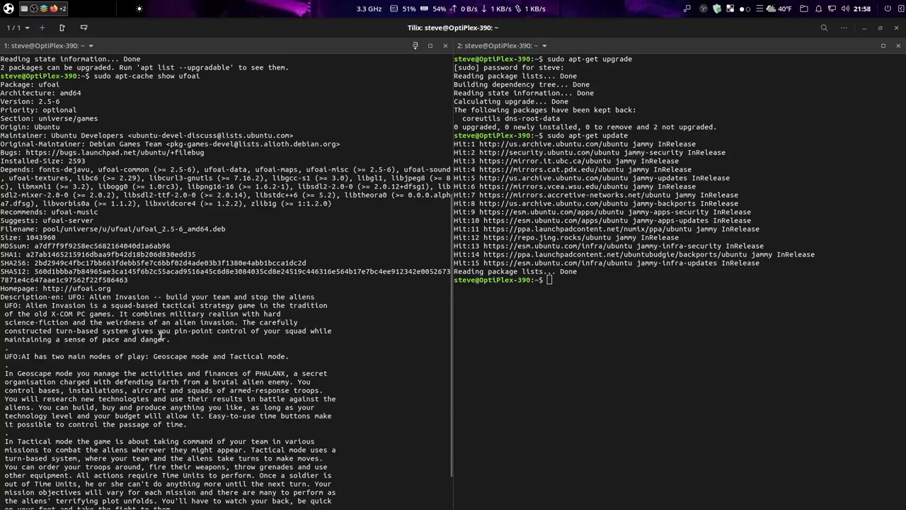
scroll(down, 3)
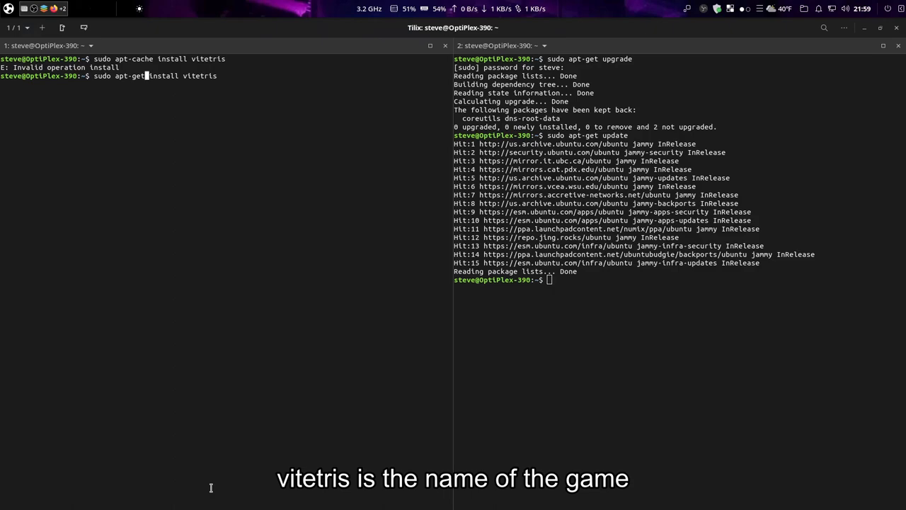
- Install vitetris 0.59.1-2 via apt-get on the left and begin 'sudo apt install' on the right
key(Return)
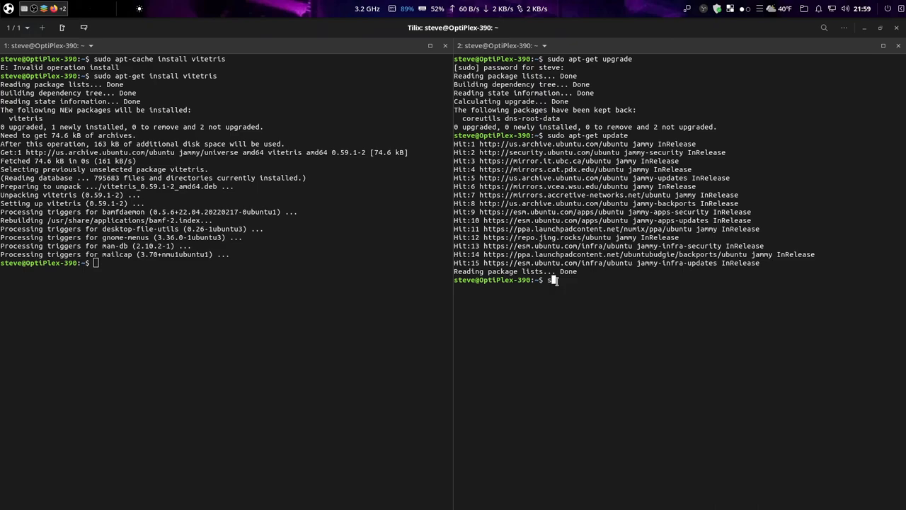
text(sudo apt in)
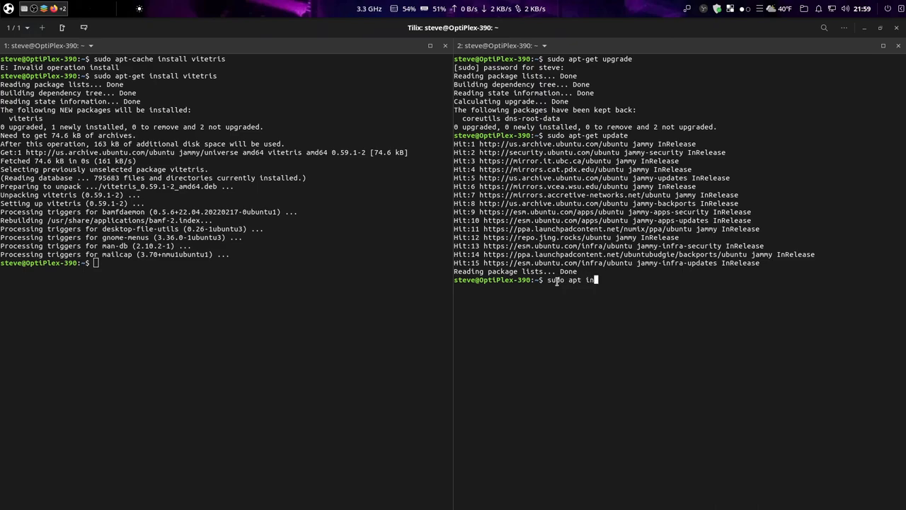
text(stall)
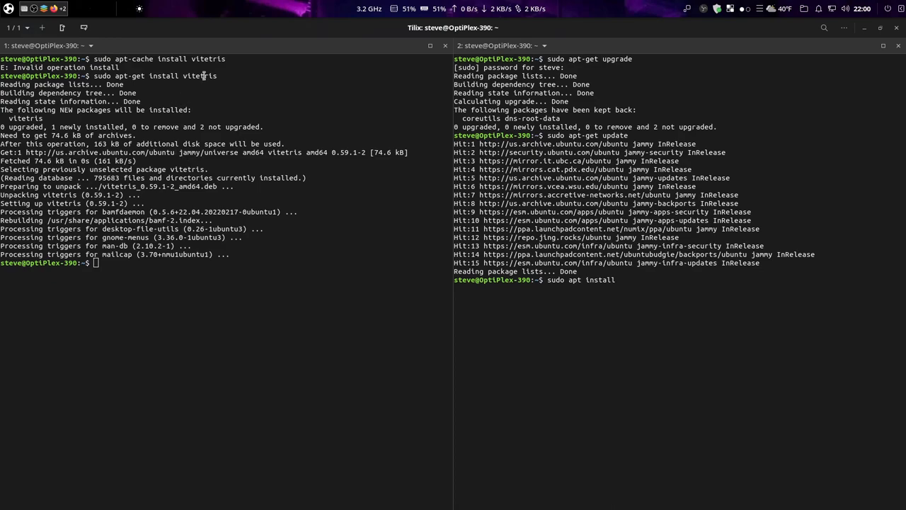
- Copy the name vitetris into the right pane's apt install and run it, reported already newest
double_click(200, 76)
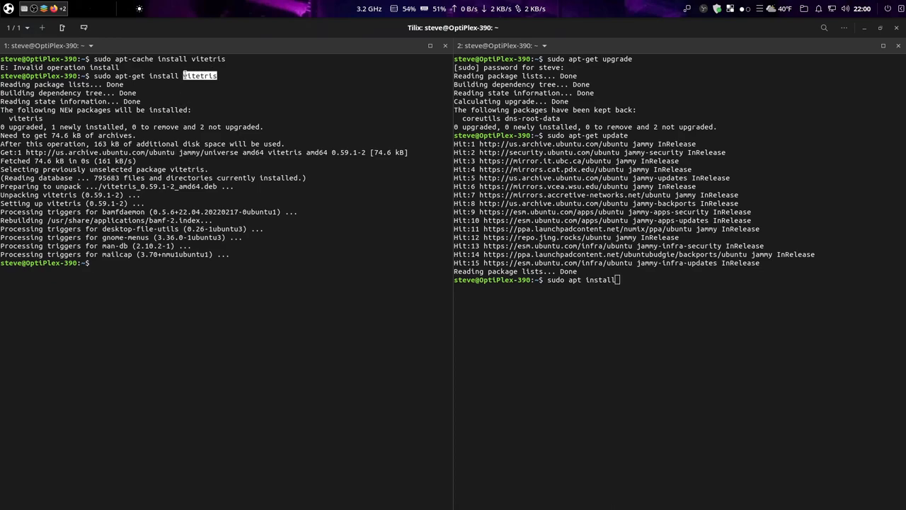
right_click(200, 76)
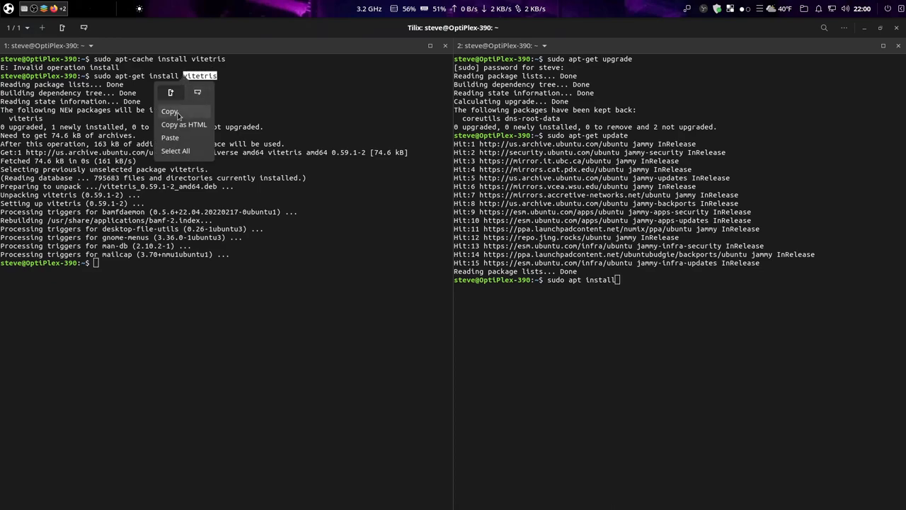
click(170, 111)
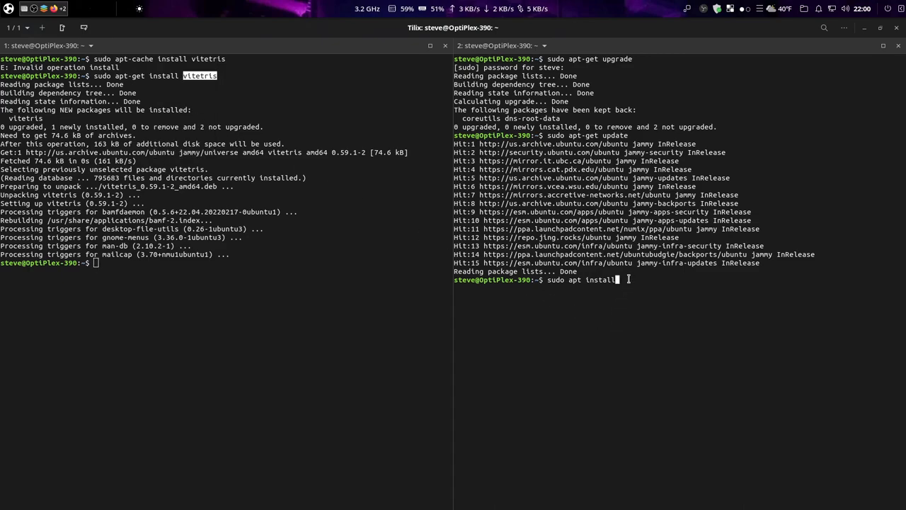
text(vitetris)
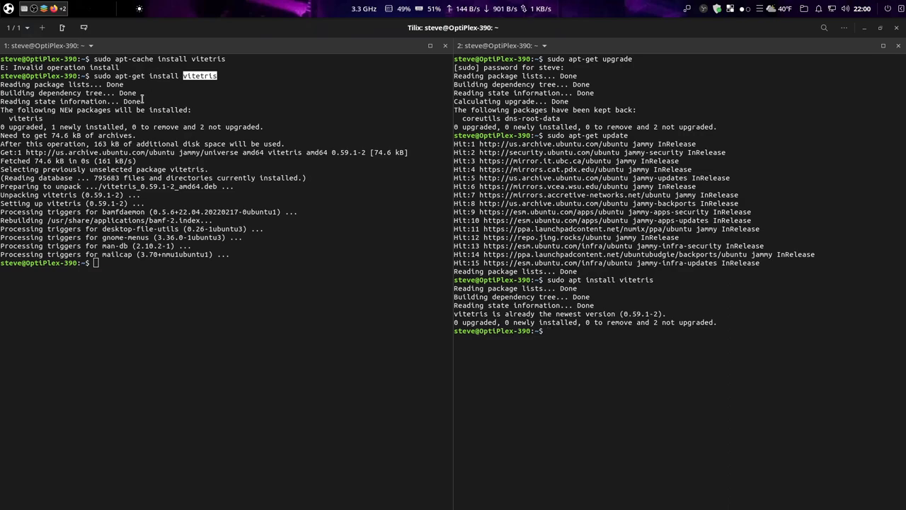
mouse_move(550, 308)
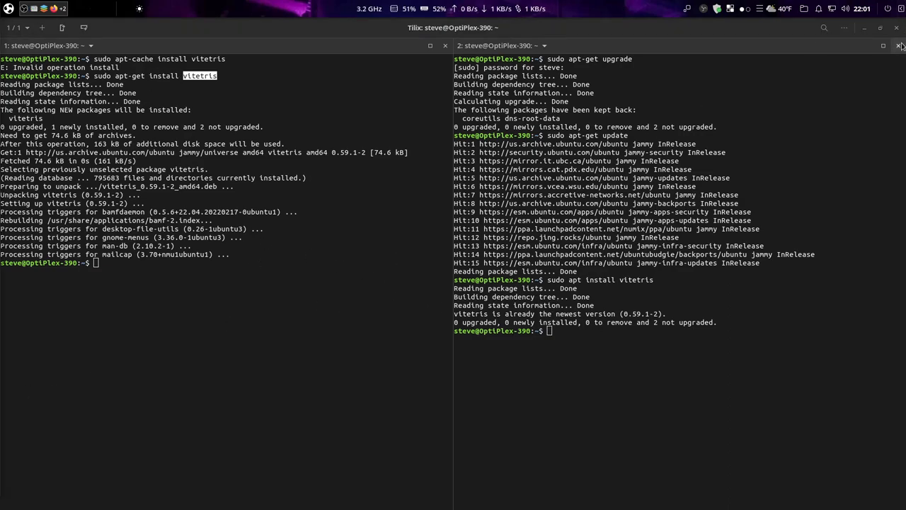
- List every available package name with sudo apt-cache pkgnames in the left pane
click(902, 45)
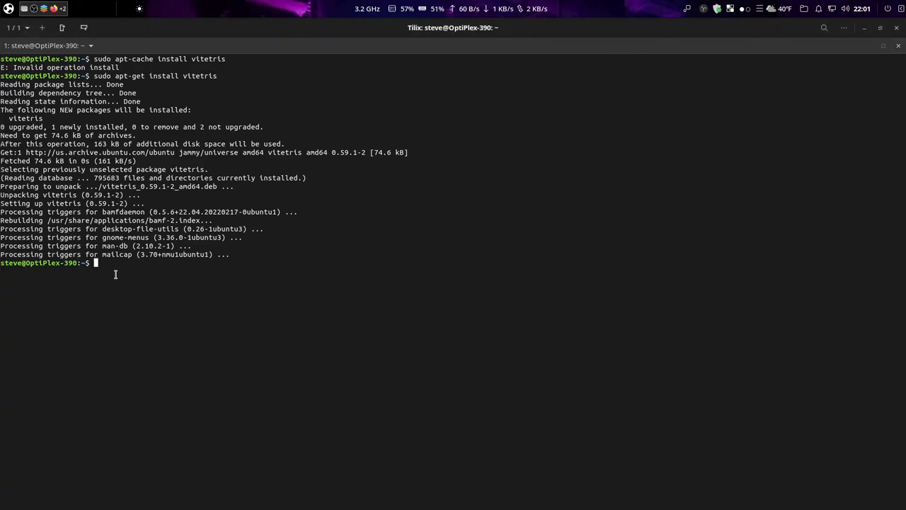
mouse_move(118, 266)
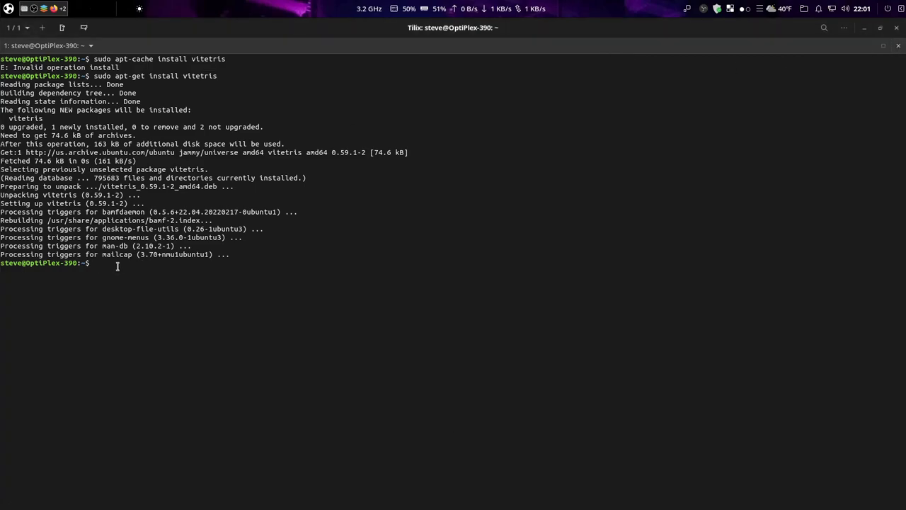
text(sudo apt-ca)
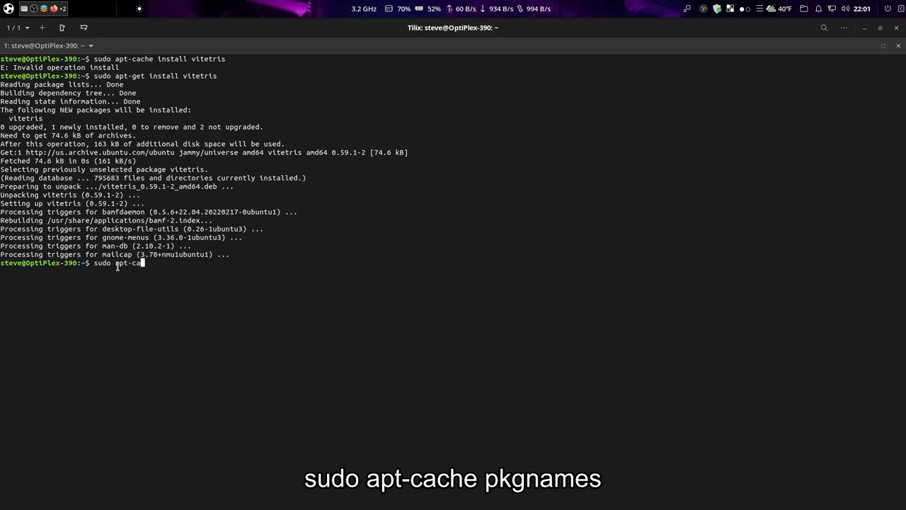
text(che)
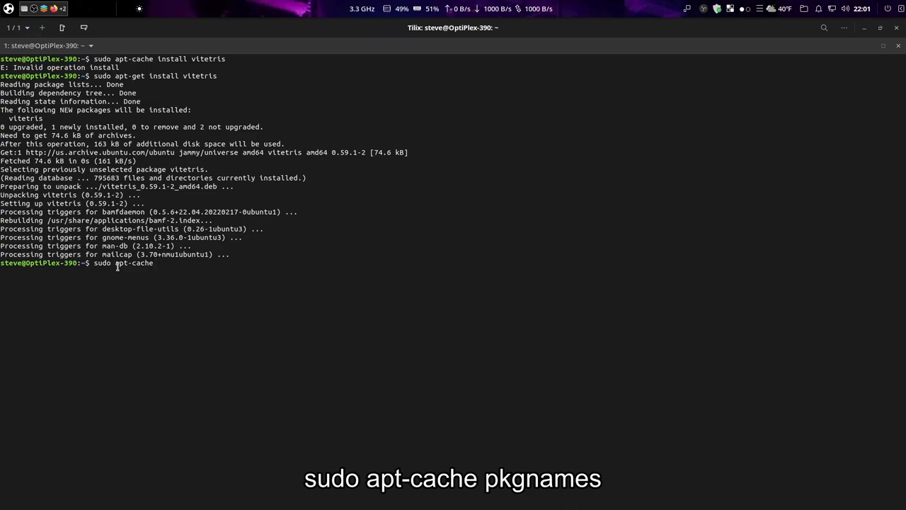
text(pkg)
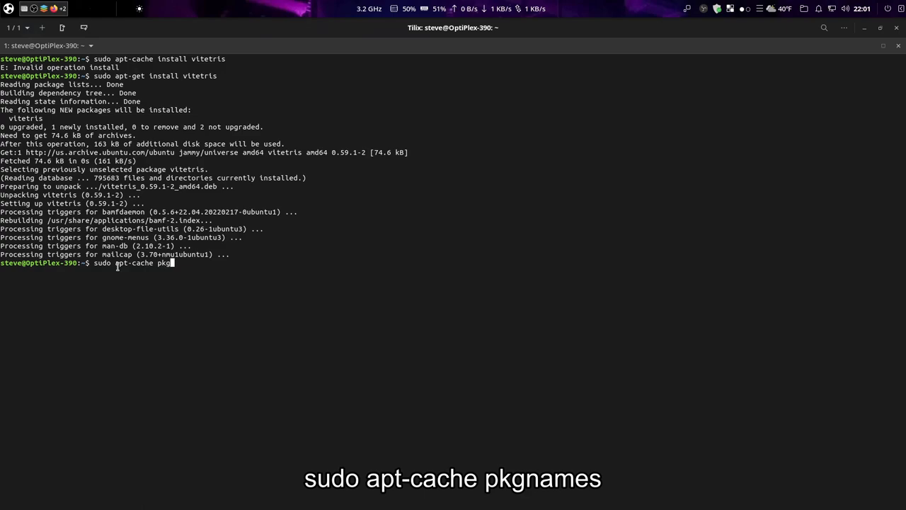
text(names)
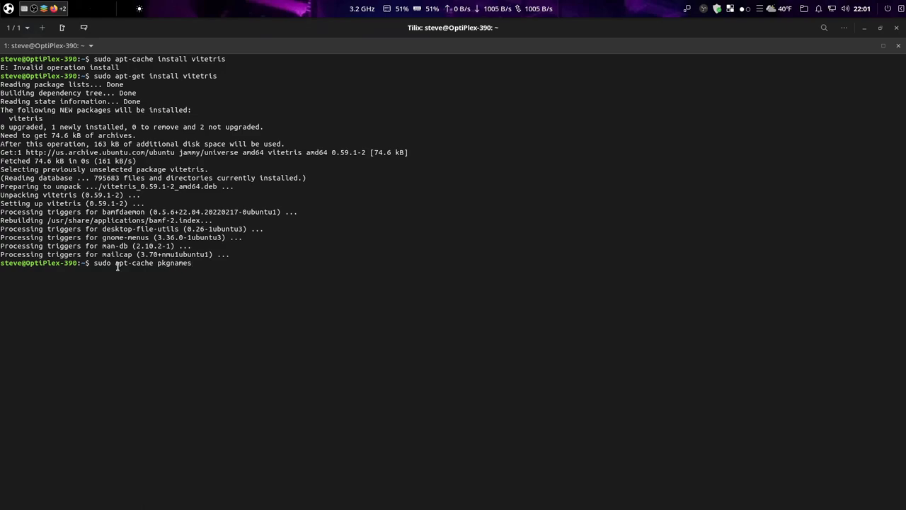
key(Return)
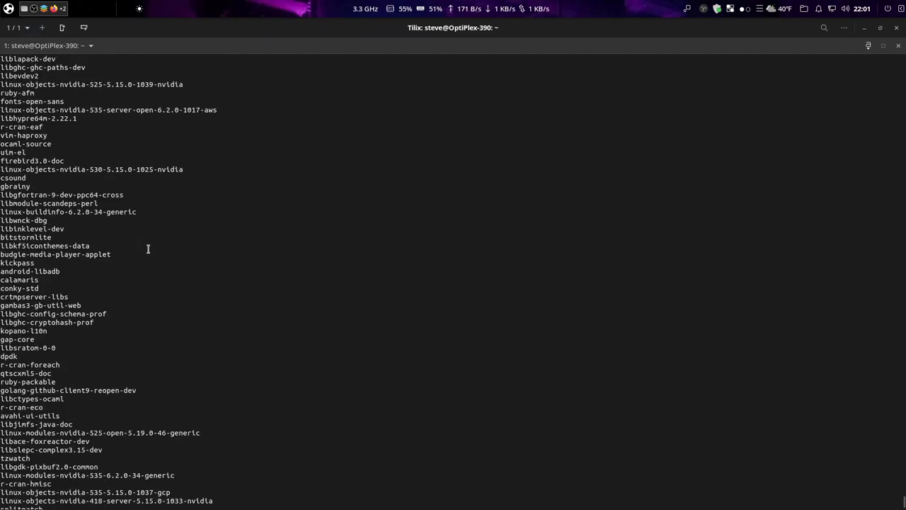
- Scroll down through the long list of package names
scroll(down, 3)
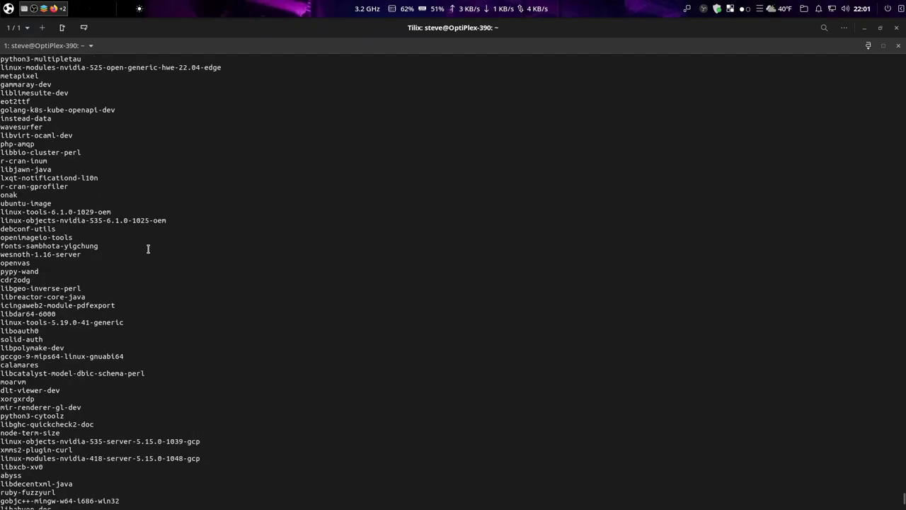
scroll(down, 3)
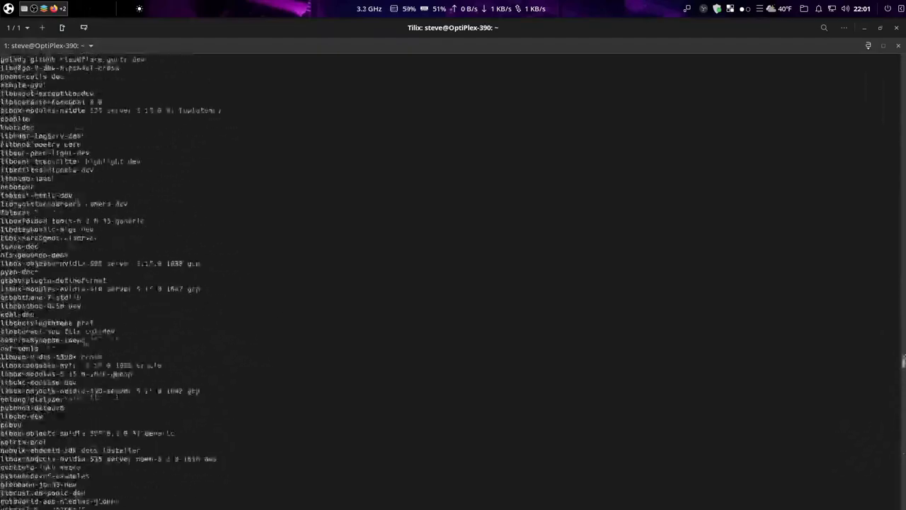
scroll(down, 3)
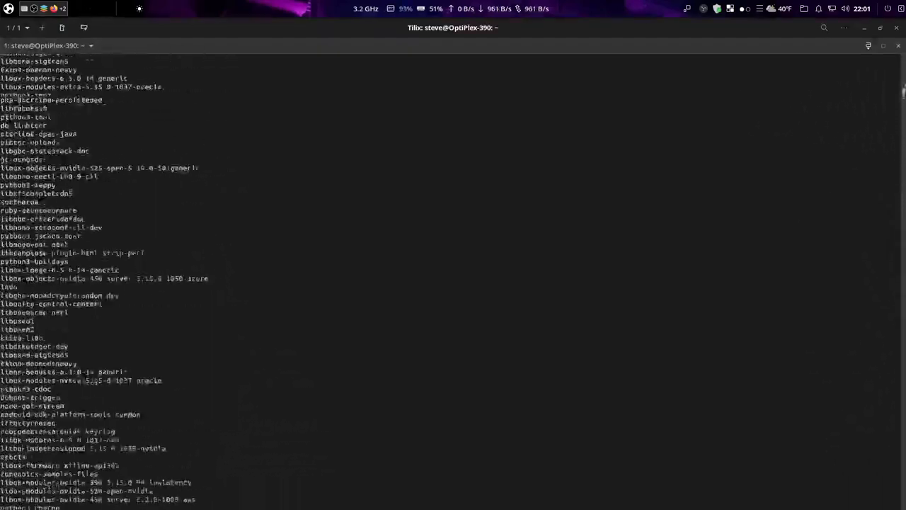
scroll(down, 3)
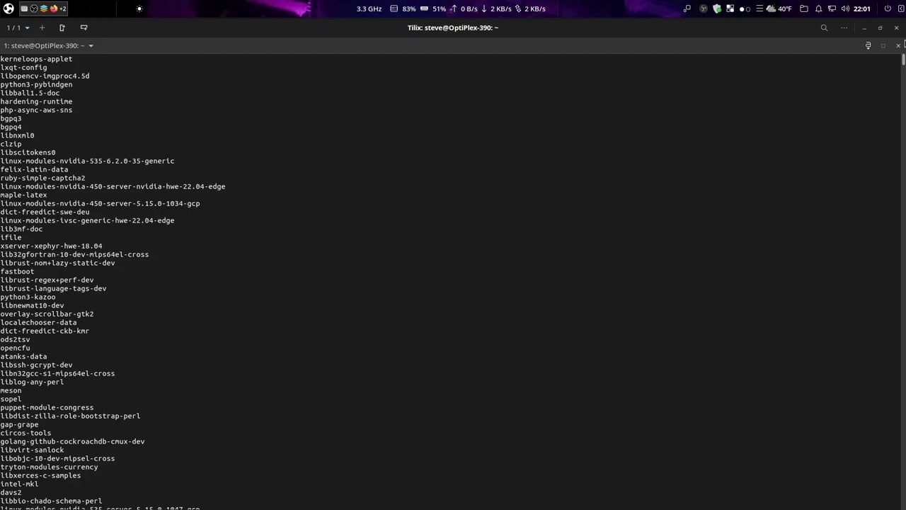
scroll(down, 3)
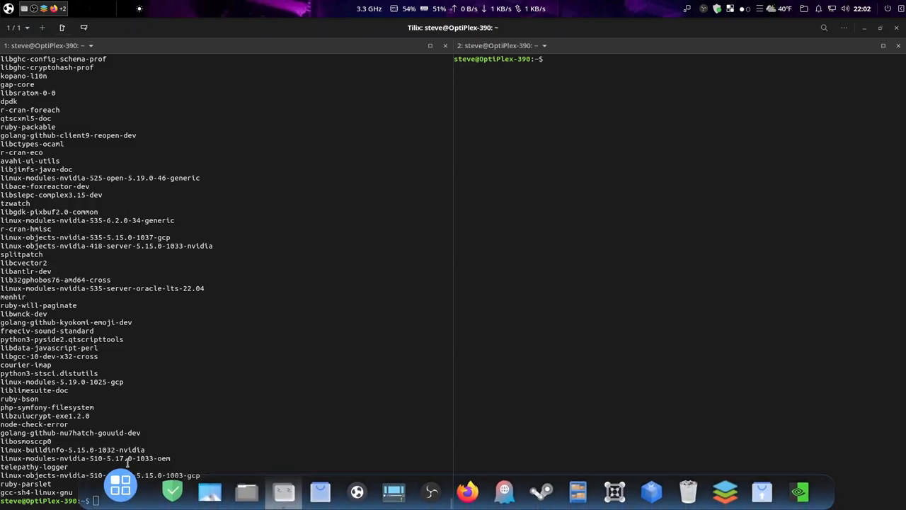
- Clear the left pane and search packages for psensor, listing psensor, psensor-common and psensor-server
text(cle)
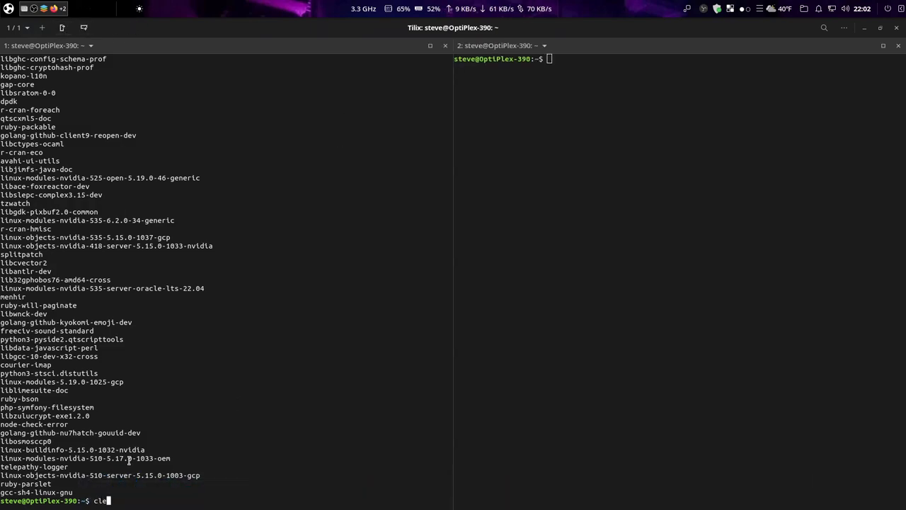
text(apt sea)
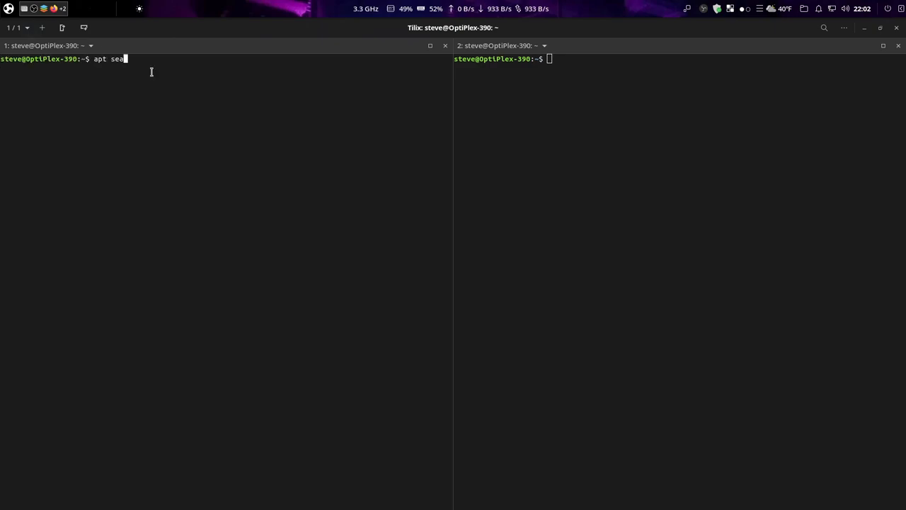
text(rch)
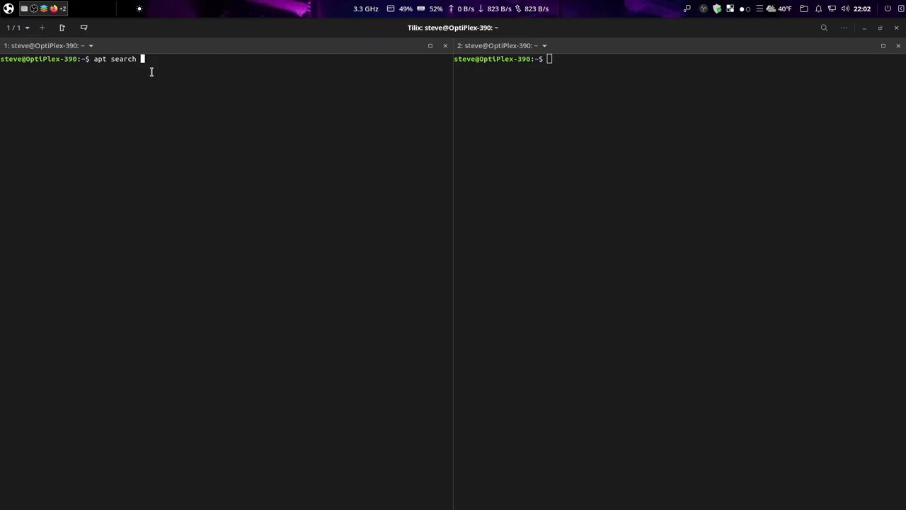
text(psens)
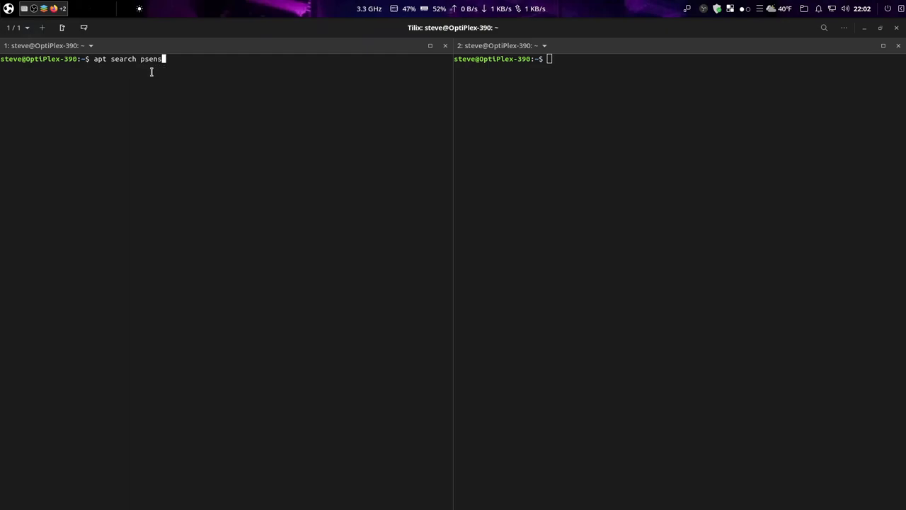
text(or)
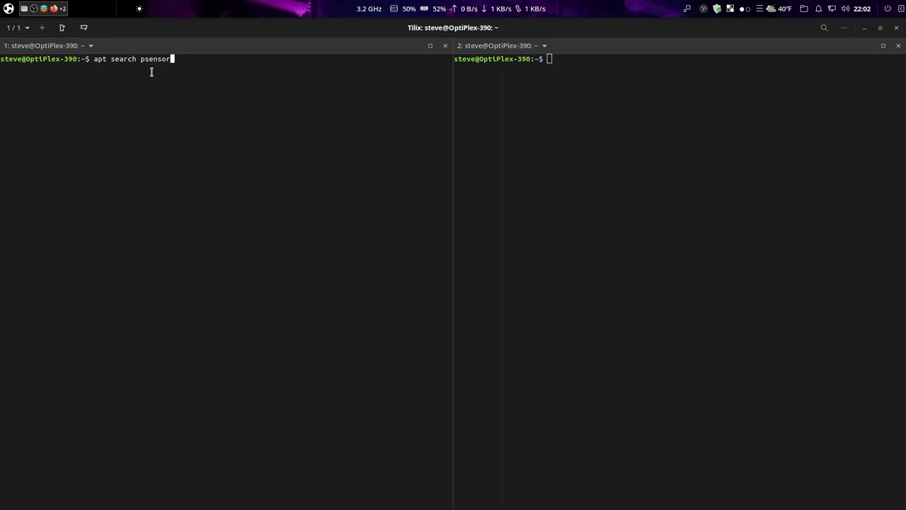
key(Return)
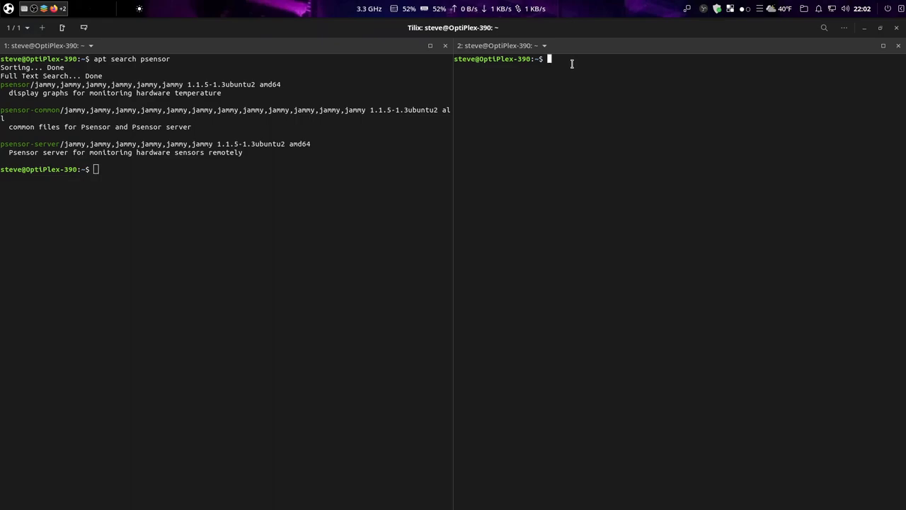
- Run apt search psensor | grep -B 2 -A temperature, which fails with an invalid context length error
text(ap)
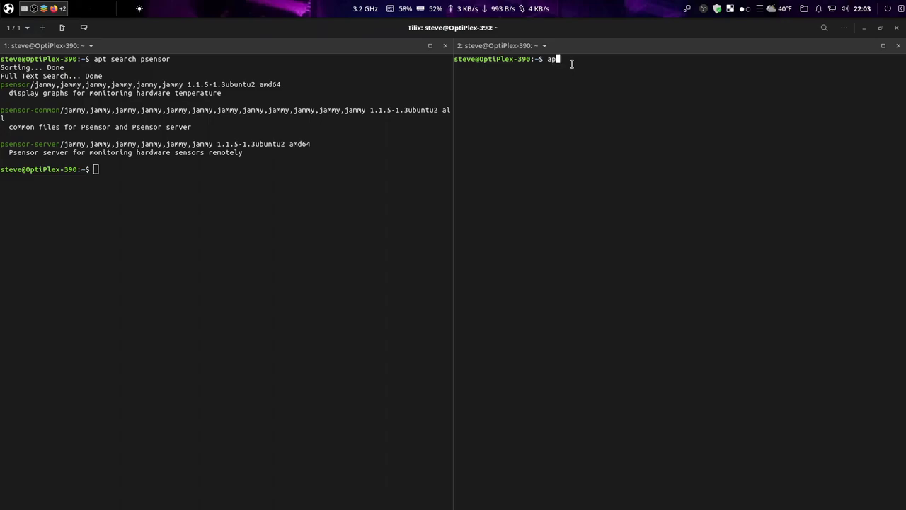
text(search pse)
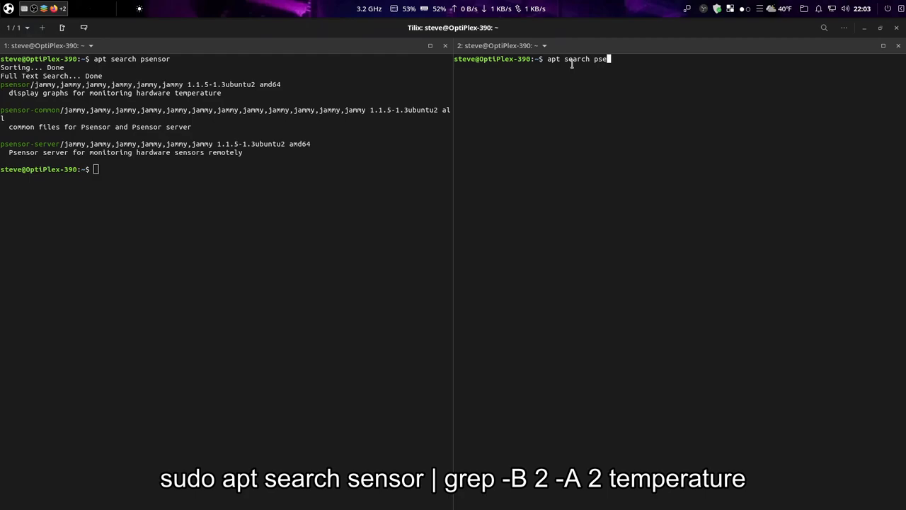
text(nsor | grep)
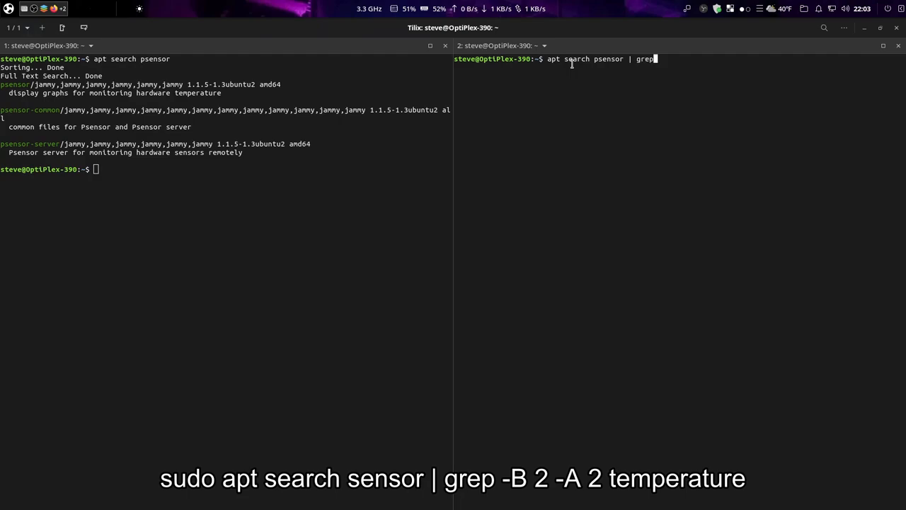
text(" ")
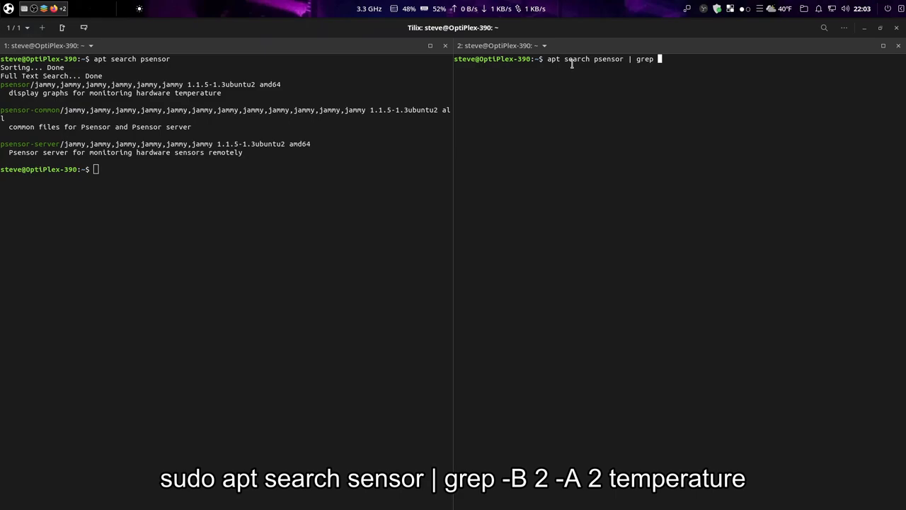
text(-)
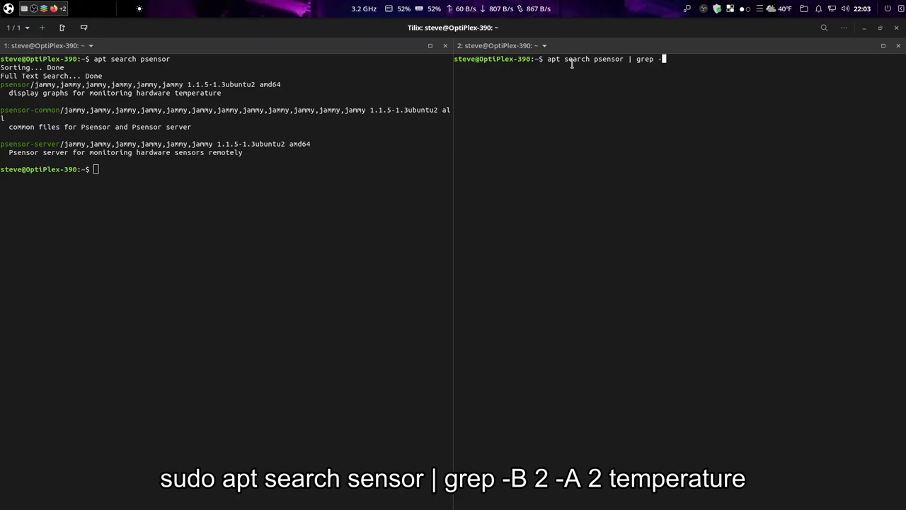
text(B)
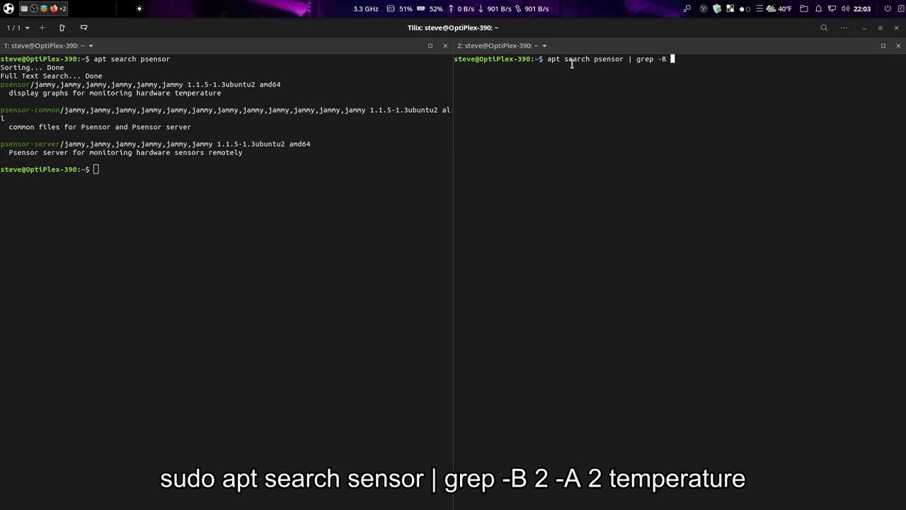
text(2 -A te)
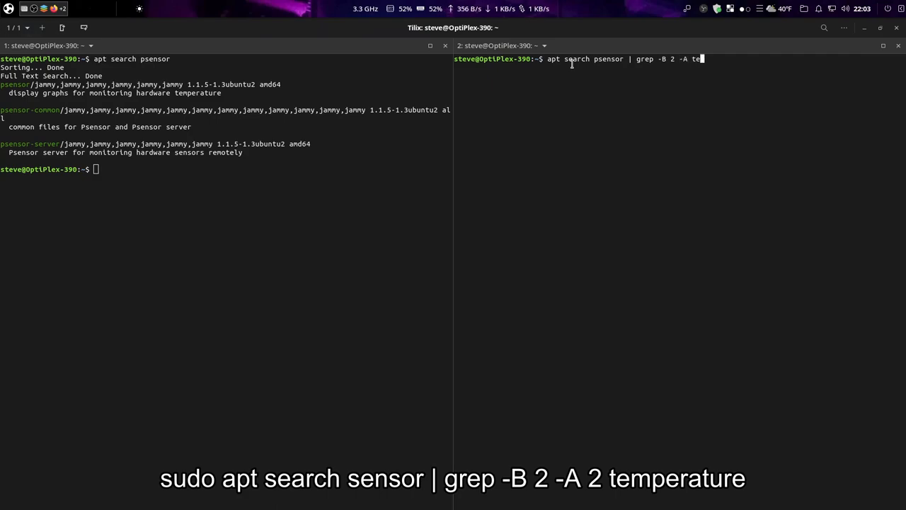
text(mperature)
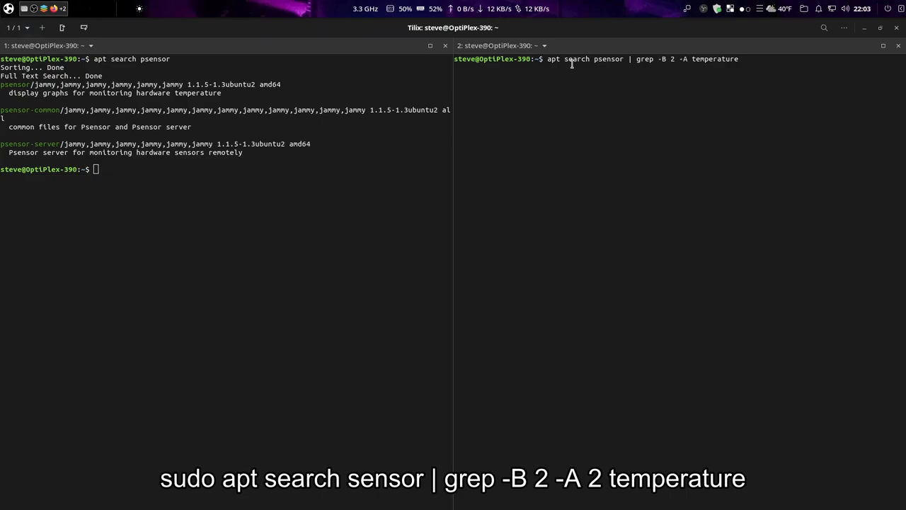
key(Return)
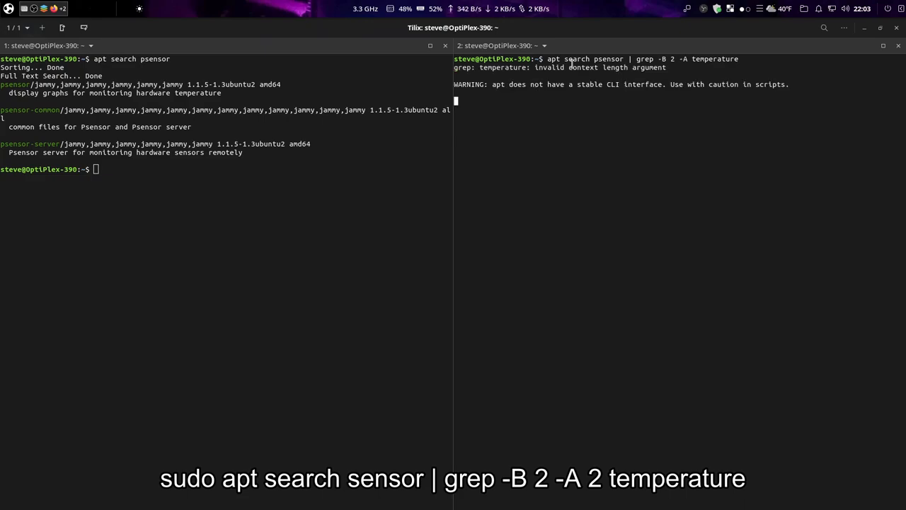
key(Return)
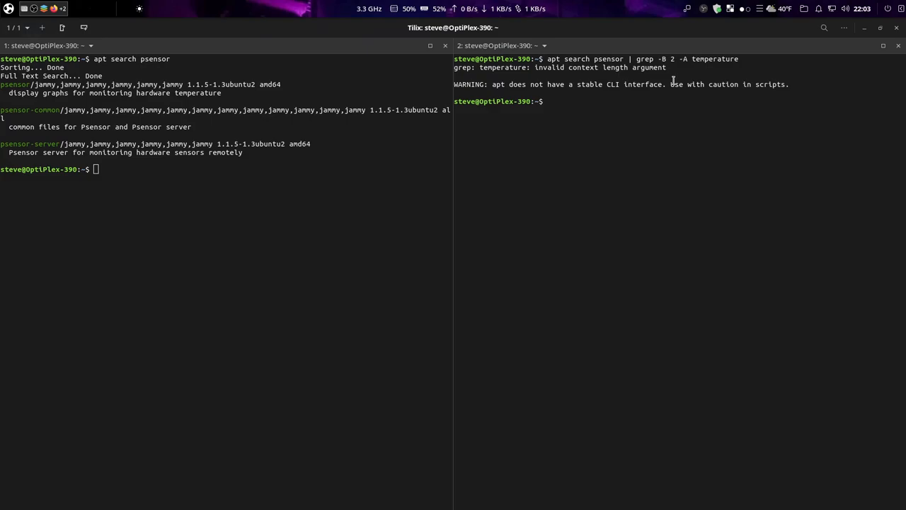
mouse_move(608, 105)
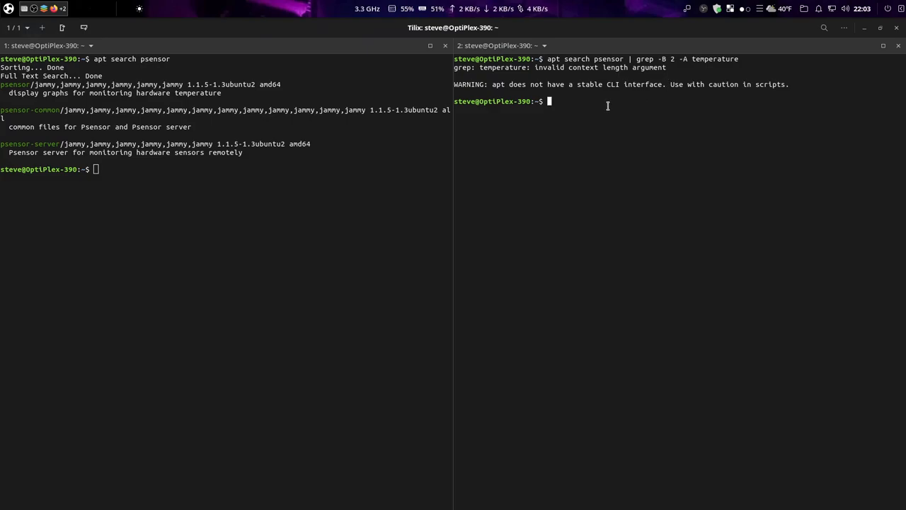
- Rerun the filtered psensor search with sudo, failing again with the same grep error
text(apt search psensor | grep -B 2 -A temperature)
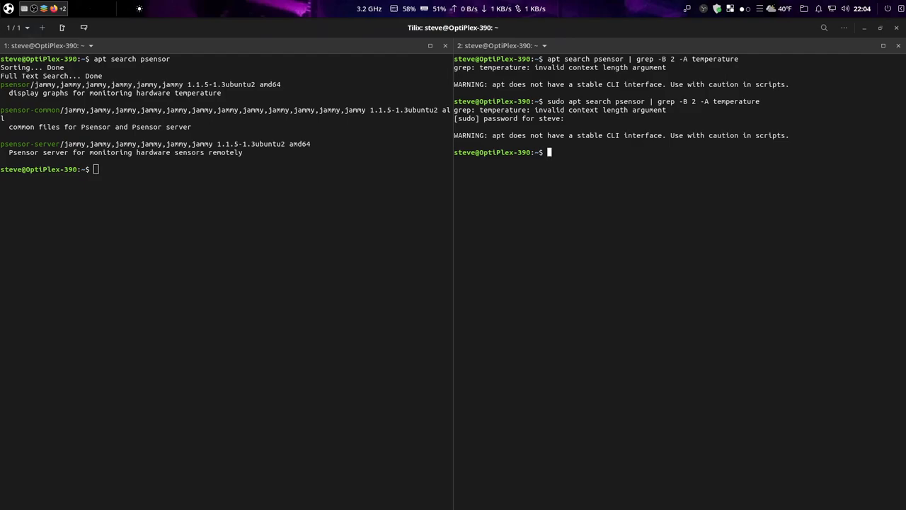
mouse_move(585, 164)
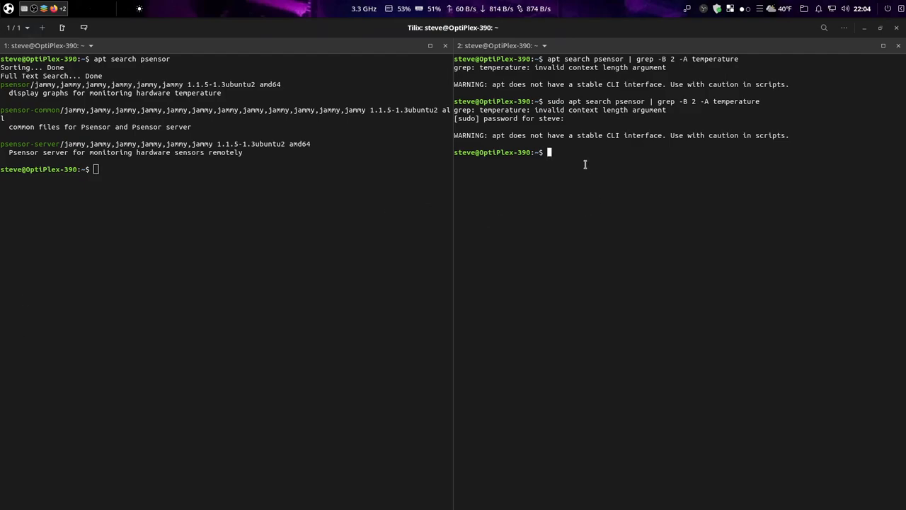
- Show psensor's package details, version 1.1.5-1.3ubuntu2, and begin a sudo install command
text(apt)
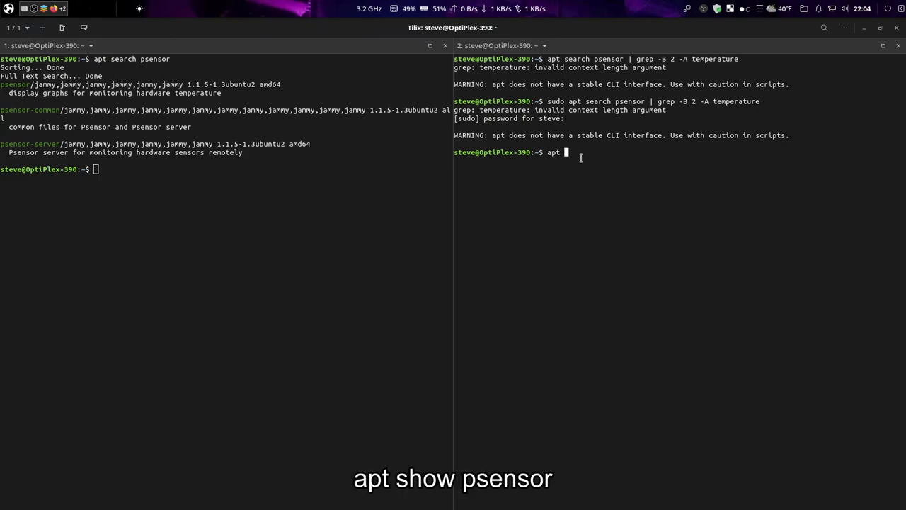
text(show psensor)
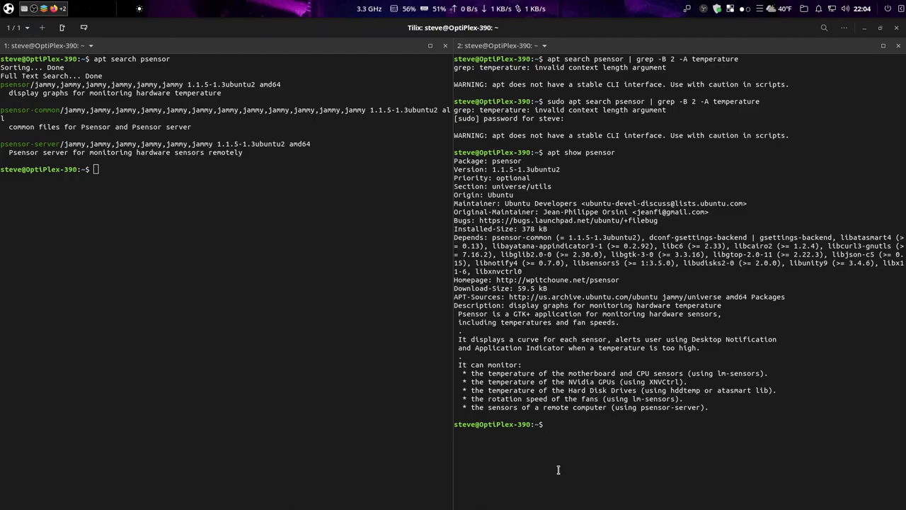
text(sudo apt in)
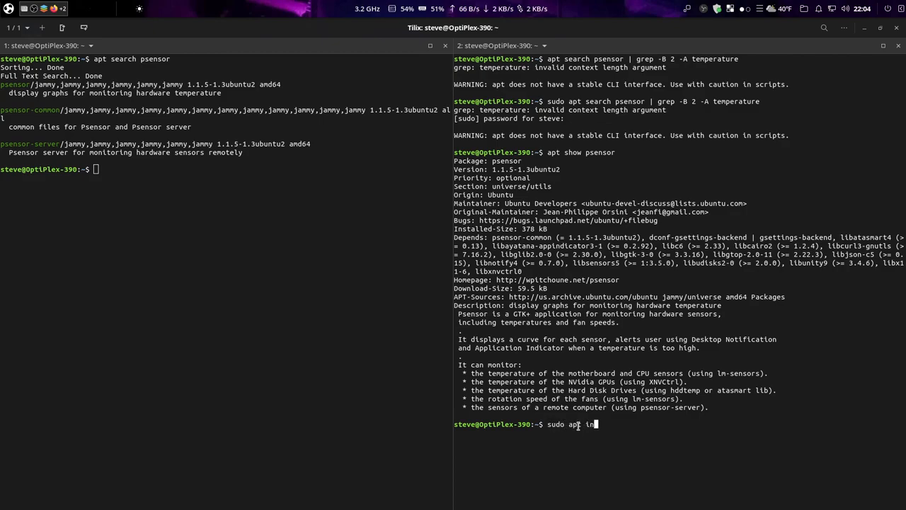
- Install psensor and psensor-common with sudo apt install, confirming with y, then enter psensor
text(stall psensor)
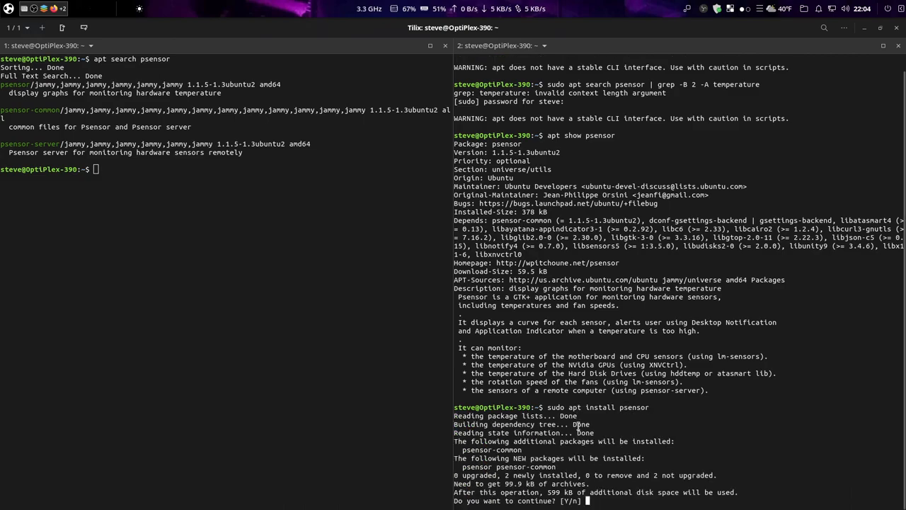
text(y)
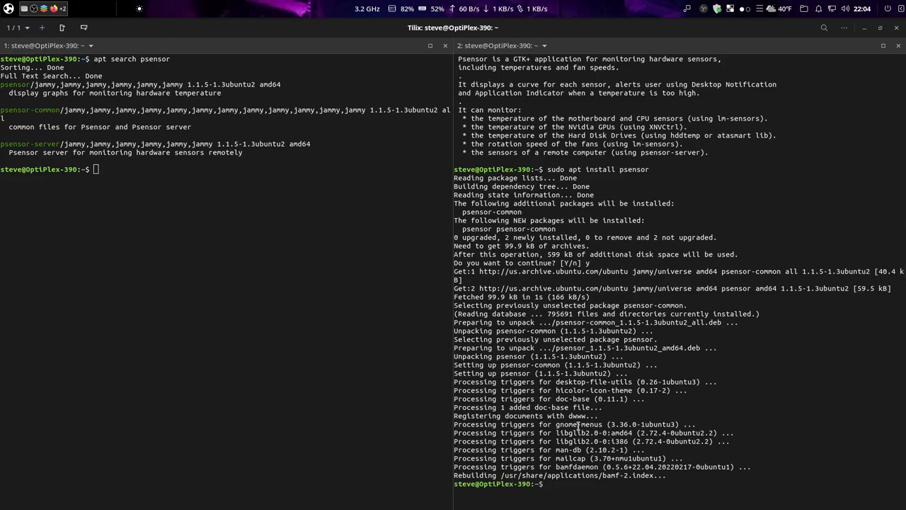
text(psensor)
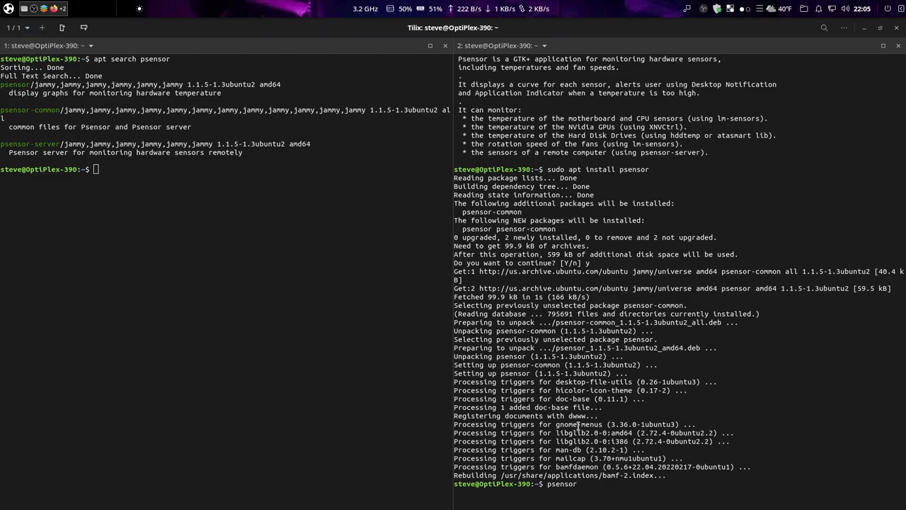
- Launch Psensor and enable manual GPU fan control in NVIDIA Settings, applying the 63% fan level
key(Return)
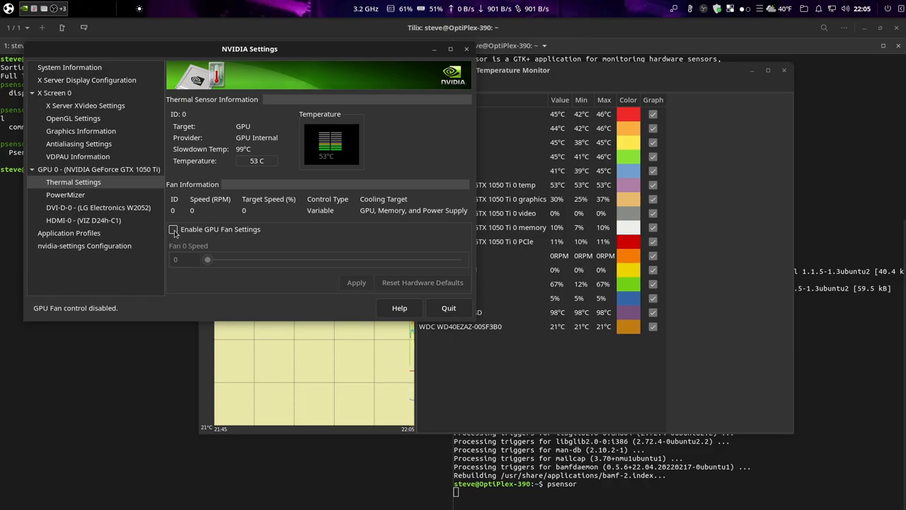
click(173, 229)
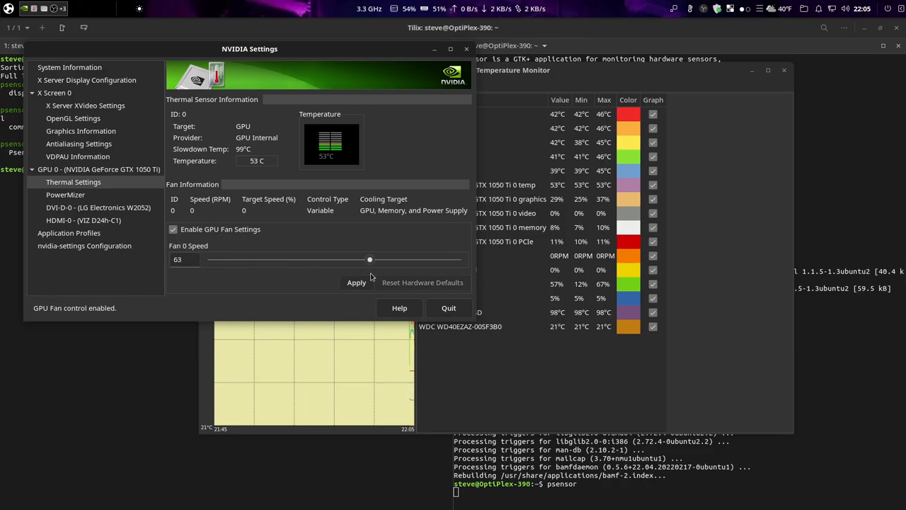
click(356, 283)
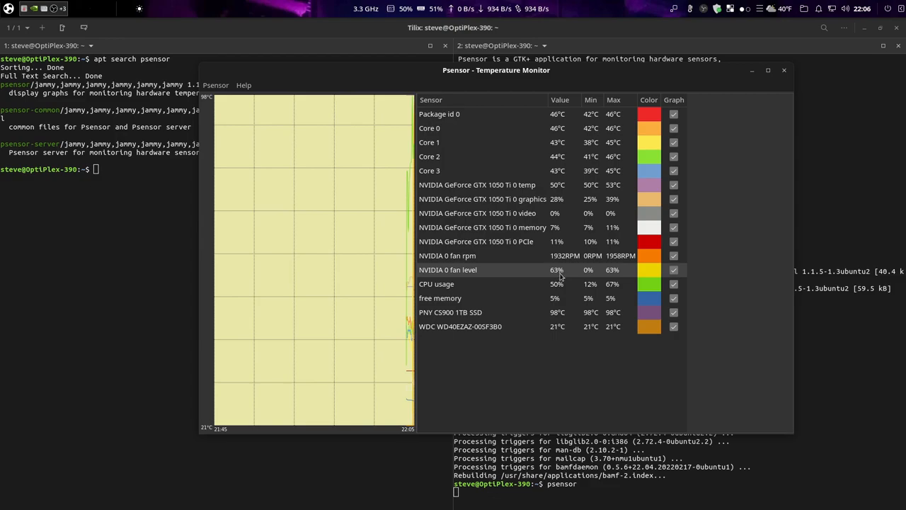
mouse_move(559, 255)
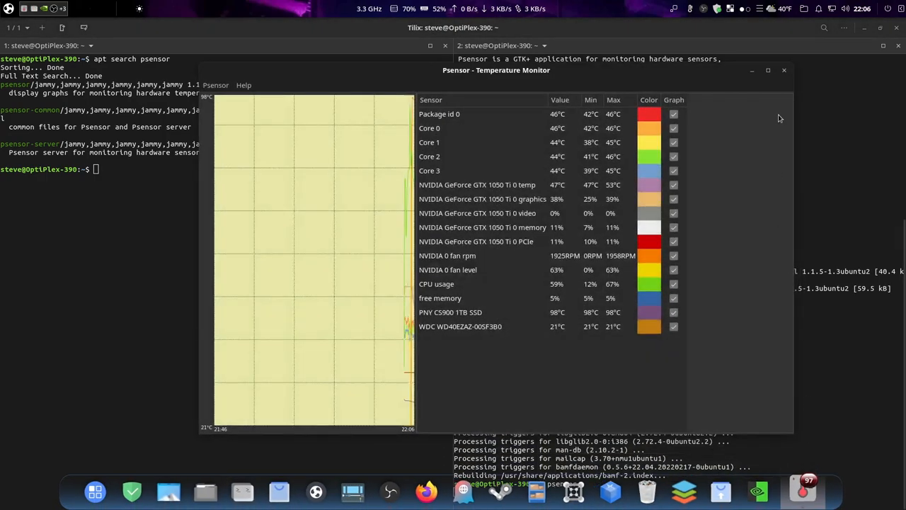
- Close the Psensor monitor and the right terminal pane, leaving the psensor search pane
click(784, 70)
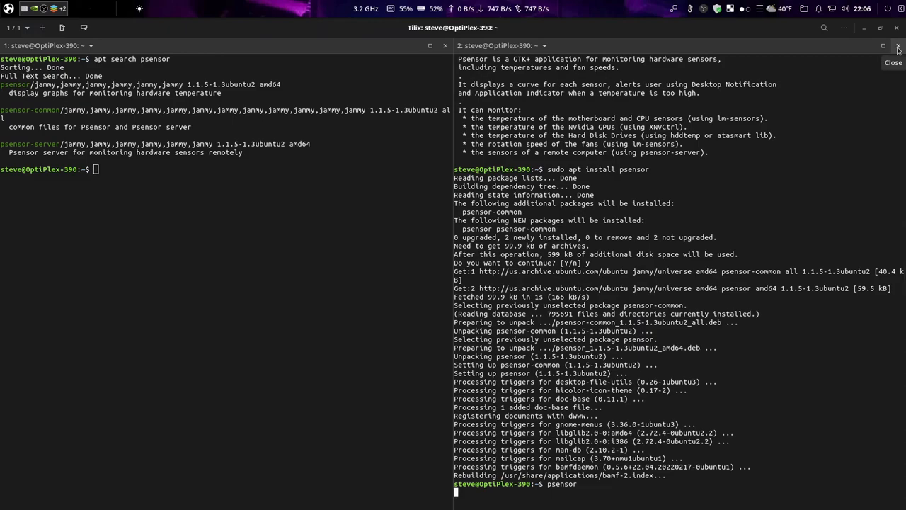
text(qq)
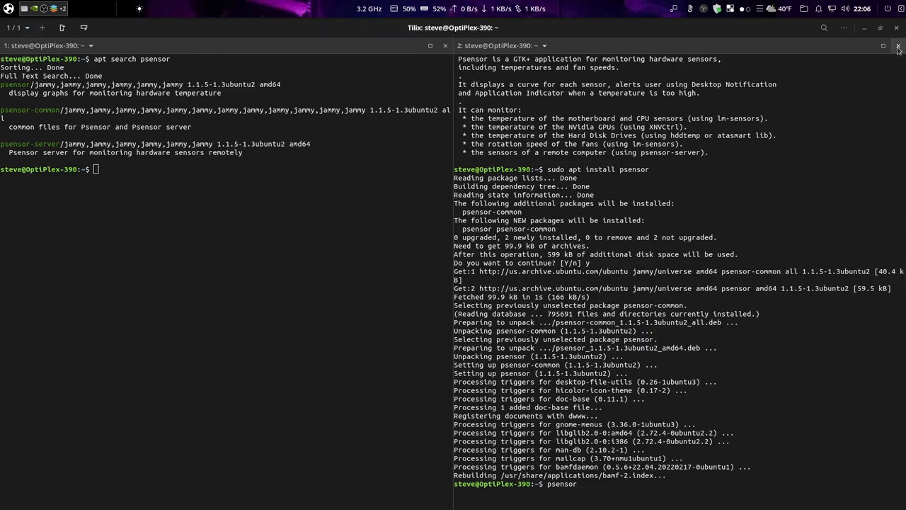
click(898, 46)
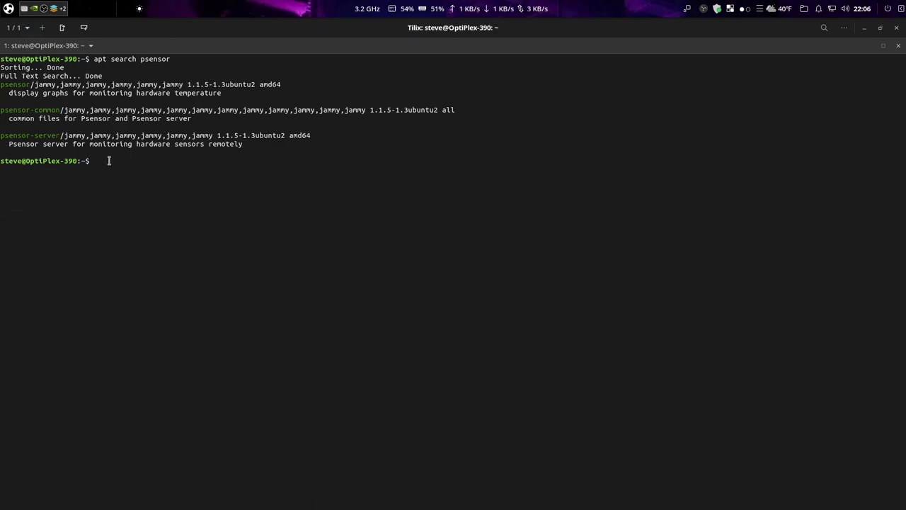
- Remove psensor with sudo apt remove, confirming y, then start a purge of psensor
text(sudo apt remove)
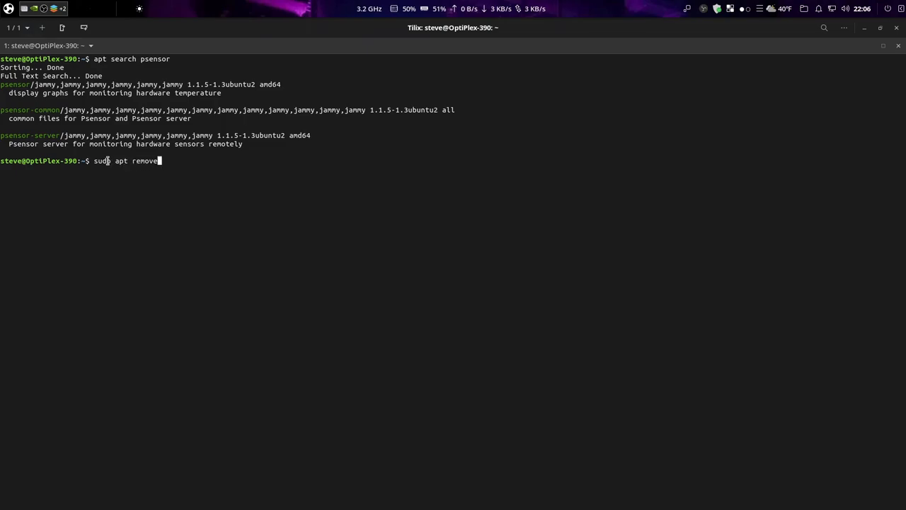
text(ps)
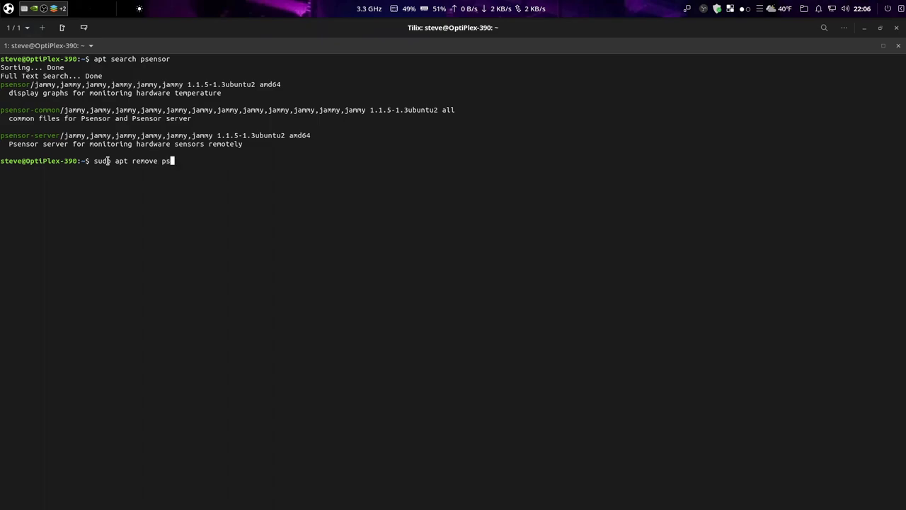
text(ensor)
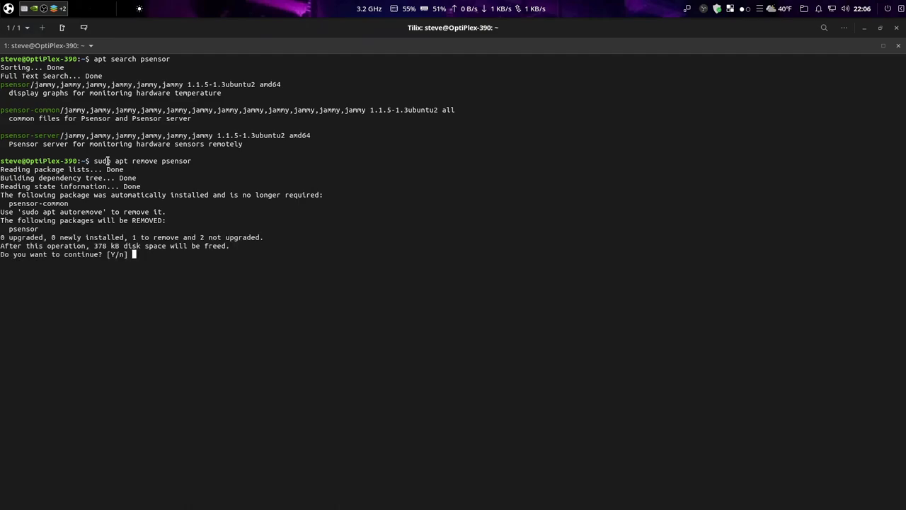
text(y)
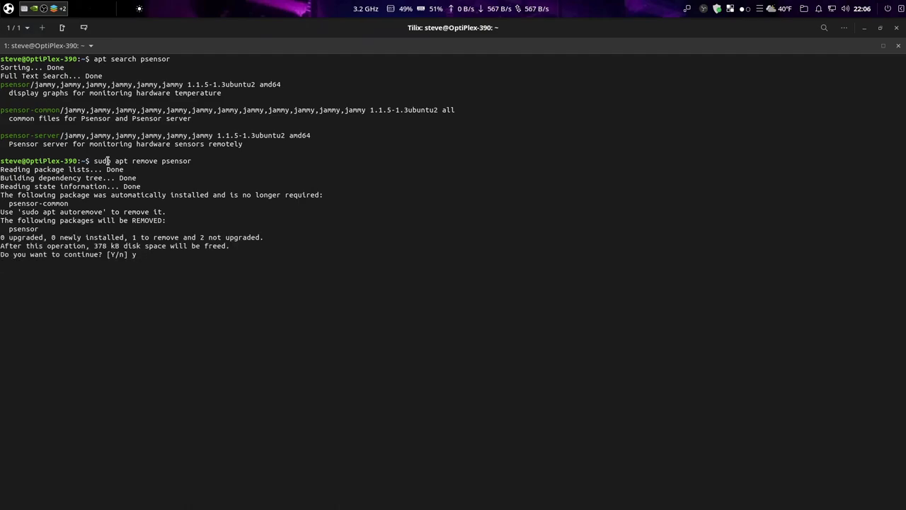
key(Return)
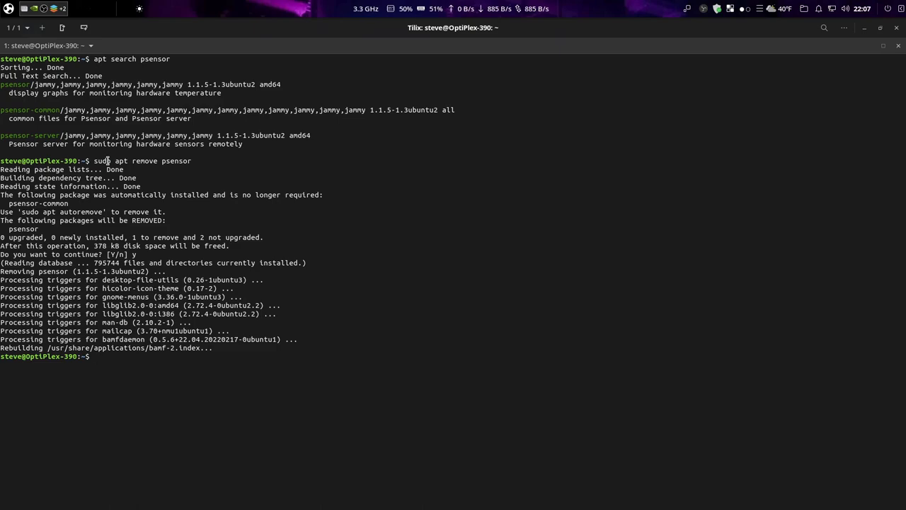
text(sudo apt remove psensor)
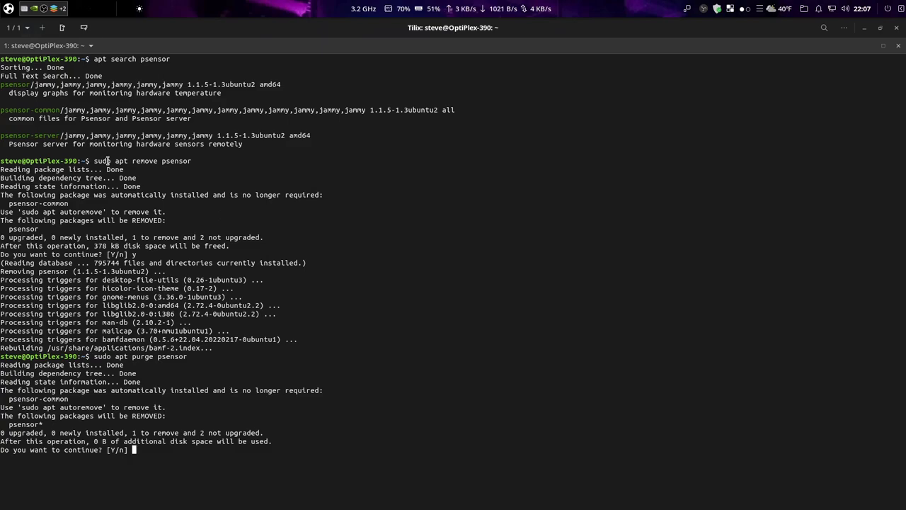
- Confirm the psensor purge, then autoremove psensor-common with sudo apt autoremove and y
text(y)
text(sudo apt autor)
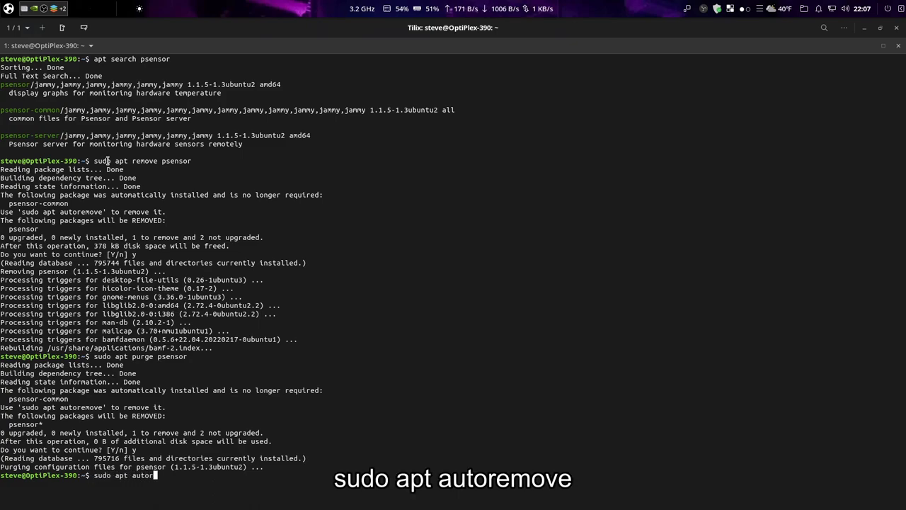
text(emove)
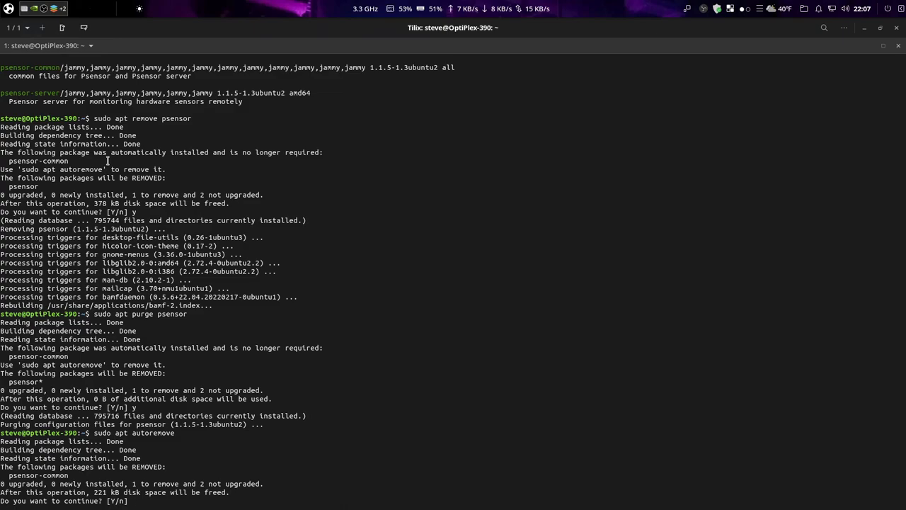
text(y)
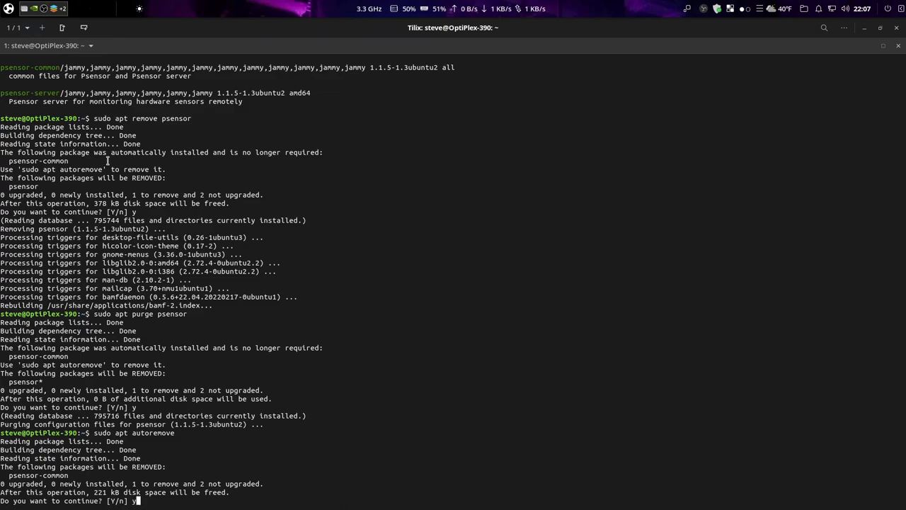
key(Return)
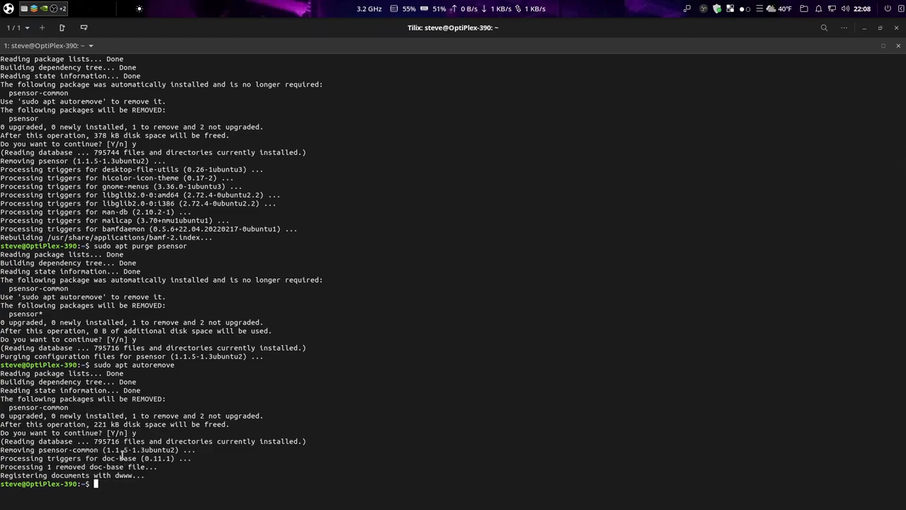
- Print /etc/apt/sources.list with cat, showing the jammy repository entries
text(cat /etc/apt/sources.list)
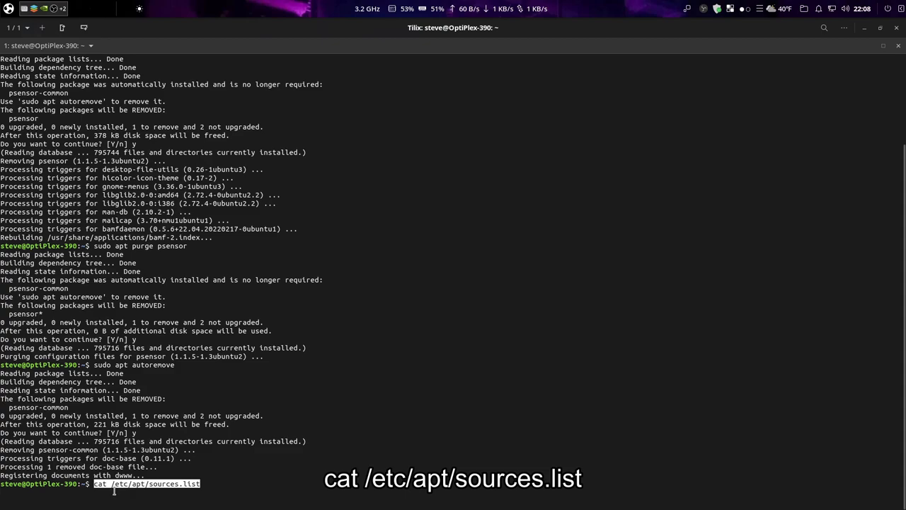
key(Return)
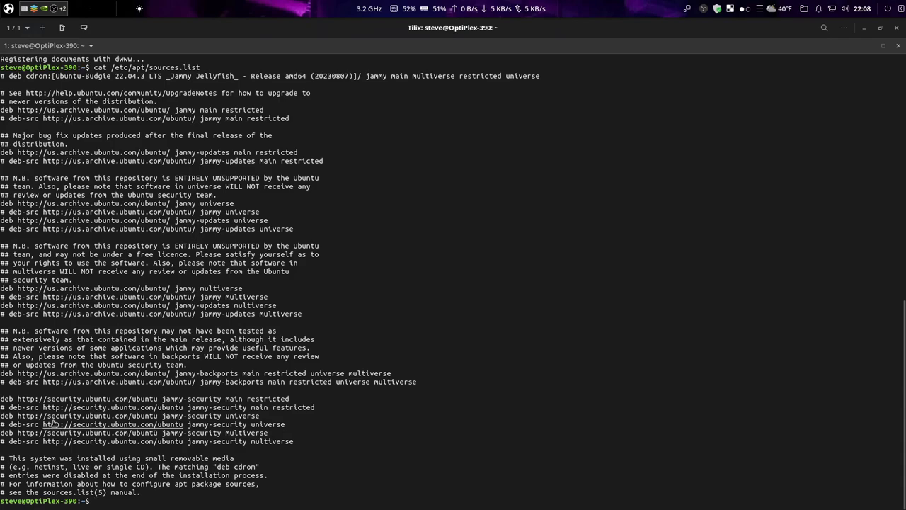
mouse_move(96, 503)
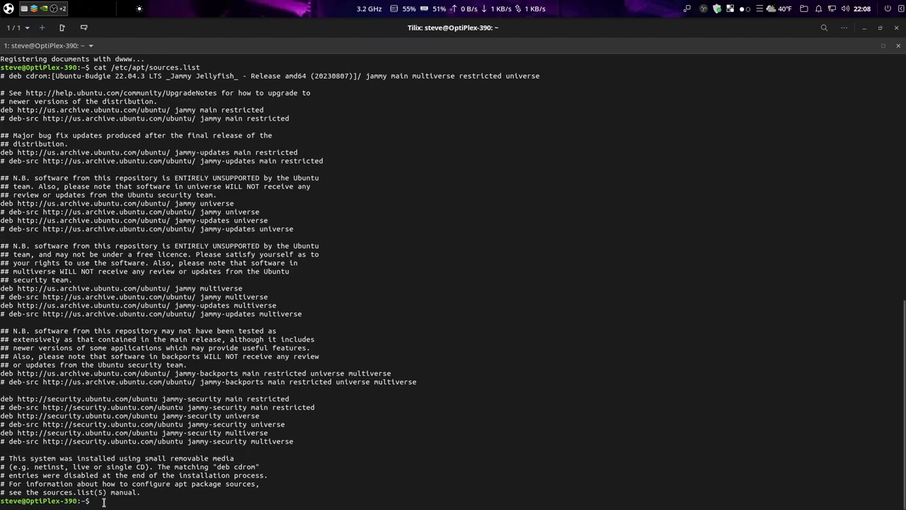
text(man)
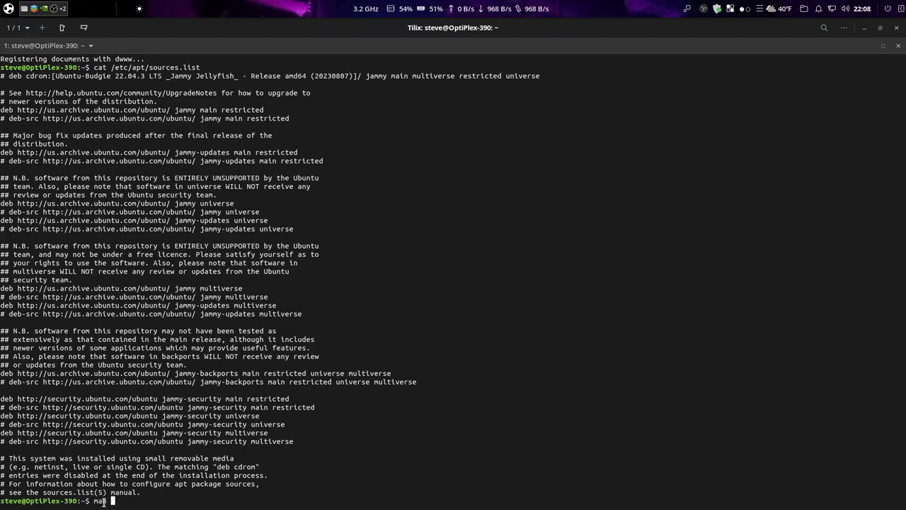
text(source)
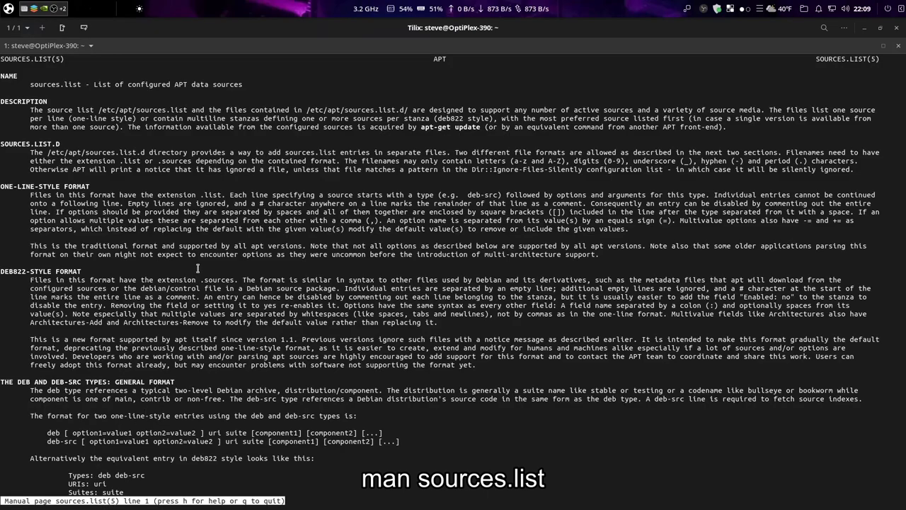
scroll(down, 3)
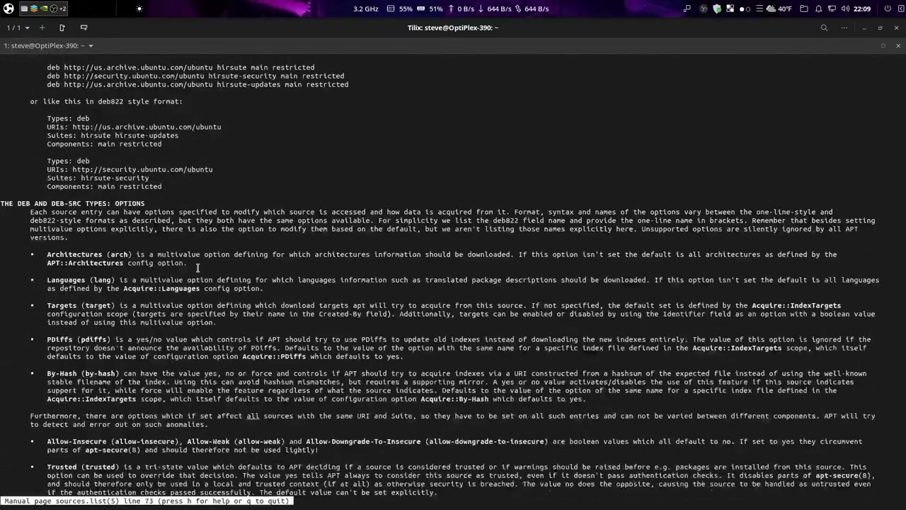
scroll(down, 3)
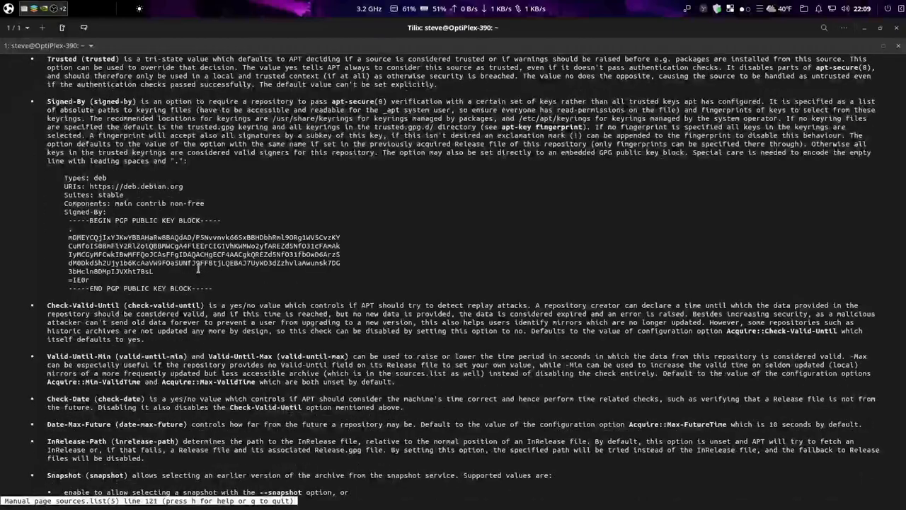
scroll(down, 3)
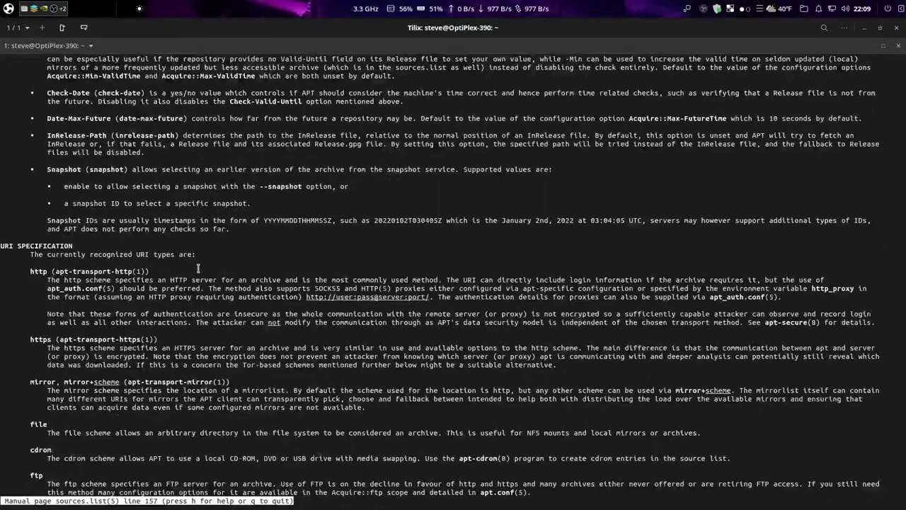
scroll(down, 3)
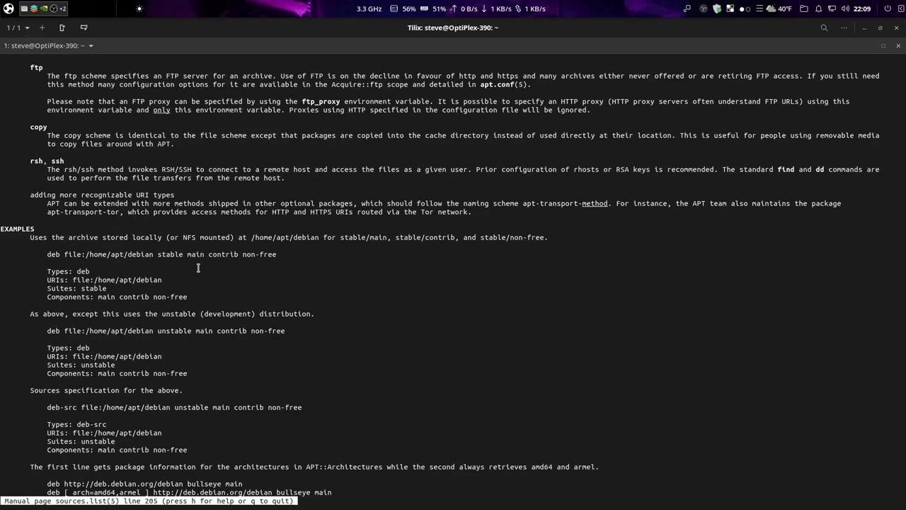
key(q)
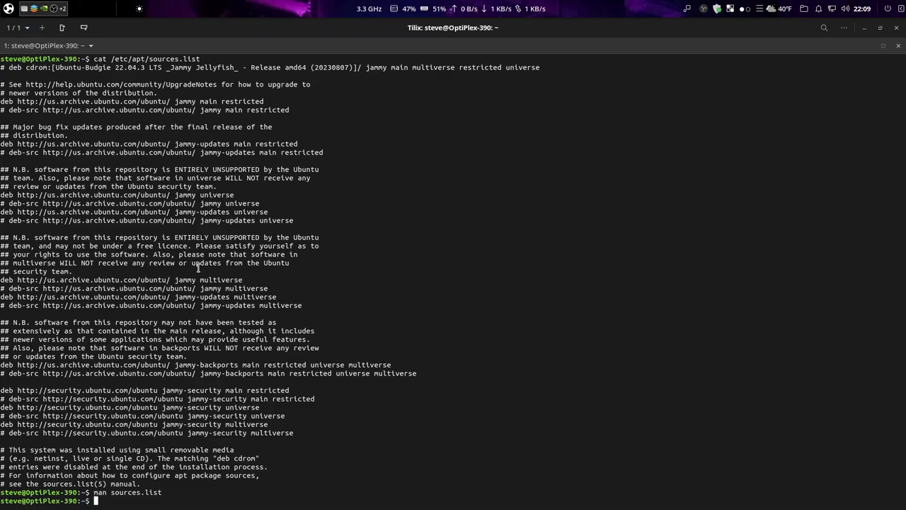
- Run info sources.list and browse its manual page in the info viewer
text(info)
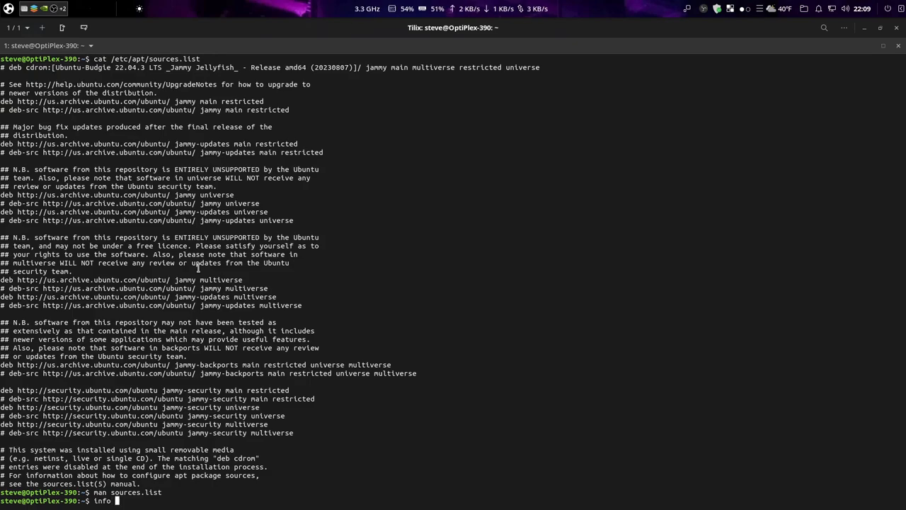
text(sources.l)
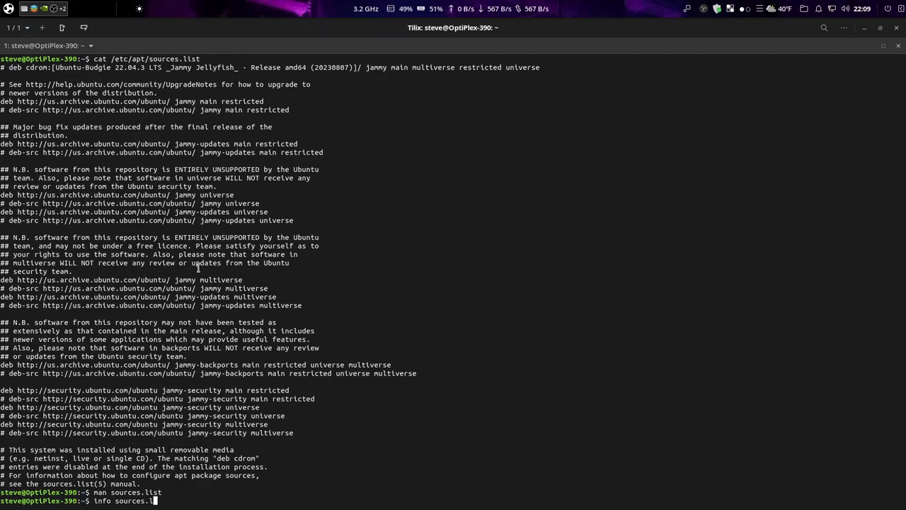
key(Return)
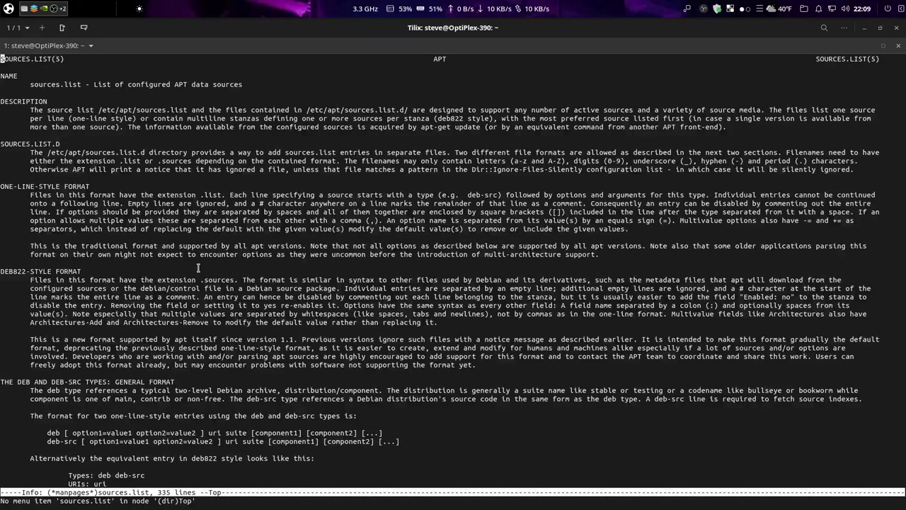
mouse_move(284, 332)
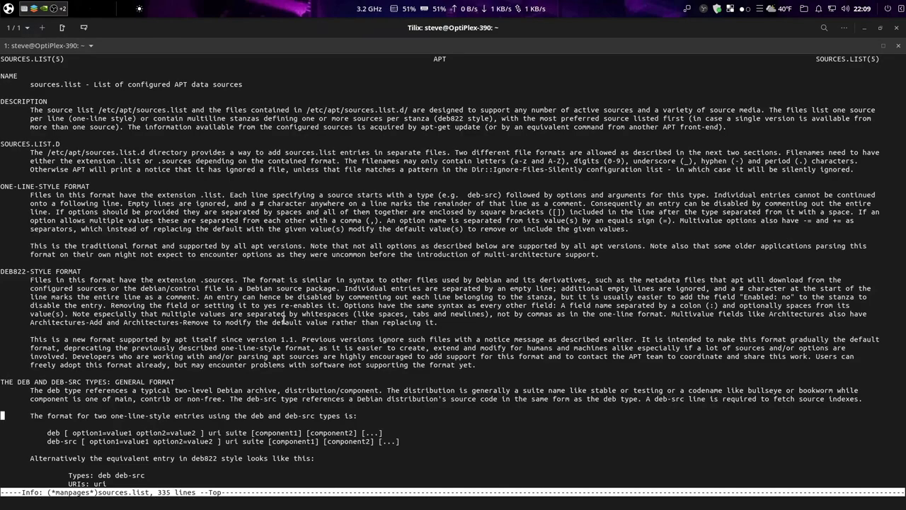
scroll(down, 3)
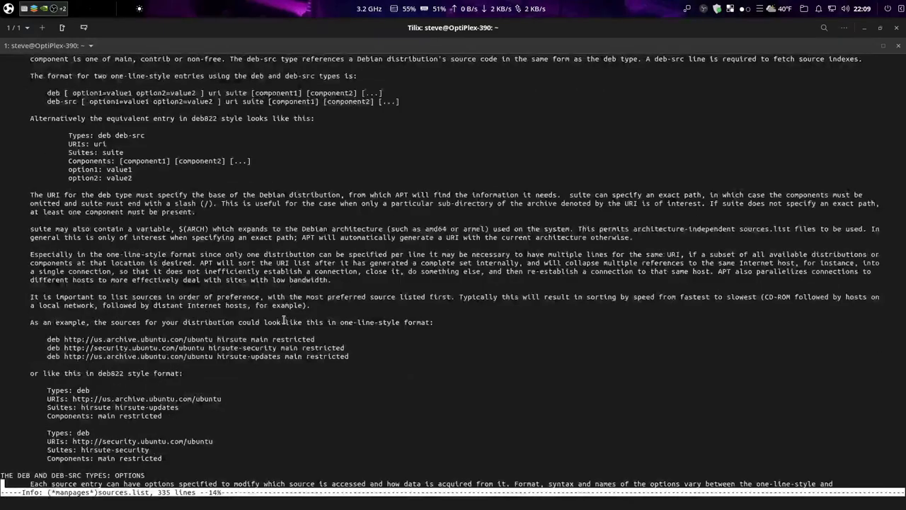
scroll(down, 3)
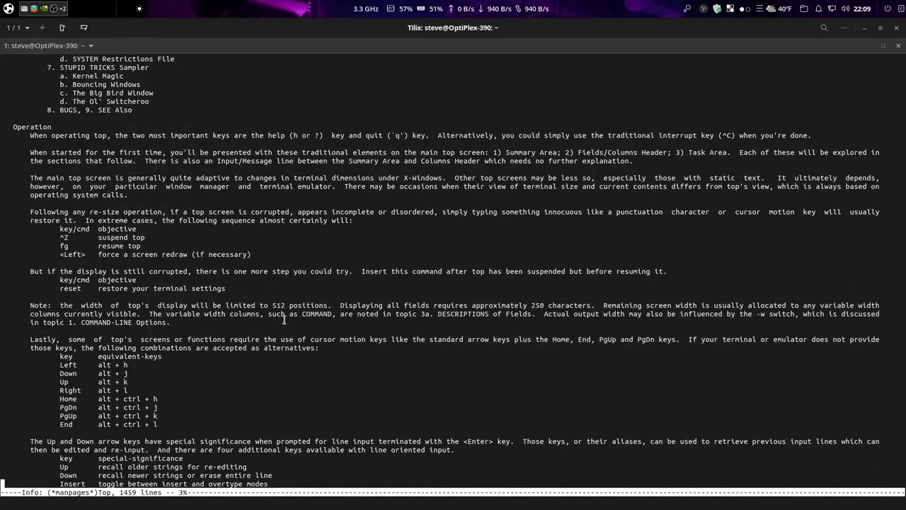
scroll(down, 3)
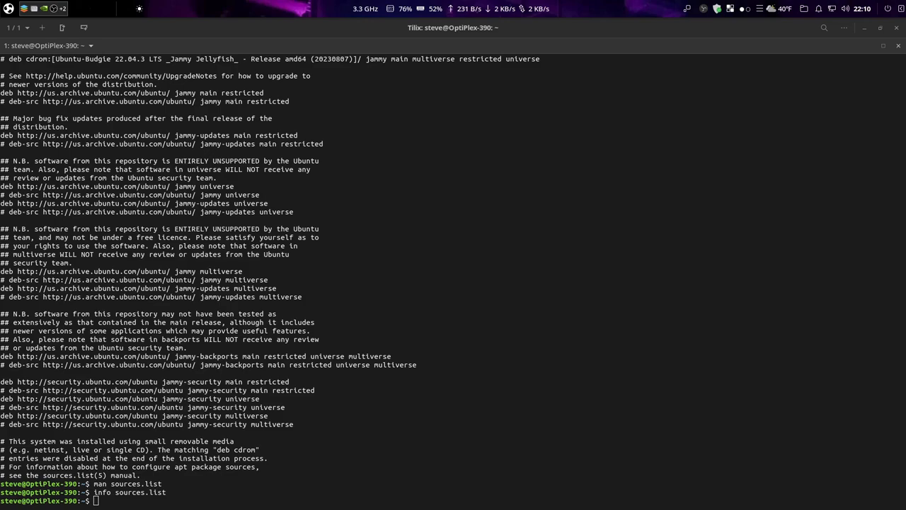
- List /etc/apt/sources.list.d, showing nala, numix, obsproject and ubuntu-esm list files
right_click(88, 446)
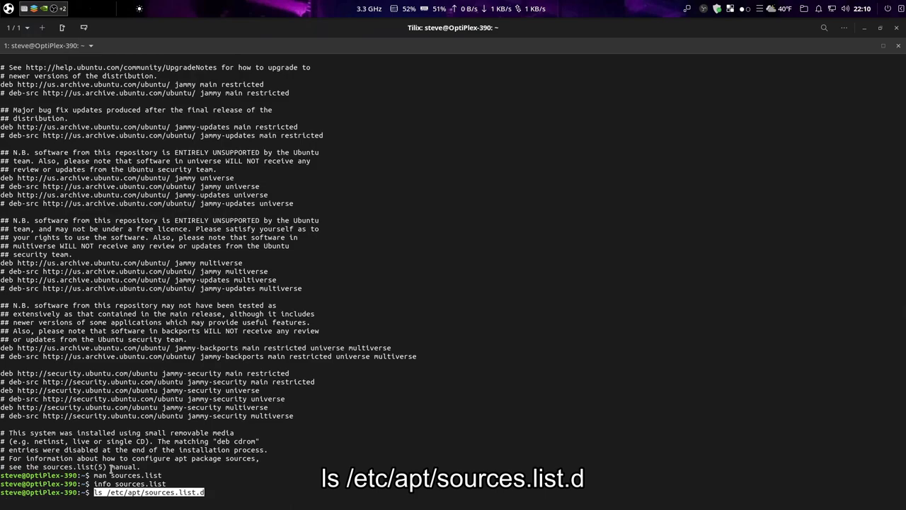
key(Return)
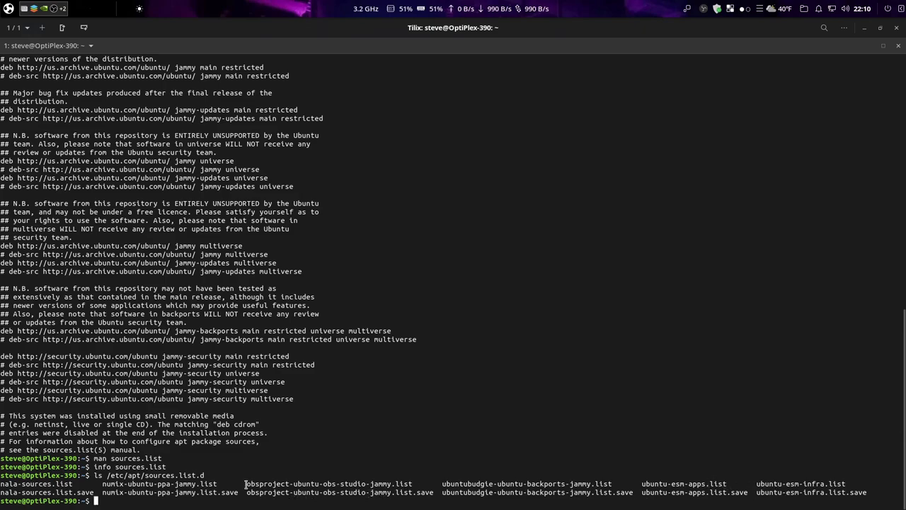
text(ls /etc/apt/sources.list.d)
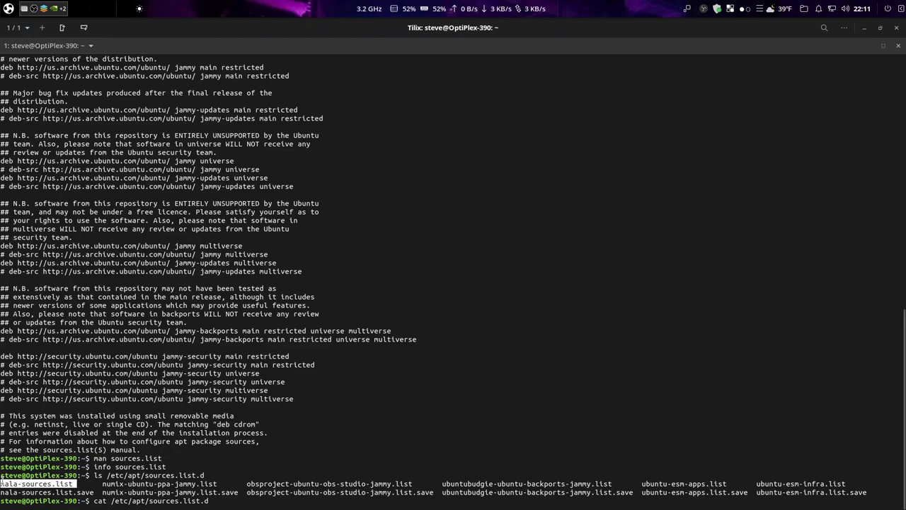
- Print sources.list.d/nala-sources.list, showing its five jammy mirror deb lines
right_click(21, 432)
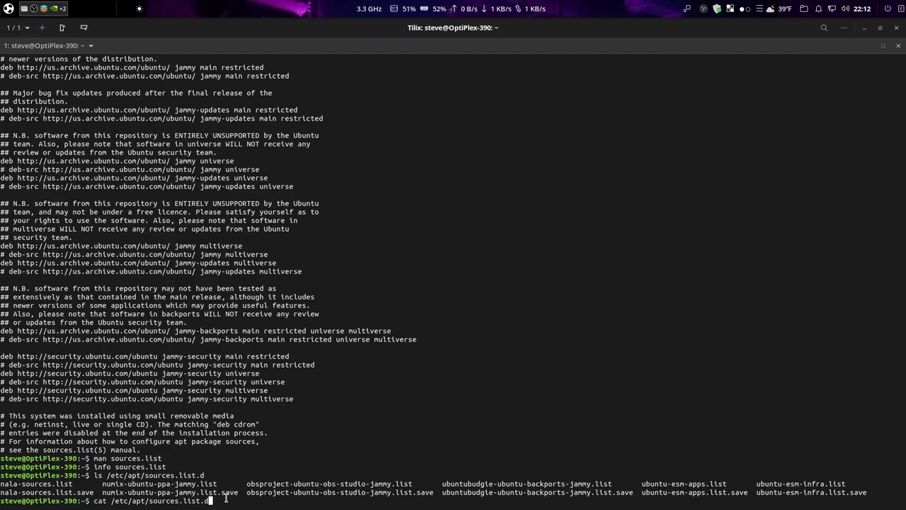
text(/)
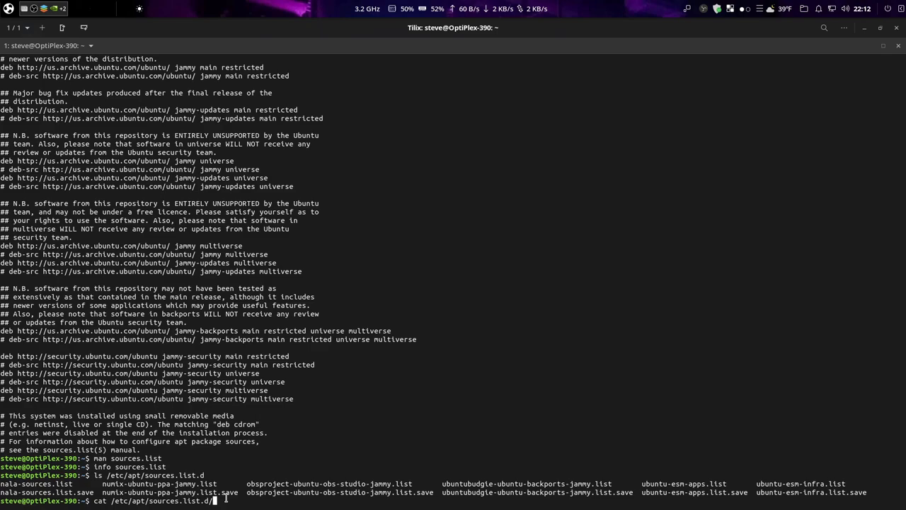
right_click(220, 501)
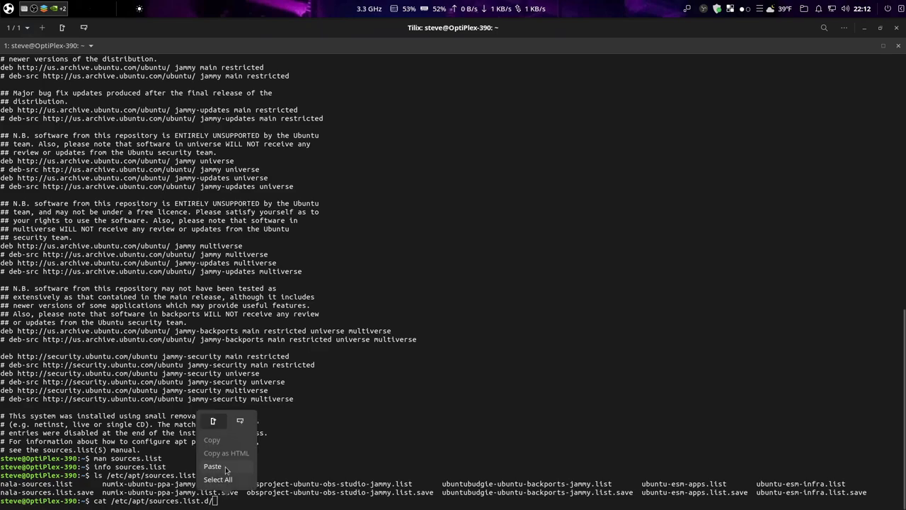
click(212, 466)
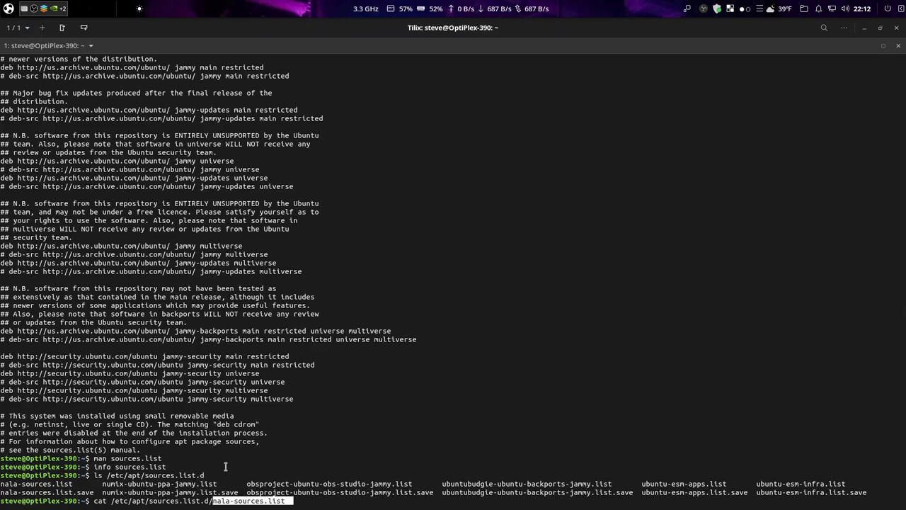
key(Return)
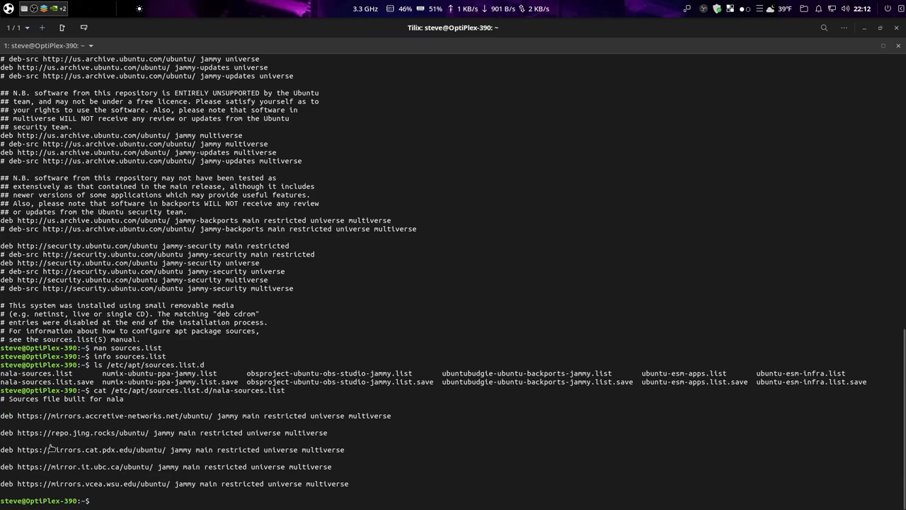
mouse_move(310, 449)
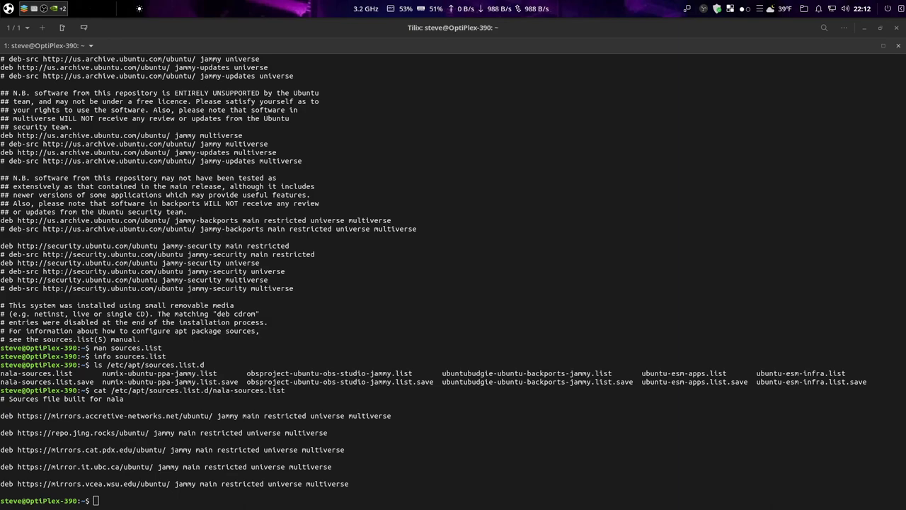
mouse_move(121, 489)
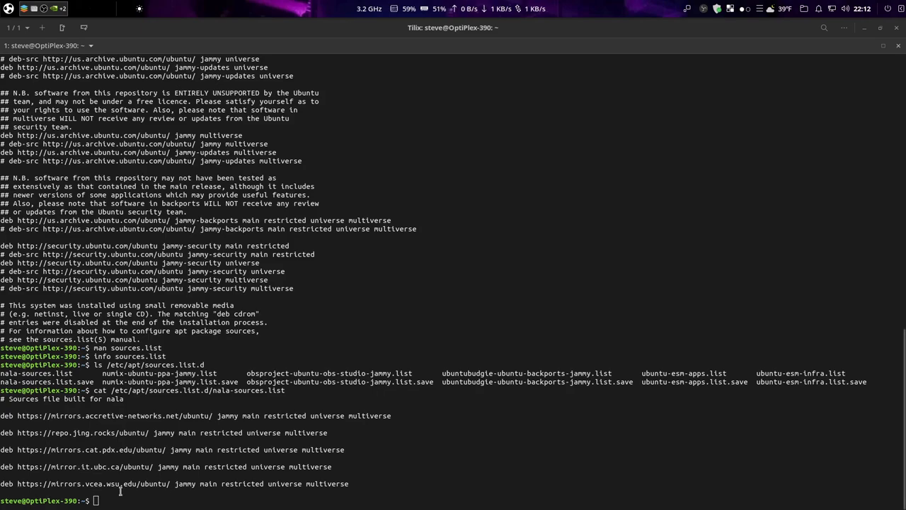
- Run sudo apt-add-repository ppa:ansible/ansible and confirm adding the Ansible PPA
right_click(120, 489)
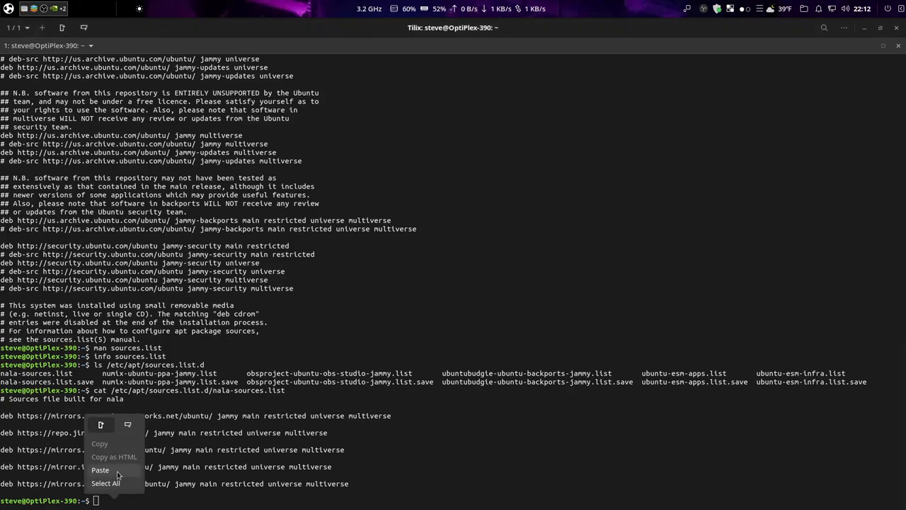
click(105, 470)
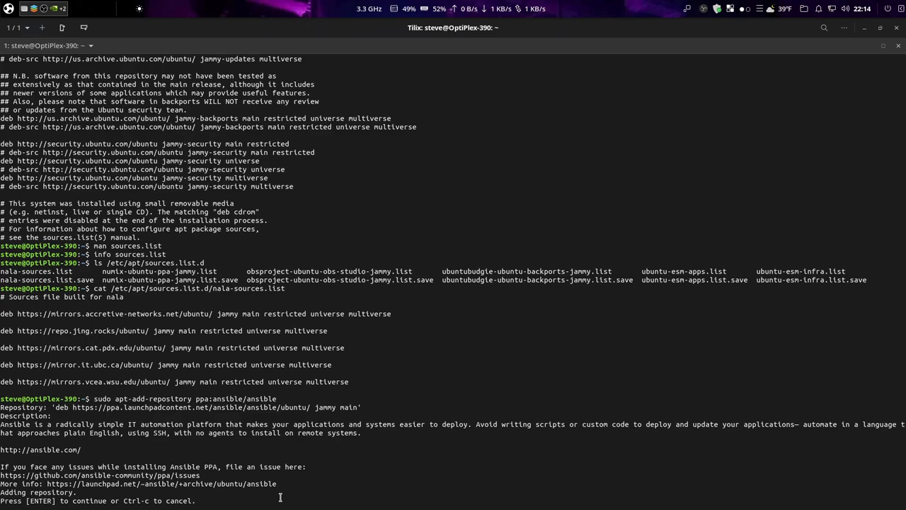
mouse_move(152, 496)
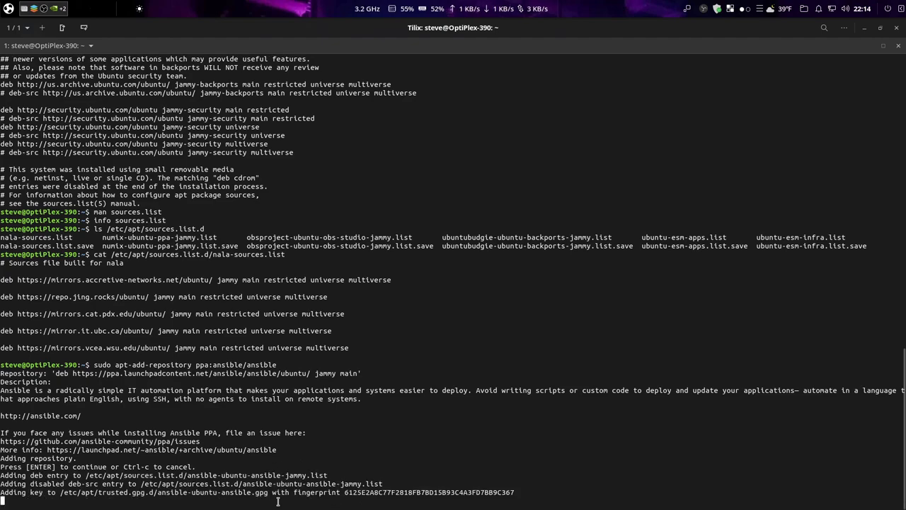
key(Return)
text(ls /etc/apt/sources.list.d)
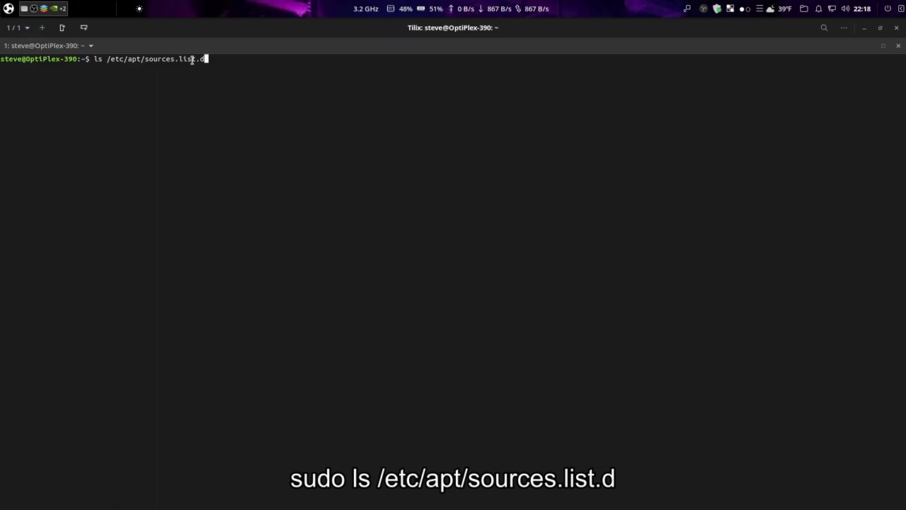
- List /etc/apt/sources.list.d again, now showing ansible-ubuntu-ansible-jammy.list
key(Return)
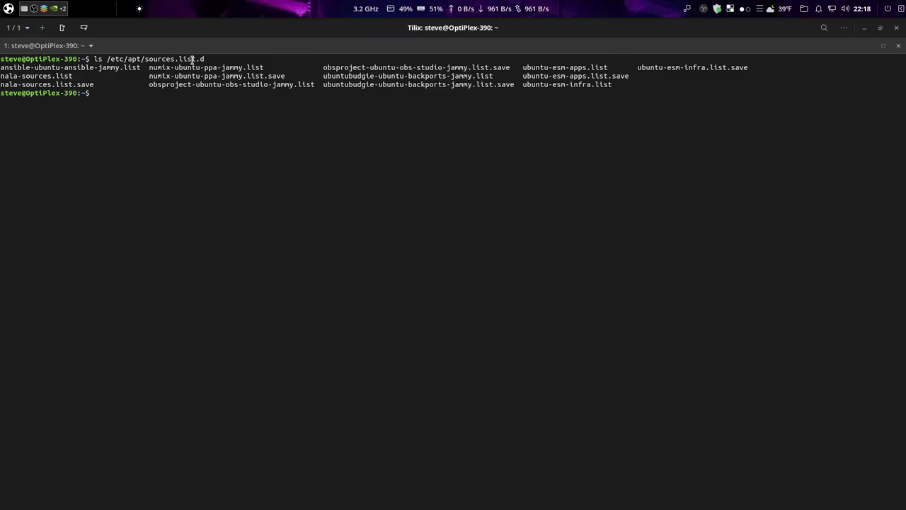
- Compose sudo rm /etc/apt/sources.list.d/ansible-ubuntu-ansible-jammy.list at the prompt
text(sudo /etc/apt/sources.list.d/ansible-ubuntu-ansible-jammy.list)
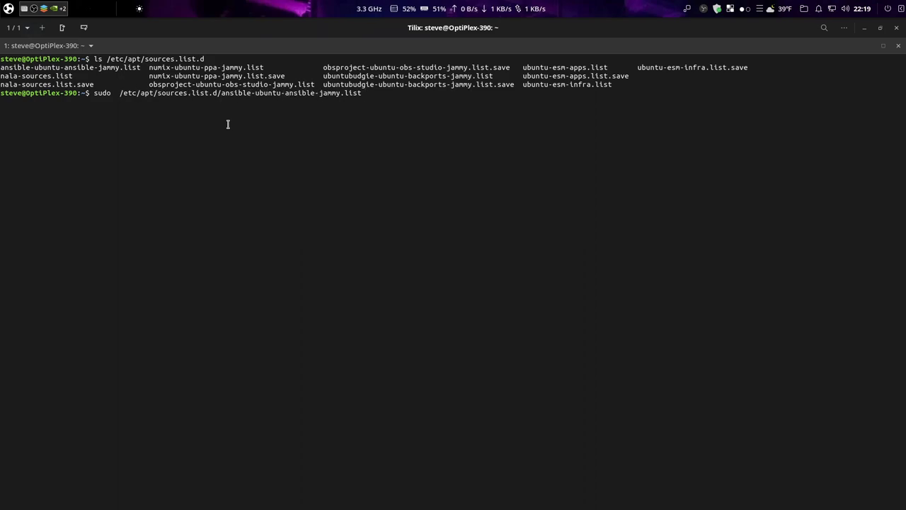
text(rm)
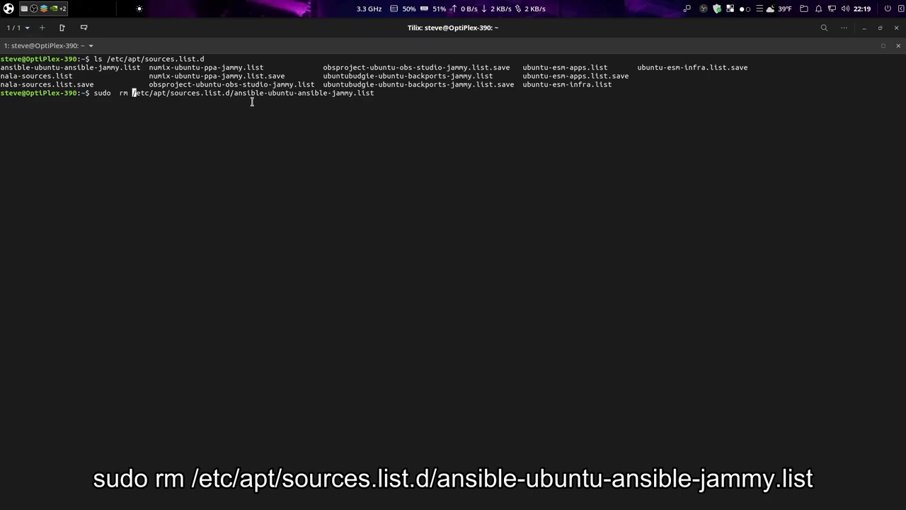
mouse_move(296, 101)
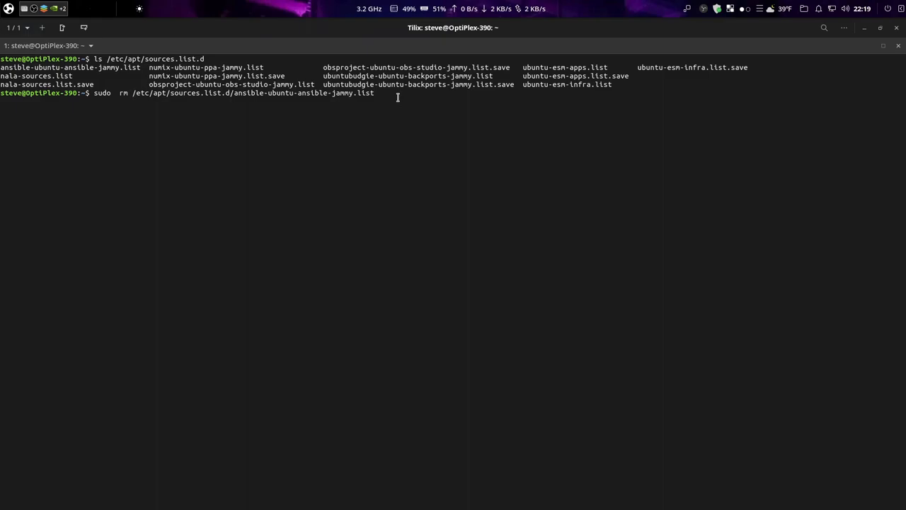
- Delete ansible-ubuntu-ansible-jammy.list with sudo rm and begin the next sudo command
key(Return)
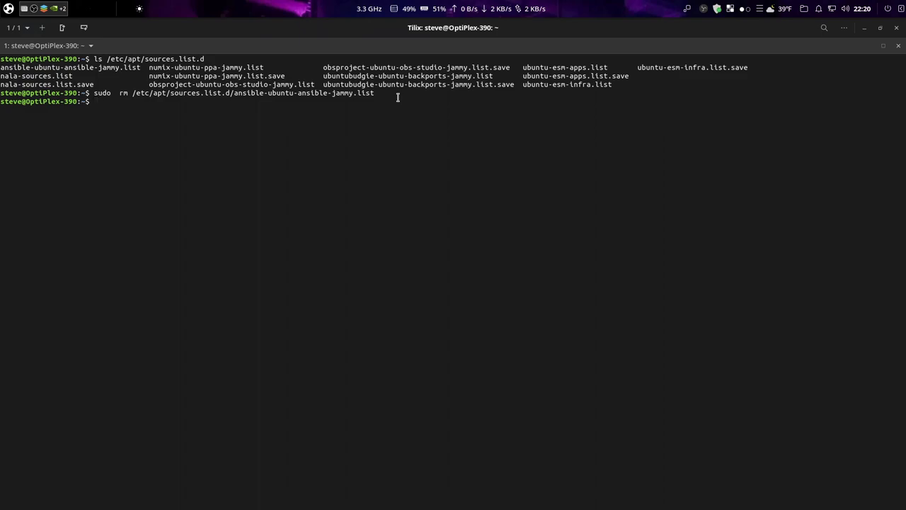
text(sudo)
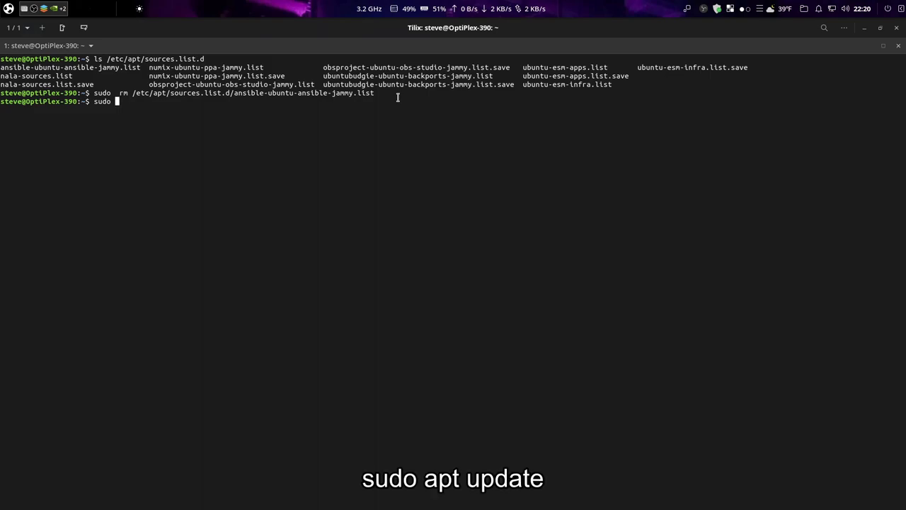
- Run sudo apt update, refreshing 15 sources and reporting 2 upgradable packages
text(apt update)
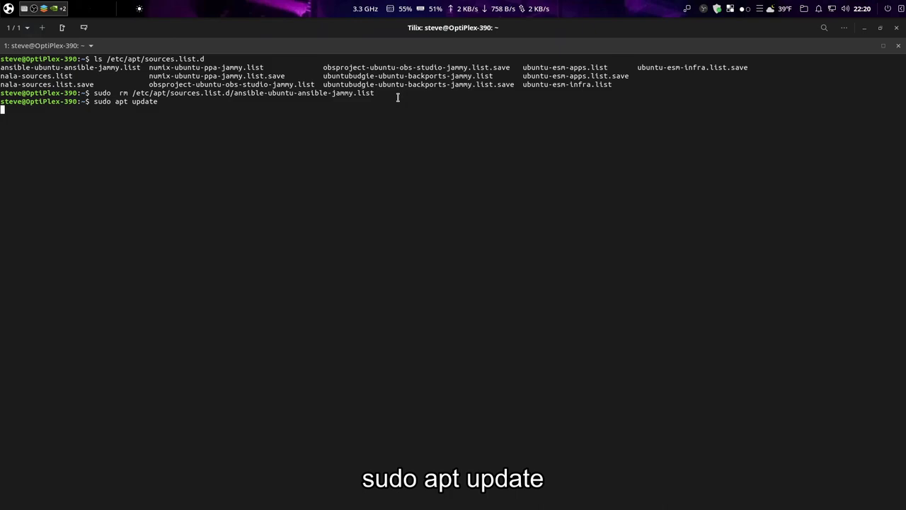
key(Return)
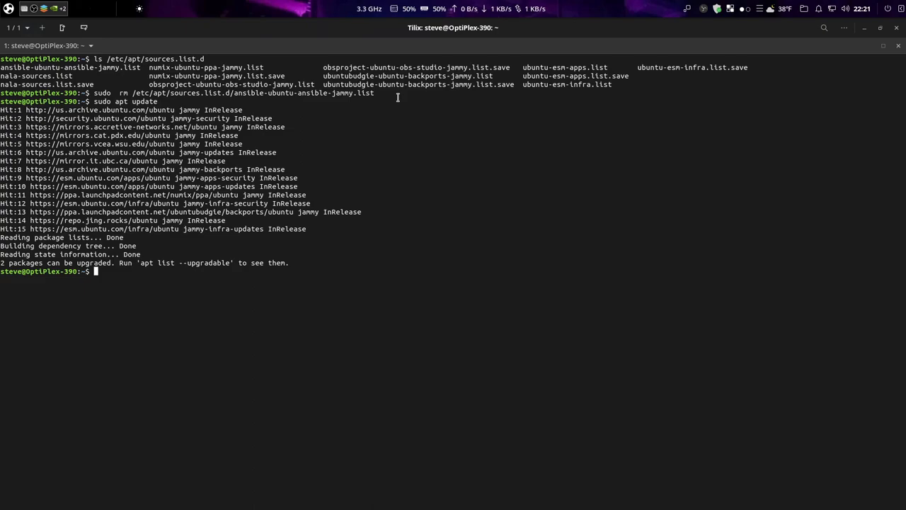
text(uf)
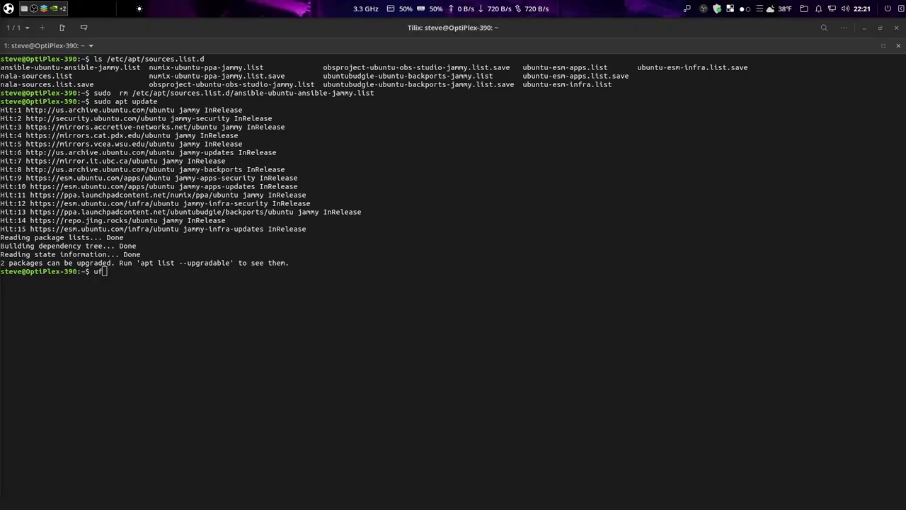
mouse_move(150, 306)
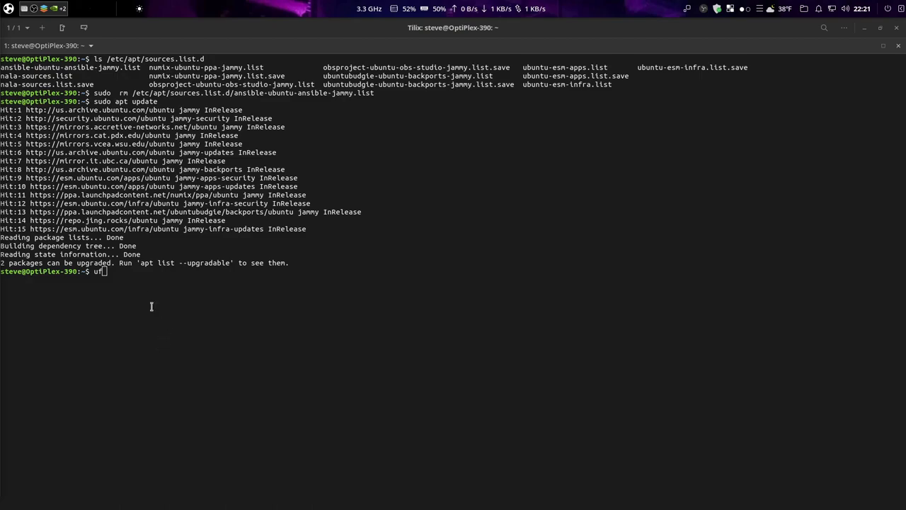
text(o)
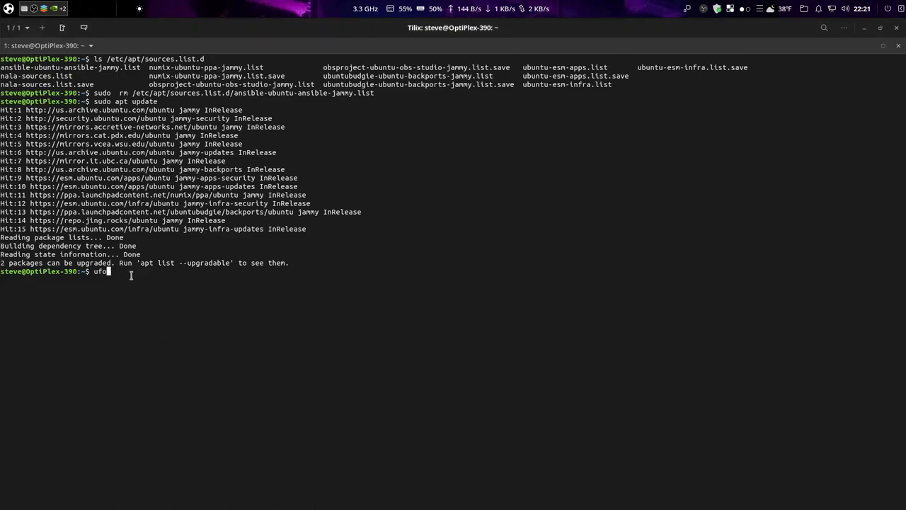